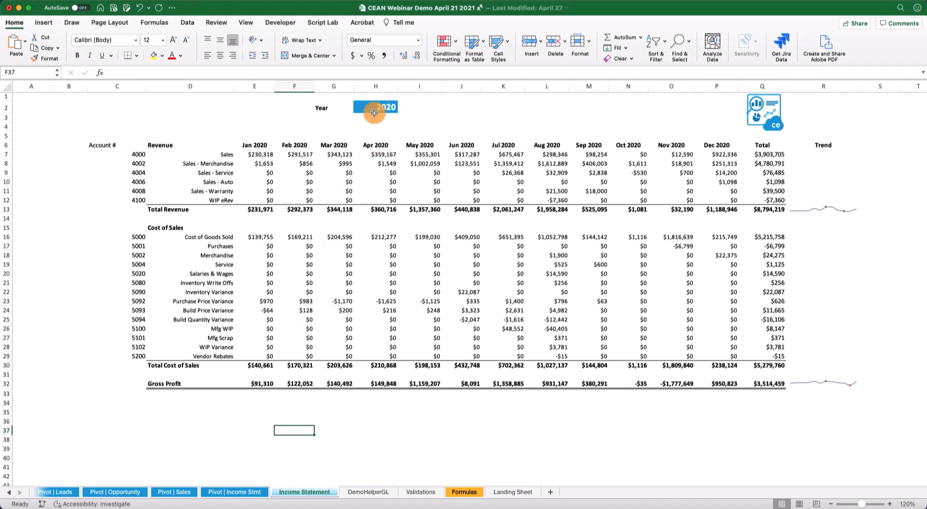
# Set the year input in H2 to 2021 and move to the Pivot | Income Stmt sheet.
pyautogui.click(373, 108)
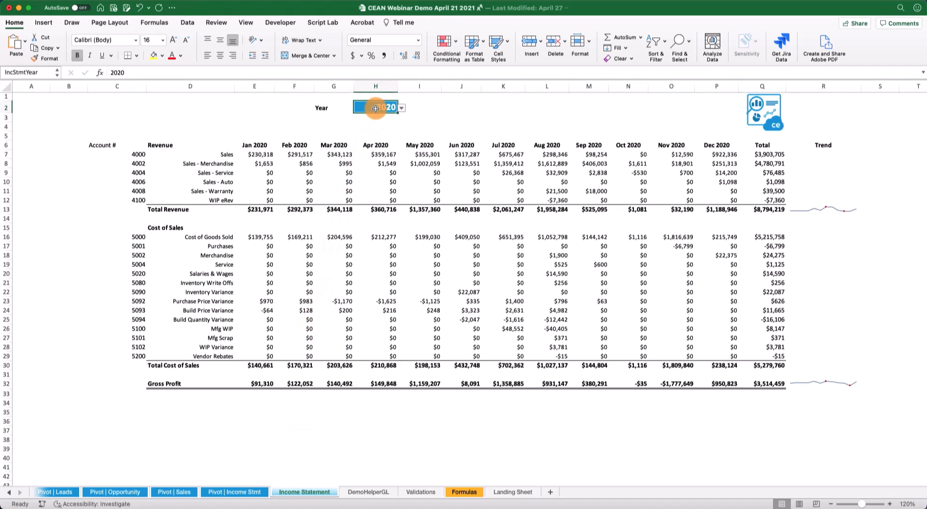
pyautogui.click(401, 107)
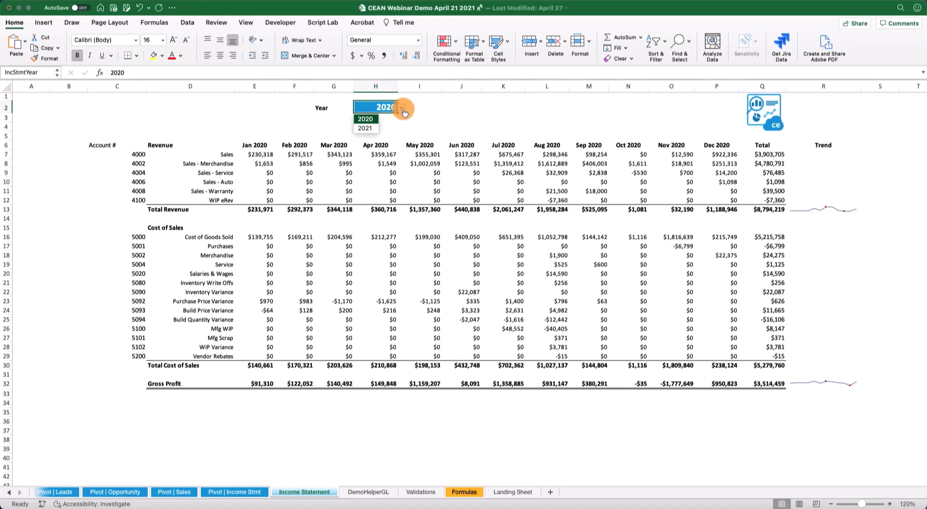
pyautogui.click(365, 129)
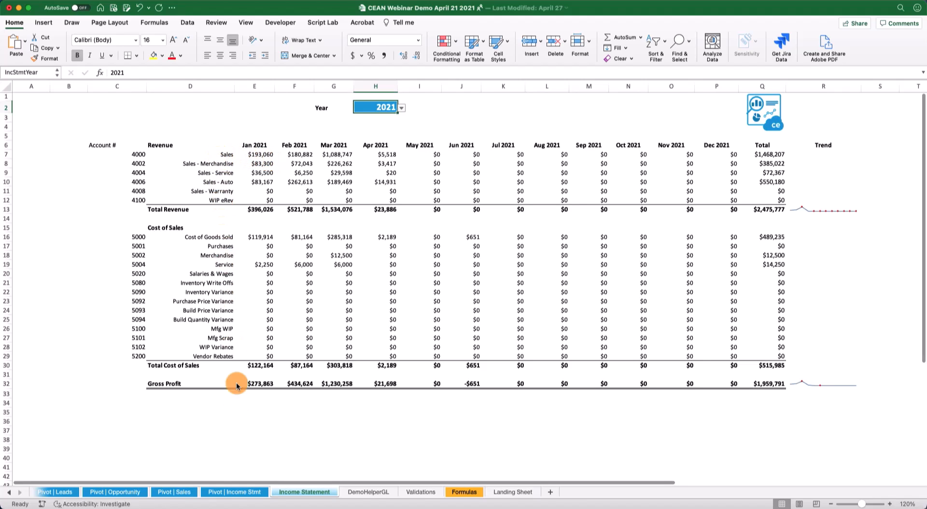
pyautogui.click(235, 490)
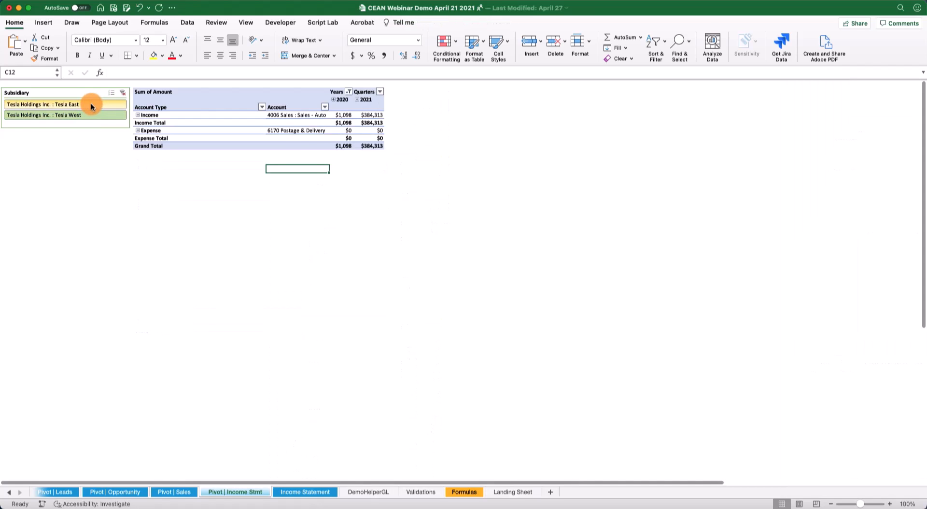
pyautogui.click(42, 103)
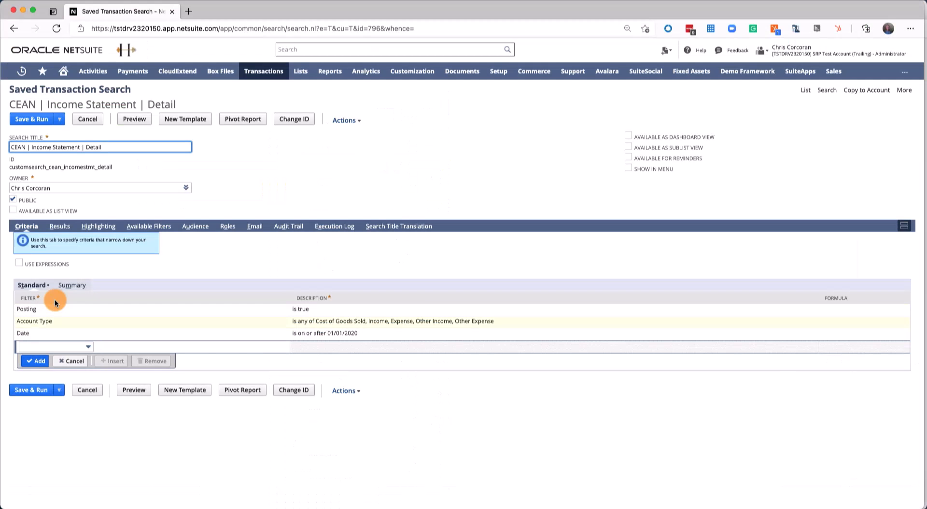
# Browse and close the Transactions menu, reviewing the Detail search's standard filter criteria.
pyautogui.click(263, 71)
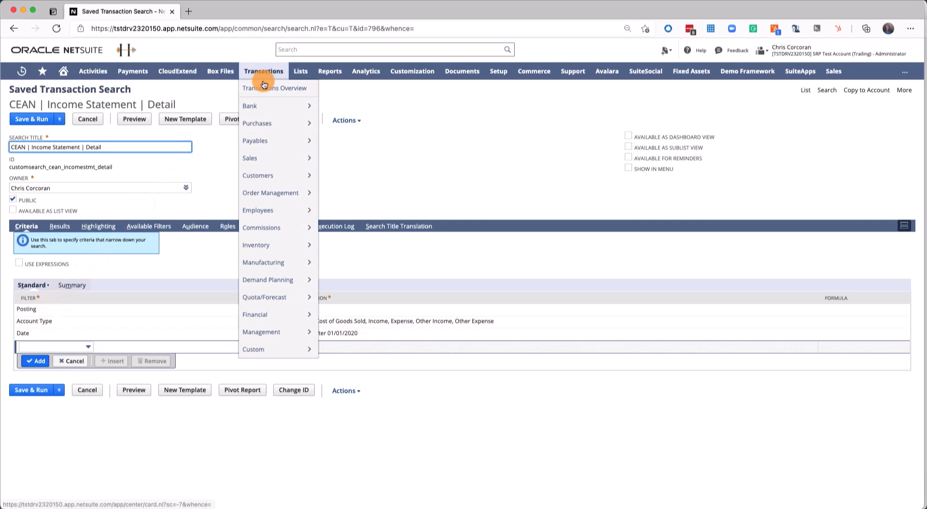
pyautogui.moveTo(261, 331)
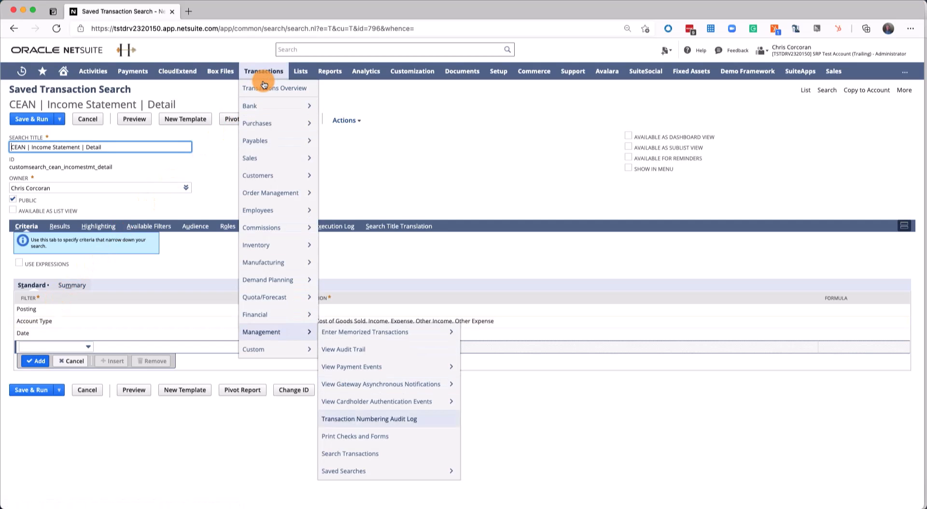
pyautogui.click(209, 268)
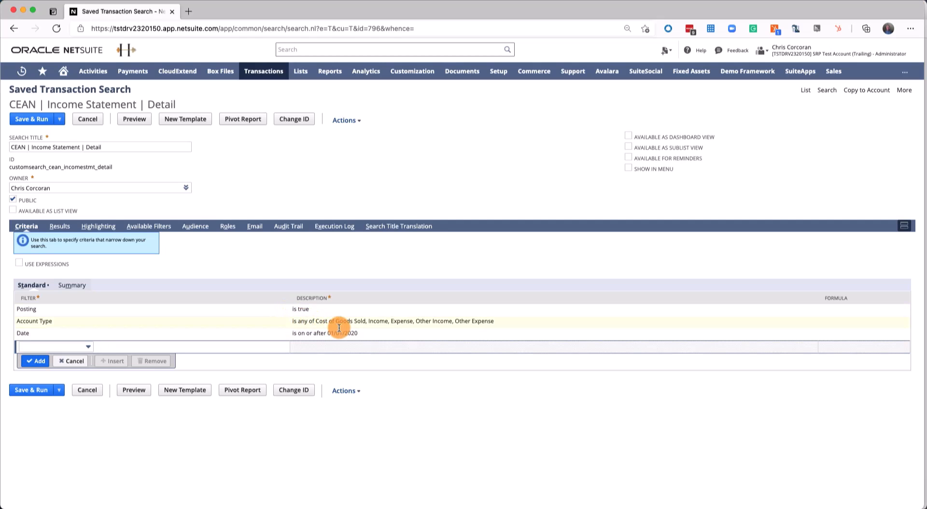
pyautogui.moveTo(377, 321)
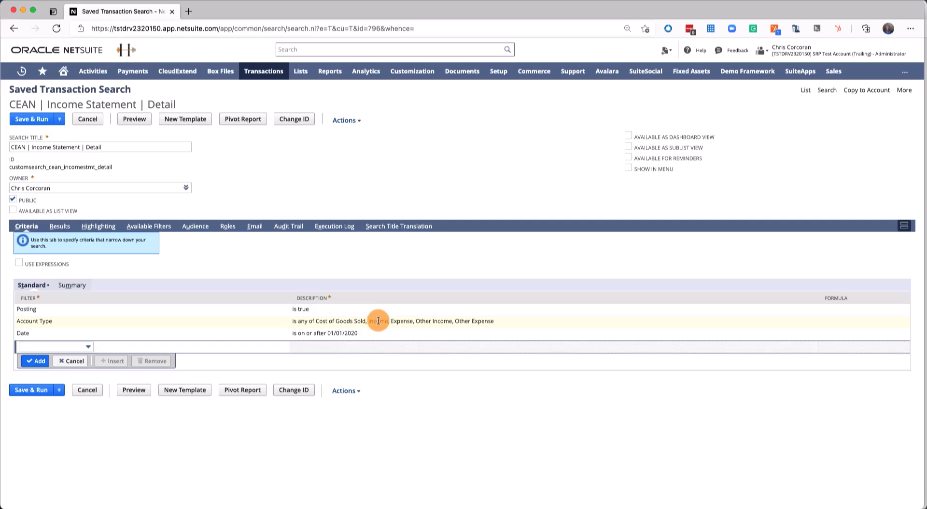
pyautogui.moveTo(362, 331)
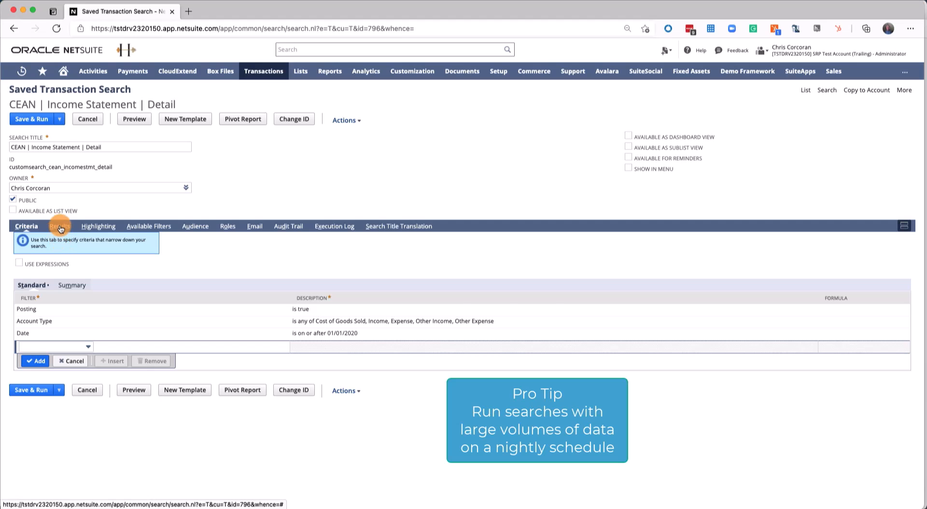
# Review the Results tab's 'Link to NetSuite' Formula (Text) column.
pyautogui.click(58, 226)
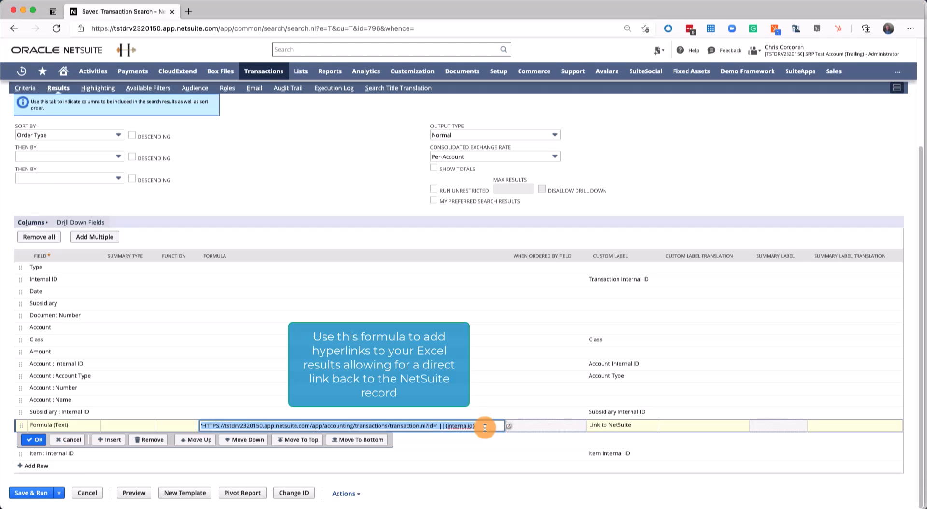
pyautogui.click(256, 15)
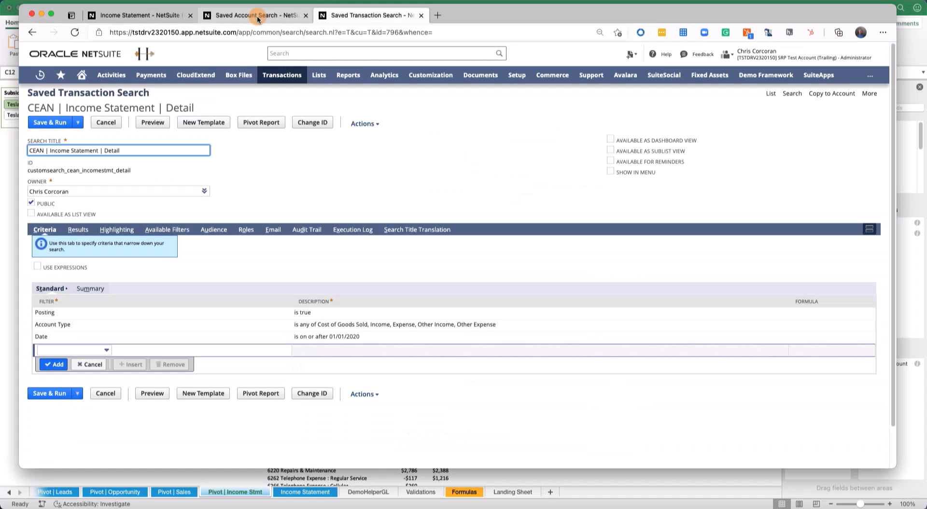
# Review the CEAN | GL Accounts result columns and Save & Run, listing 172 accounts.
pyautogui.click(255, 15)
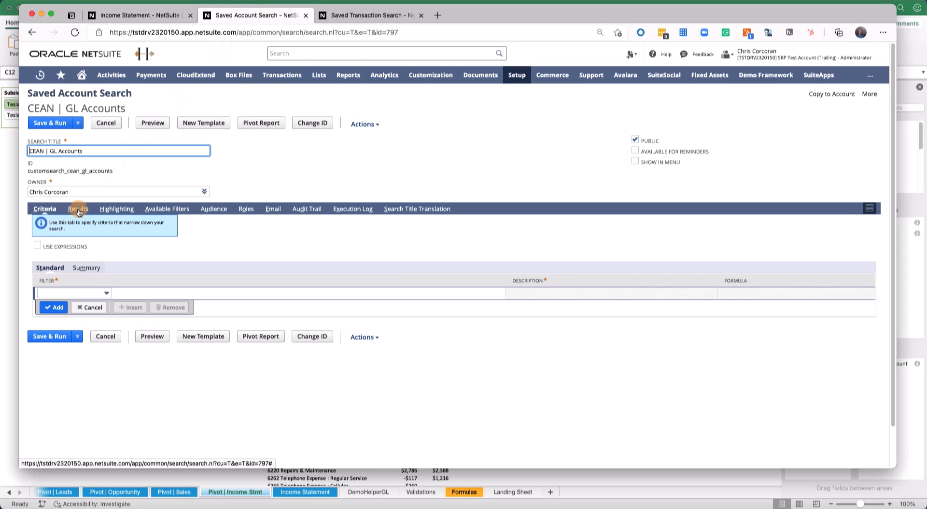
pyautogui.click(76, 208)
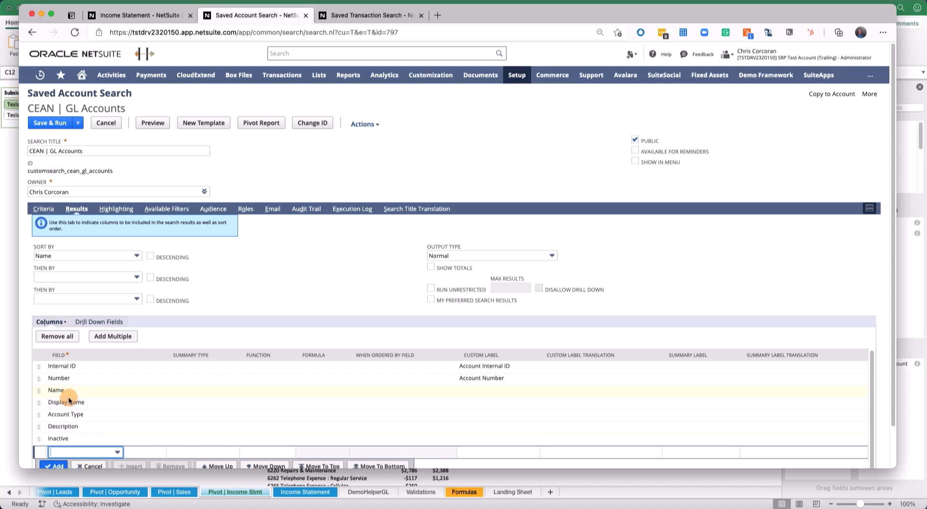
pyautogui.moveTo(454, 393)
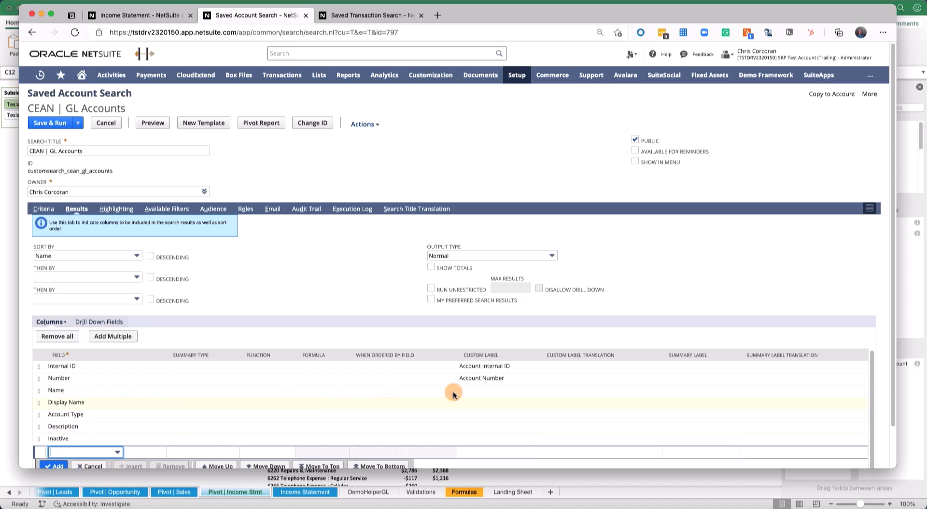
pyautogui.moveTo(500, 393)
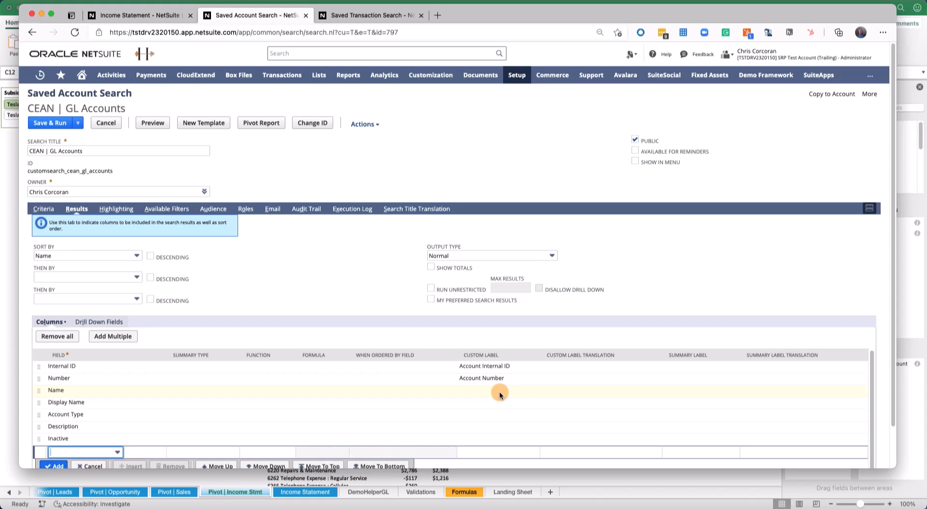
pyautogui.moveTo(421, 401)
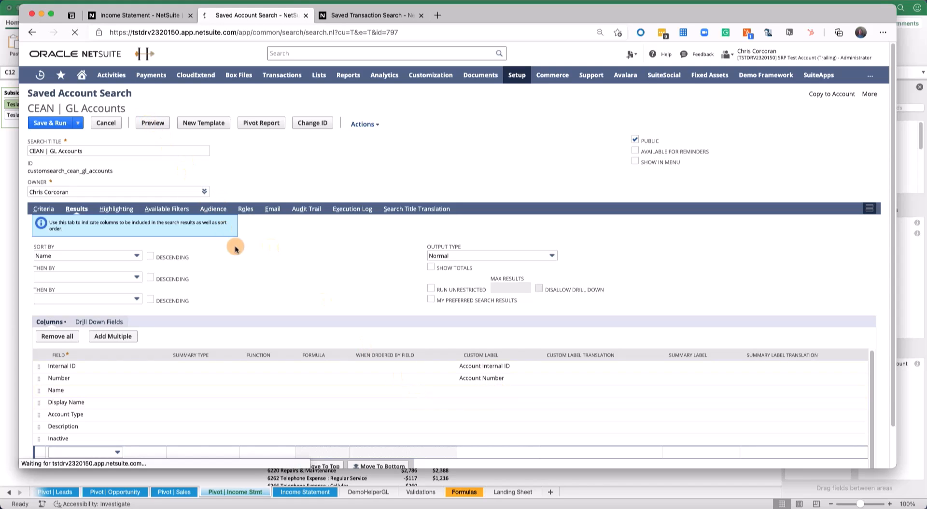
pyautogui.click(49, 123)
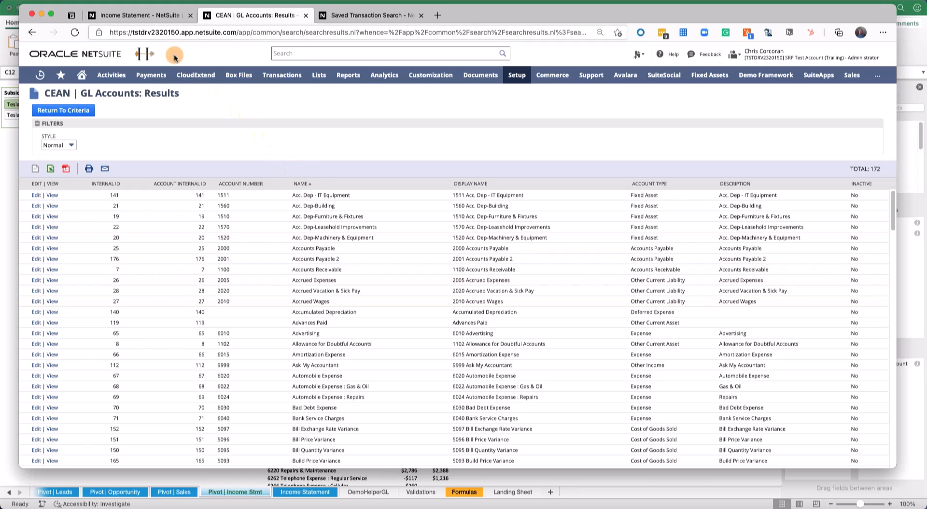
# Set the FY 2020 Income Statement's Column breakdown to Accounting Period.
pyautogui.click(136, 15)
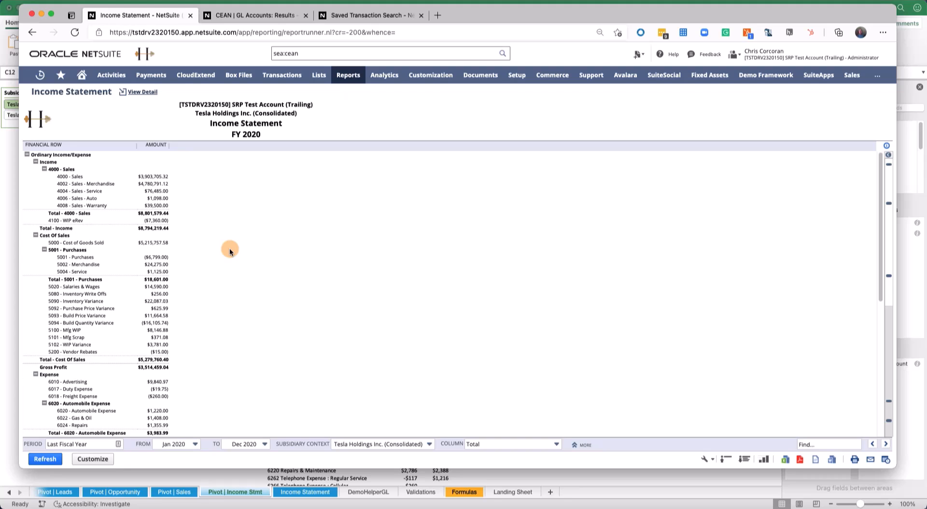
pyautogui.moveTo(124, 180)
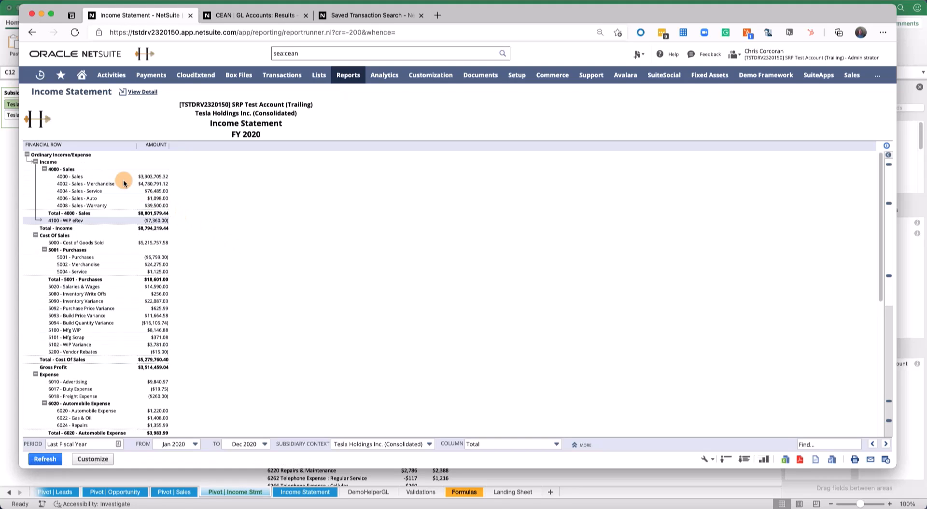
pyautogui.moveTo(123, 366)
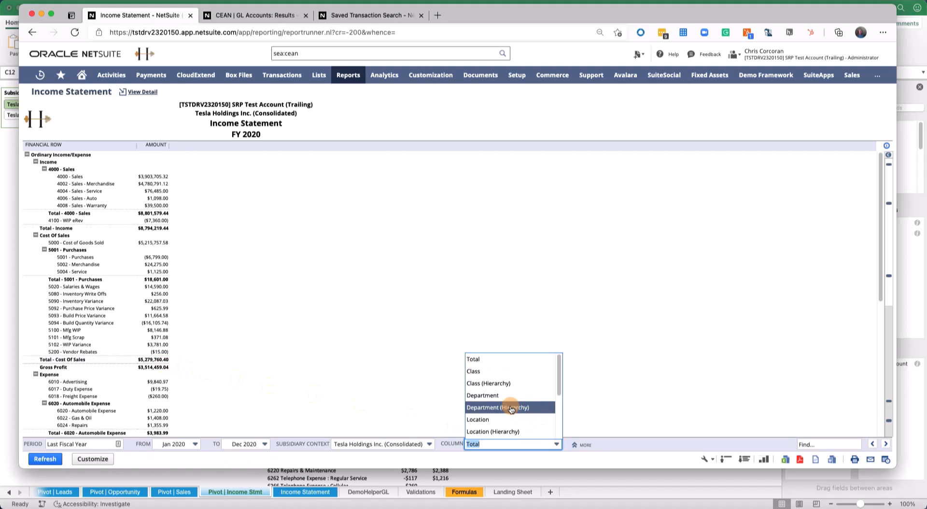
pyautogui.click(503, 443)
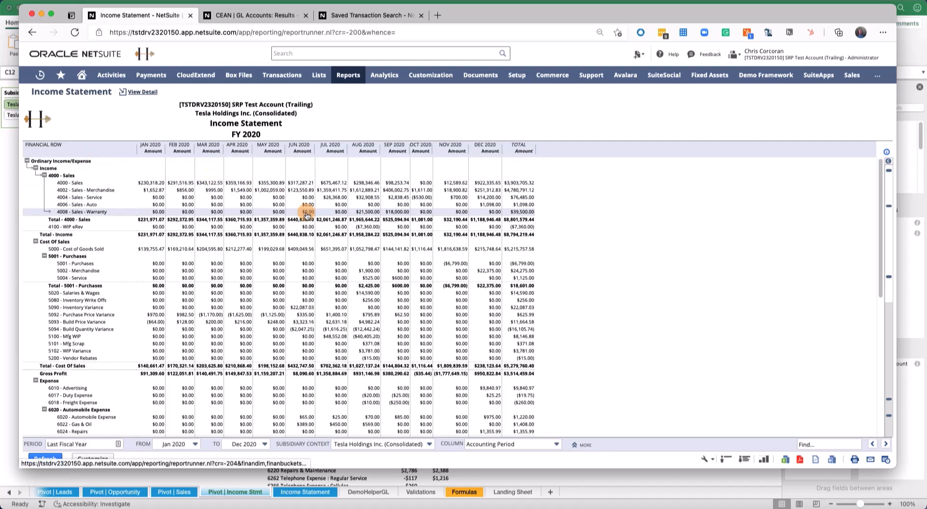
pyautogui.moveTo(306, 212)
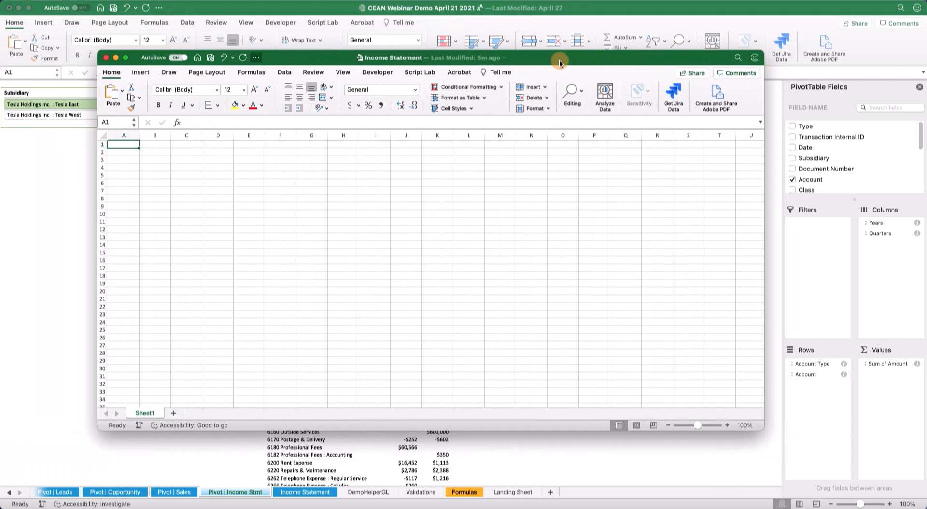
# Launch the CloudExtend Analytics for NetSuite add-in and start a new custom report.
pyautogui.click(284, 72)
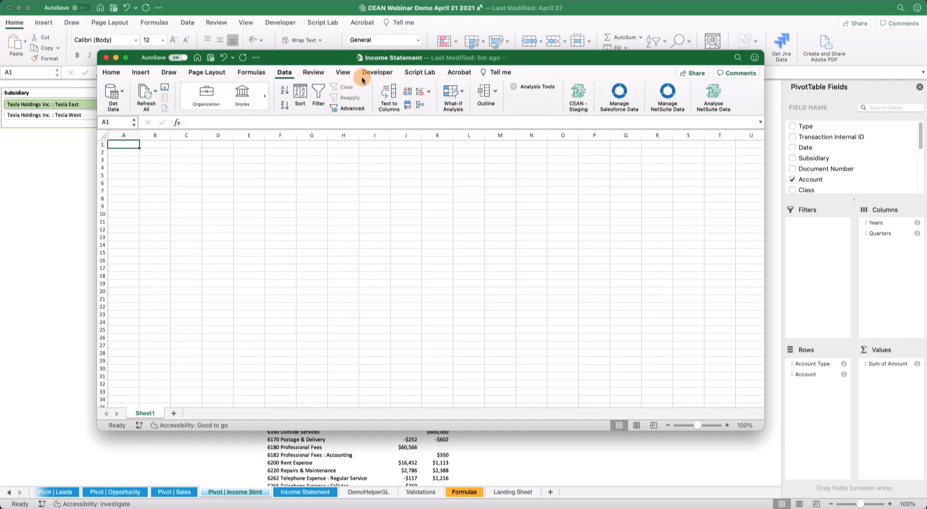
pyautogui.click(713, 95)
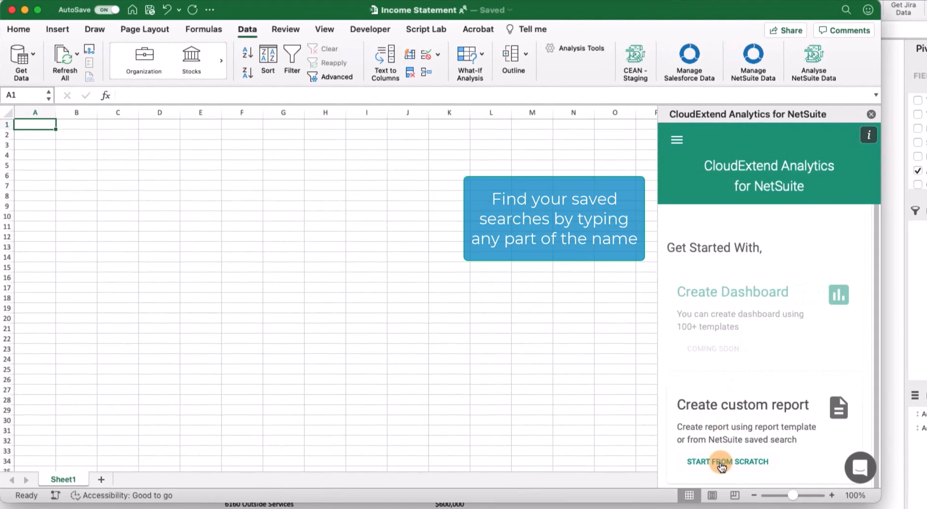
pyautogui.click(727, 461)
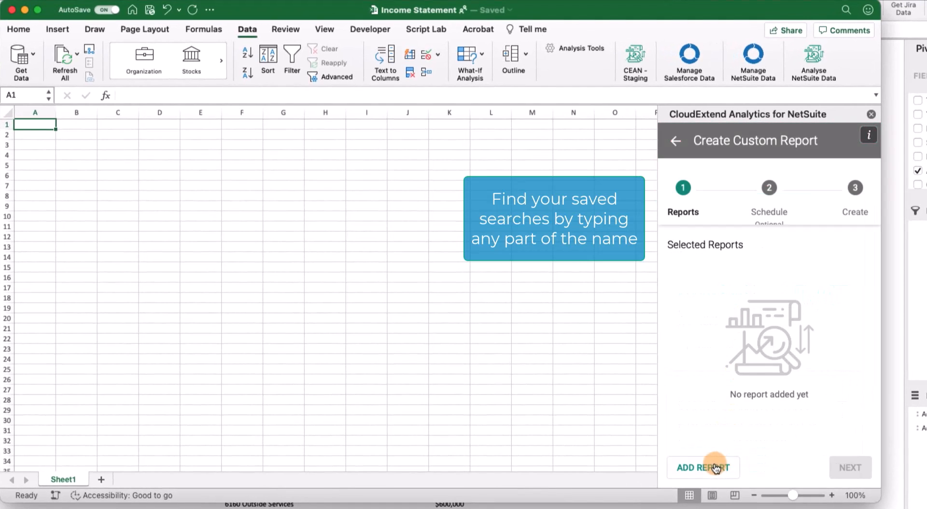
# Add the CEAN Income Statement | Detail and GL Accounts searches and reach the Create step.
pyautogui.click(703, 467)
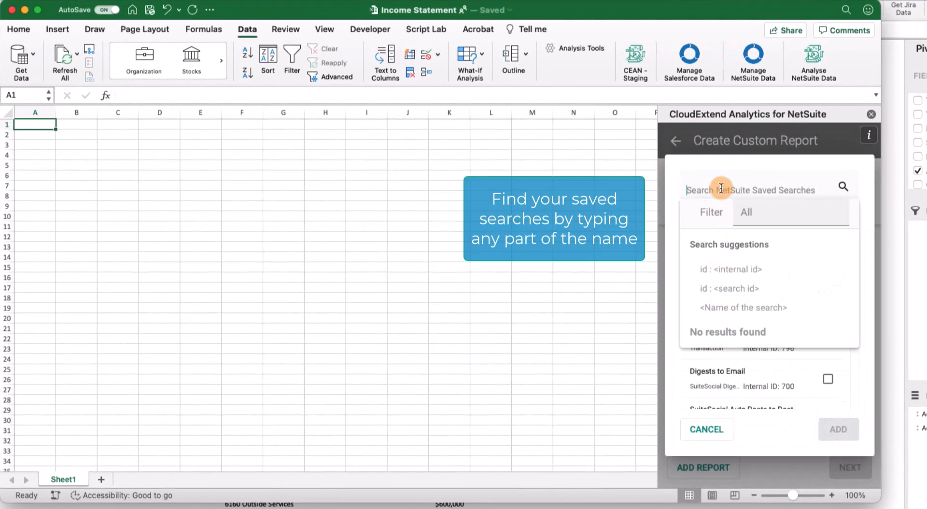
pyautogui.write('cean | inc')
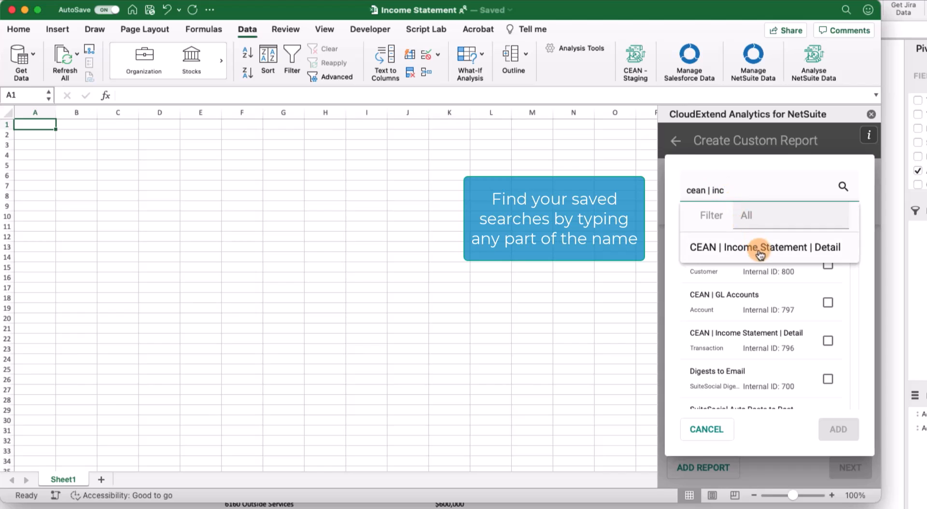
pyautogui.click(762, 247)
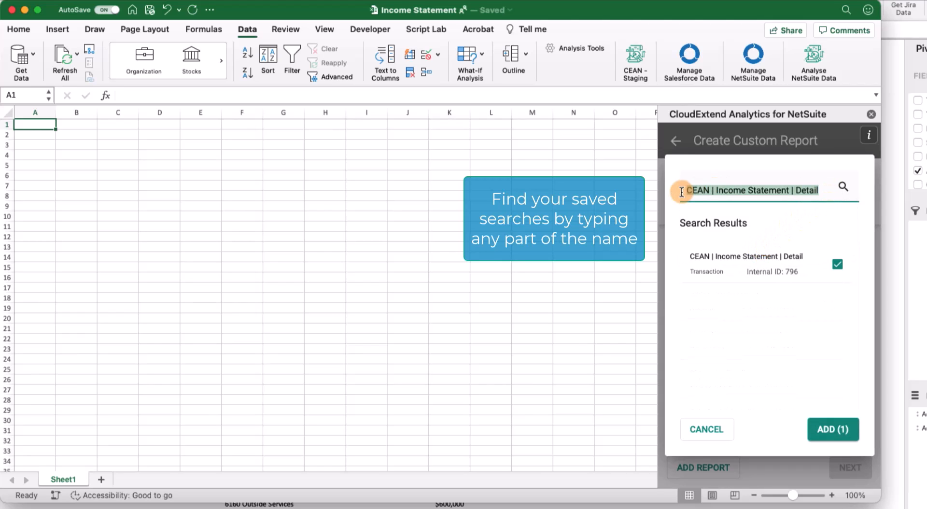
pyautogui.write('cean')
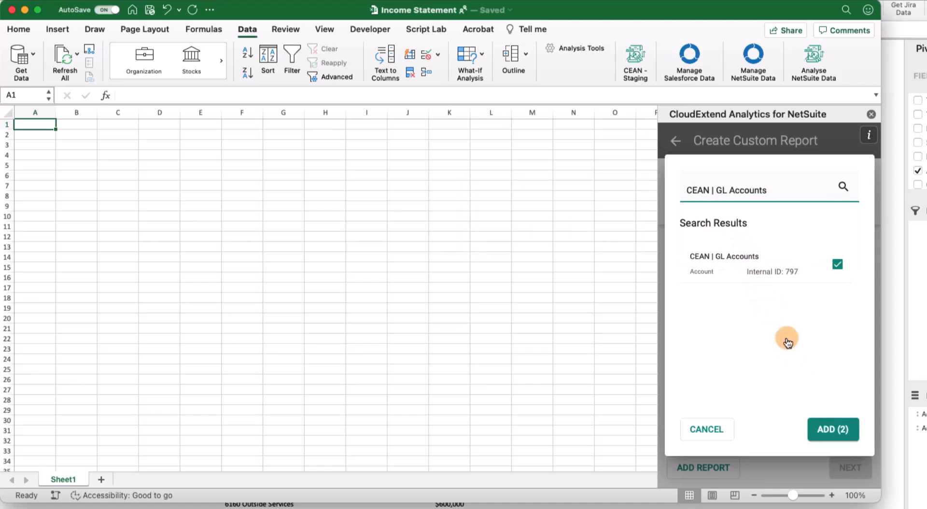
pyautogui.click(833, 429)
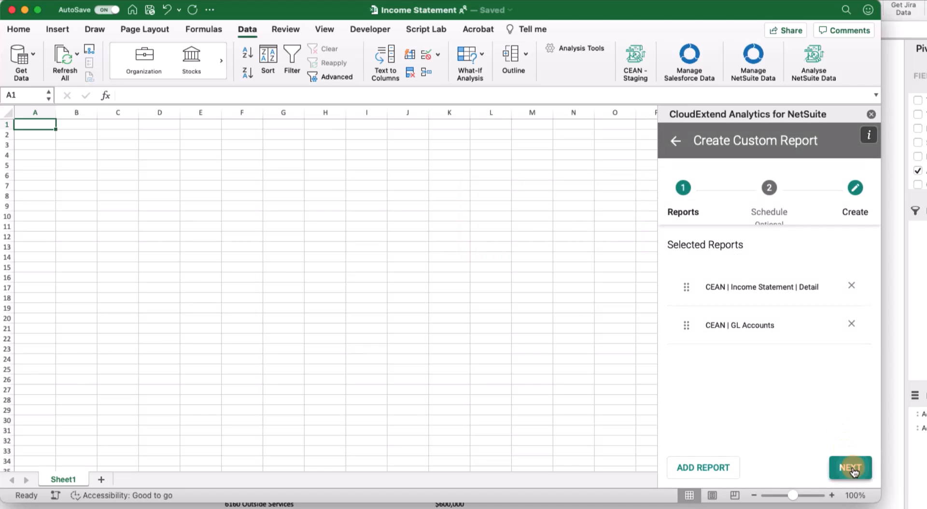
pyautogui.click(850, 467)
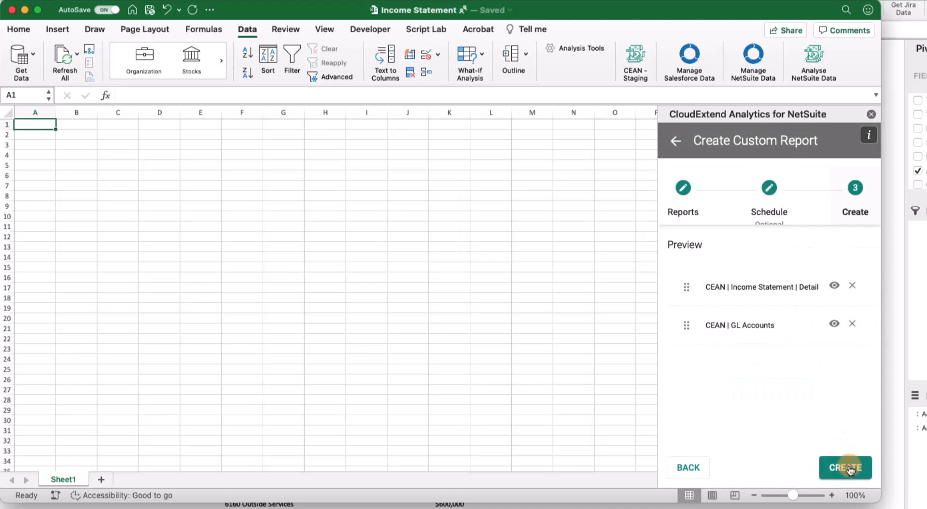
# Create the report, then view the new CEAN | Income Statement | Detail data sheet.
pyautogui.click(845, 467)
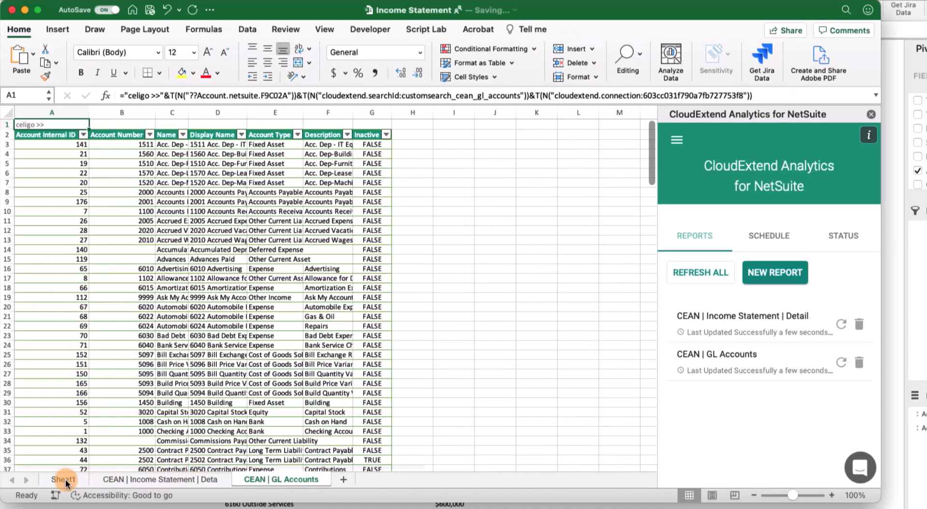
pyautogui.click(63, 479)
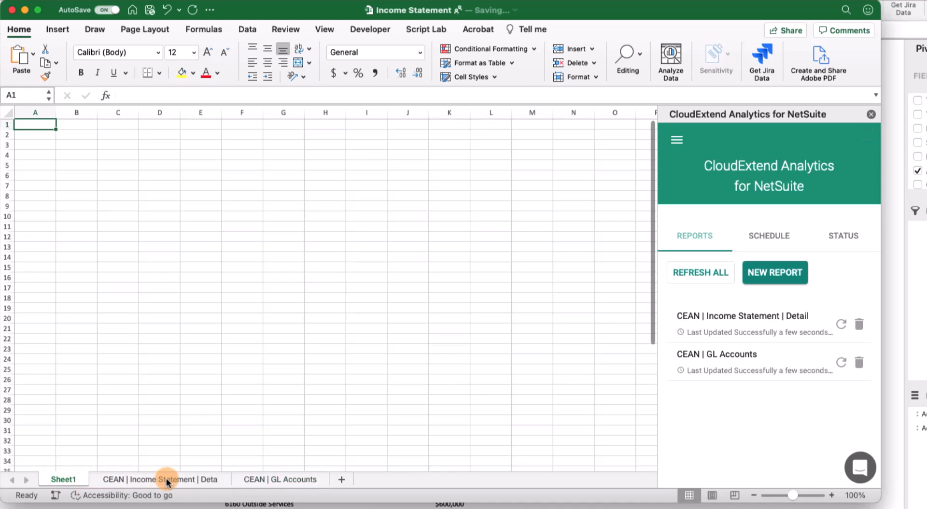
pyautogui.click(160, 478)
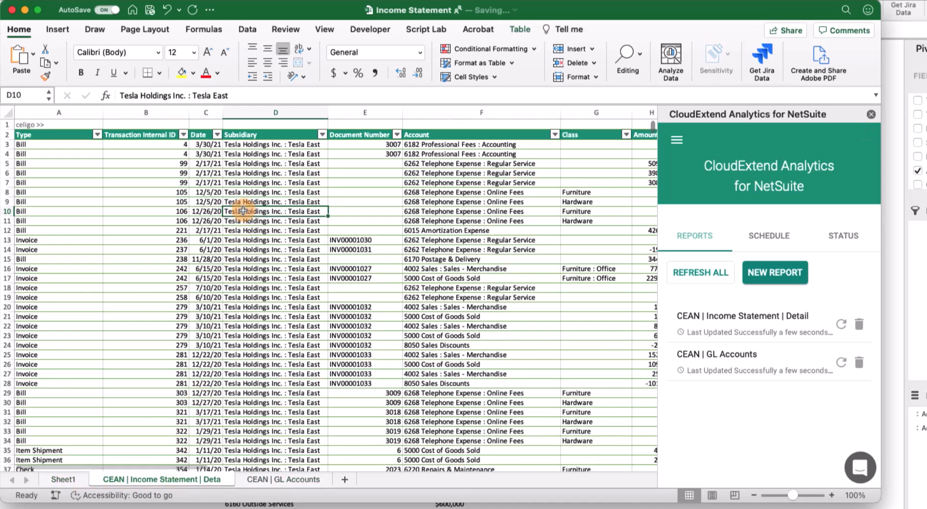
# Insert a new-sheet PivotTable with Date as columns and collapsed Account Type/Name rows.
pyautogui.click(57, 29)
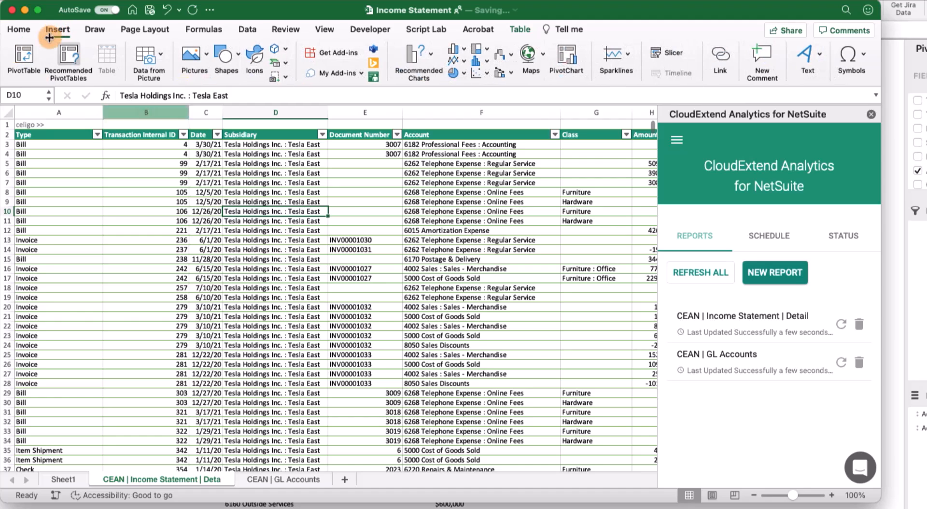
pyautogui.click(23, 58)
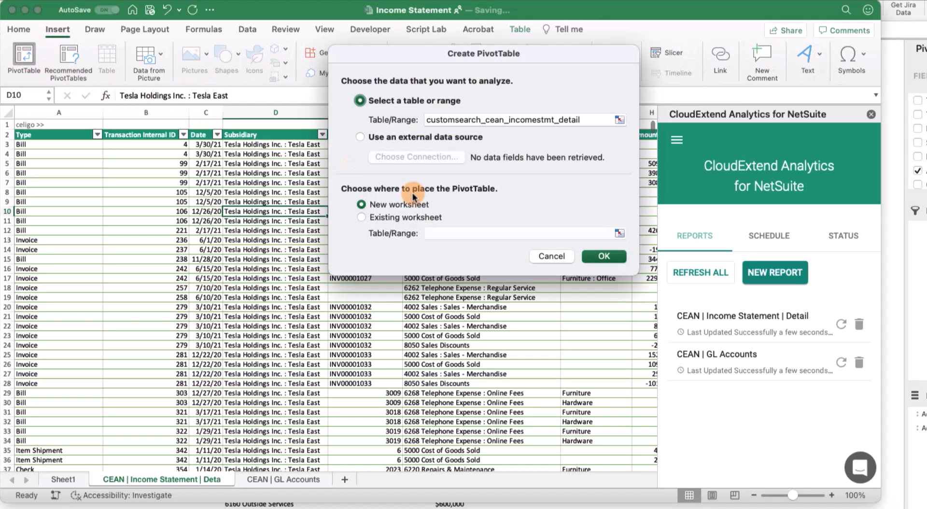
pyautogui.click(603, 256)
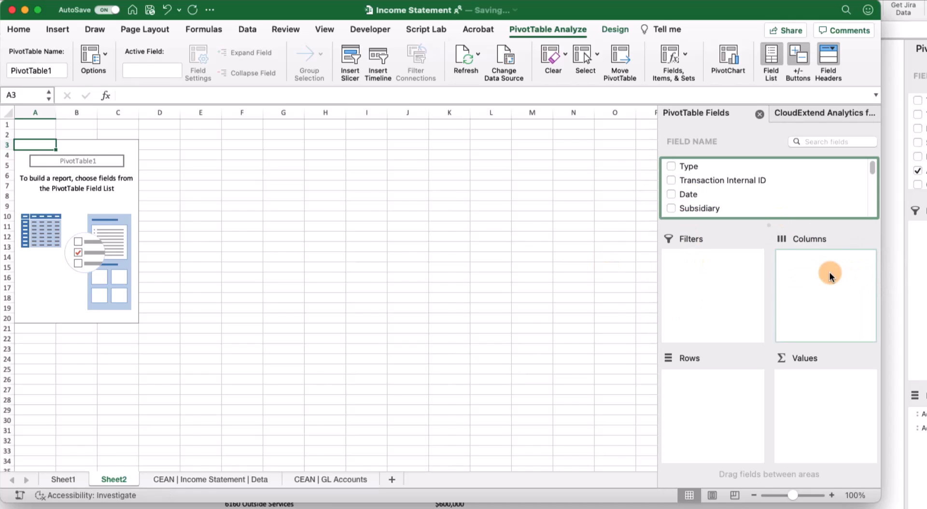
pyautogui.click(671, 194)
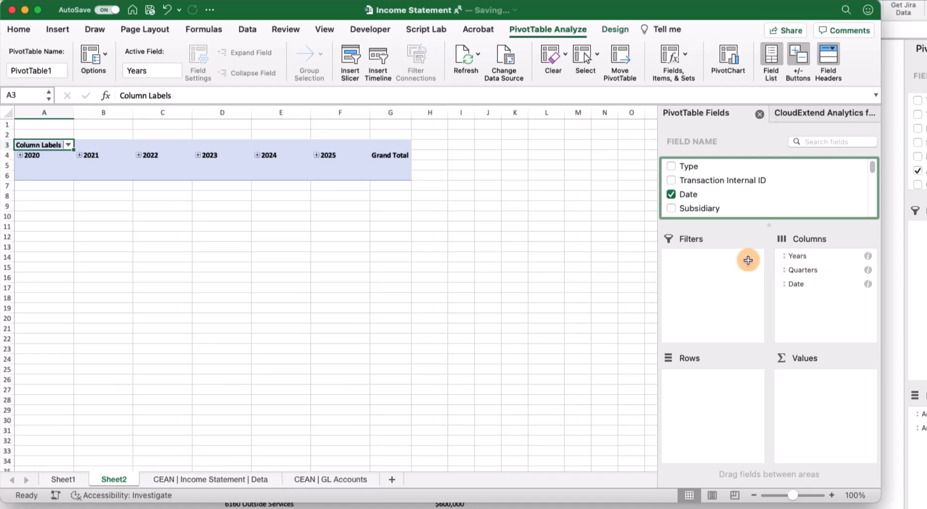
pyautogui.moveTo(81, 158)
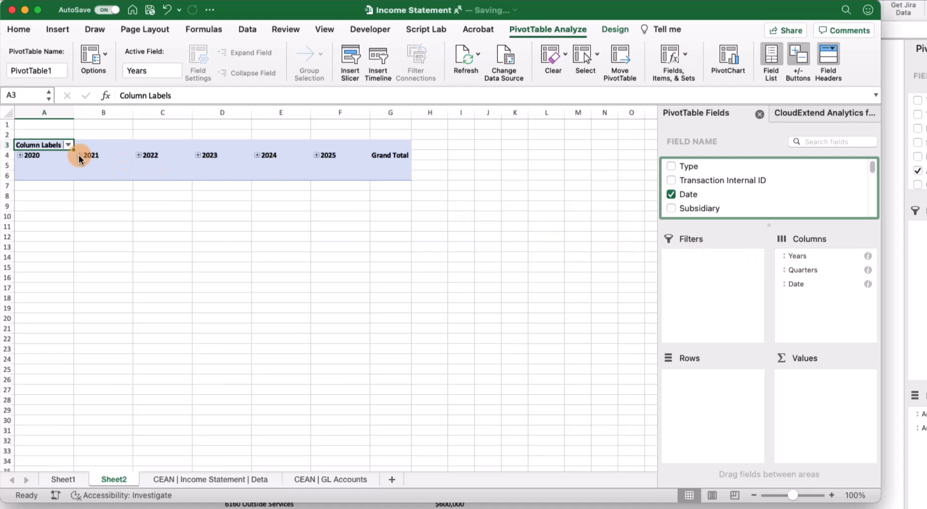
pyautogui.click(80, 155)
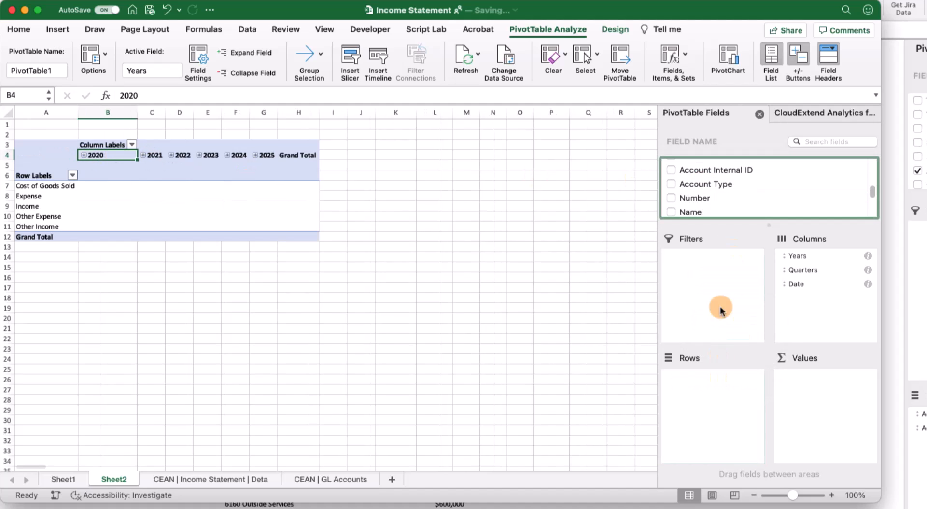
pyautogui.click(671, 183)
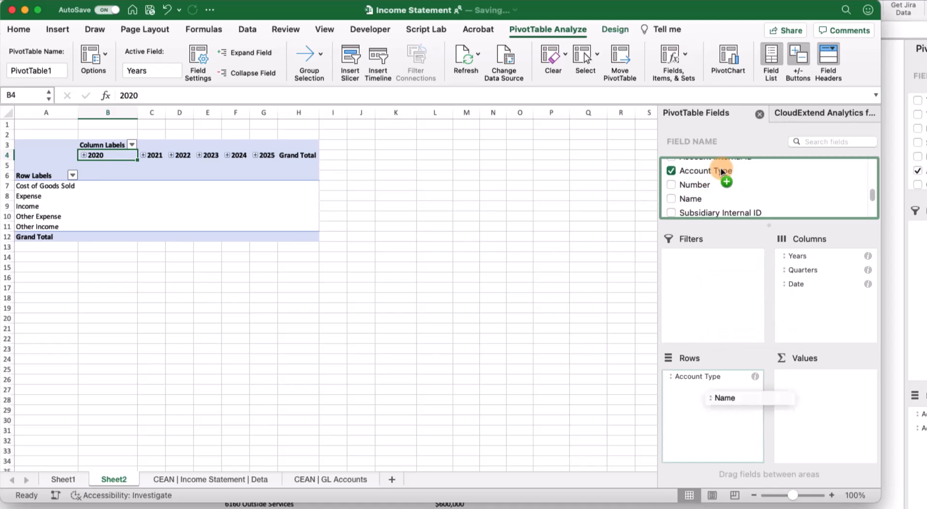
pyautogui.click(671, 198)
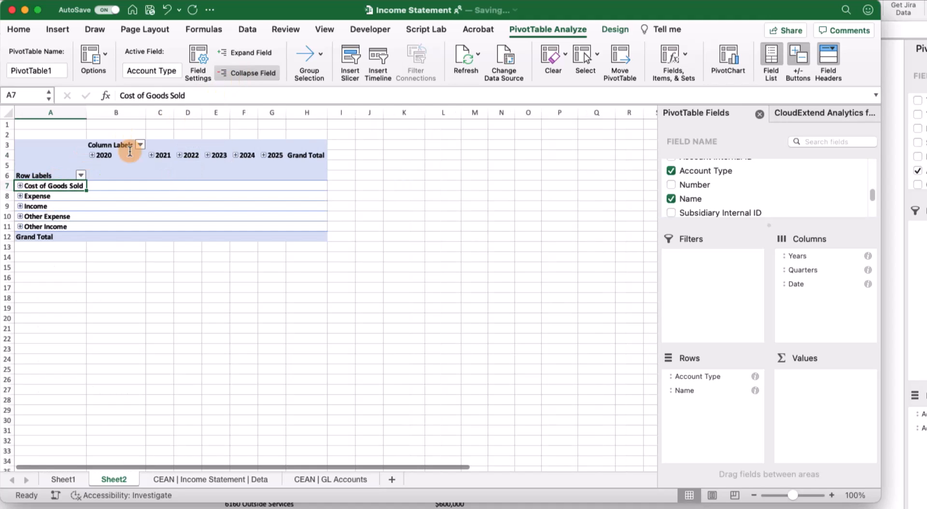
# Order account types starting with Income, sum Amount, and keep only 2020 and 2021 columns.
pyautogui.click(35, 206)
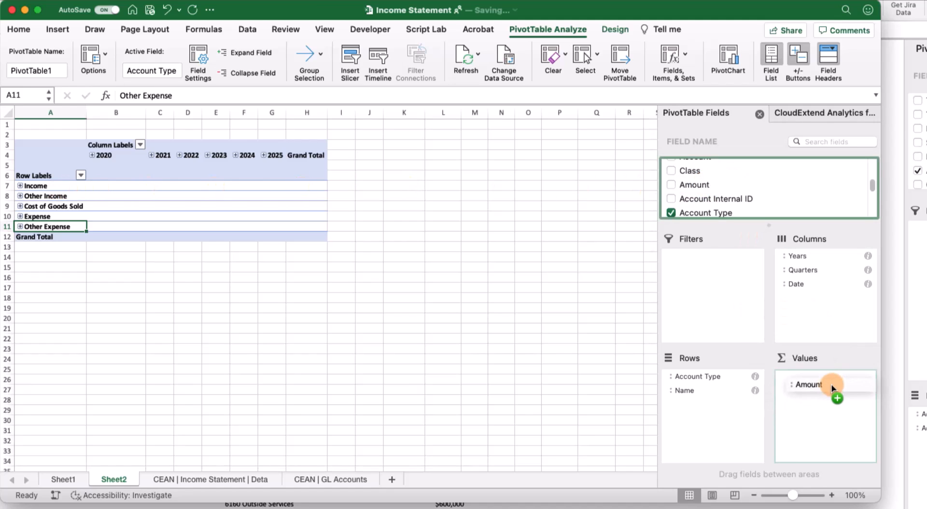
pyautogui.moveTo(811, 385); pyautogui.dragTo(825, 384)
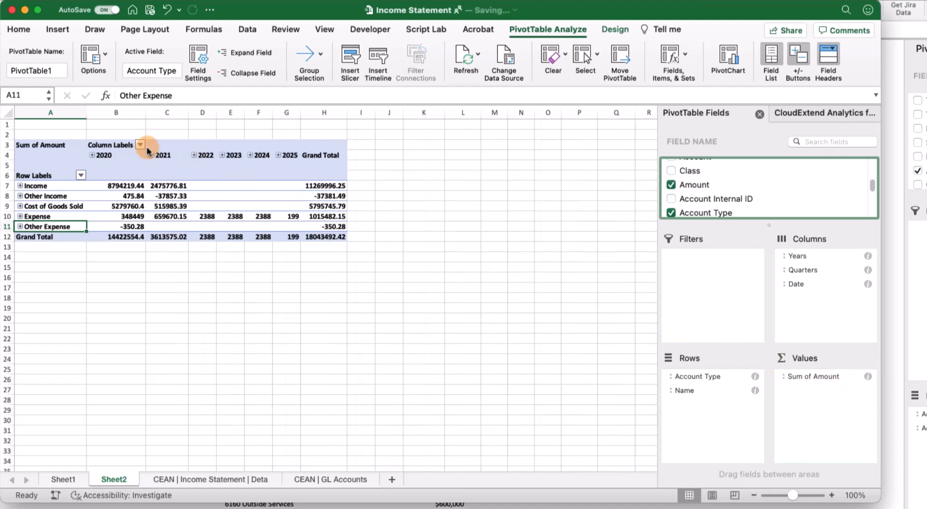
pyautogui.click(140, 144)
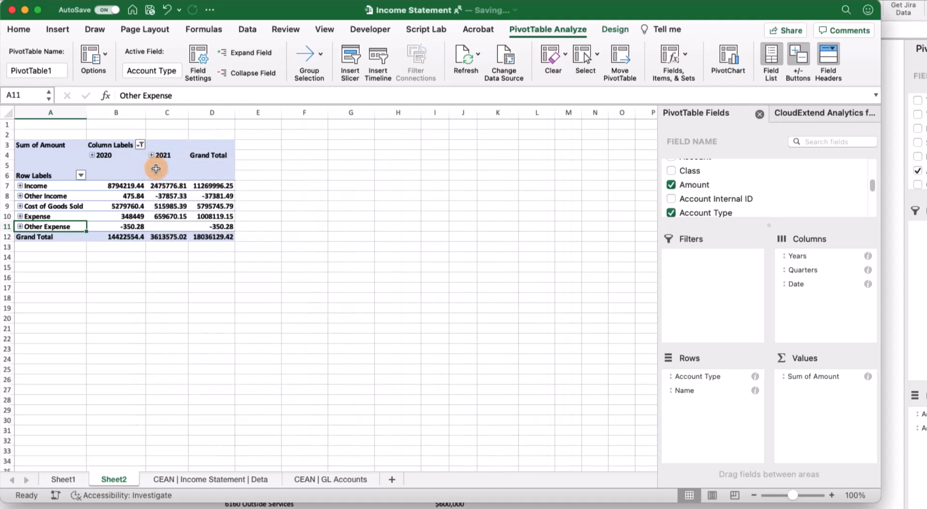
pyautogui.rightClick(168, 185)
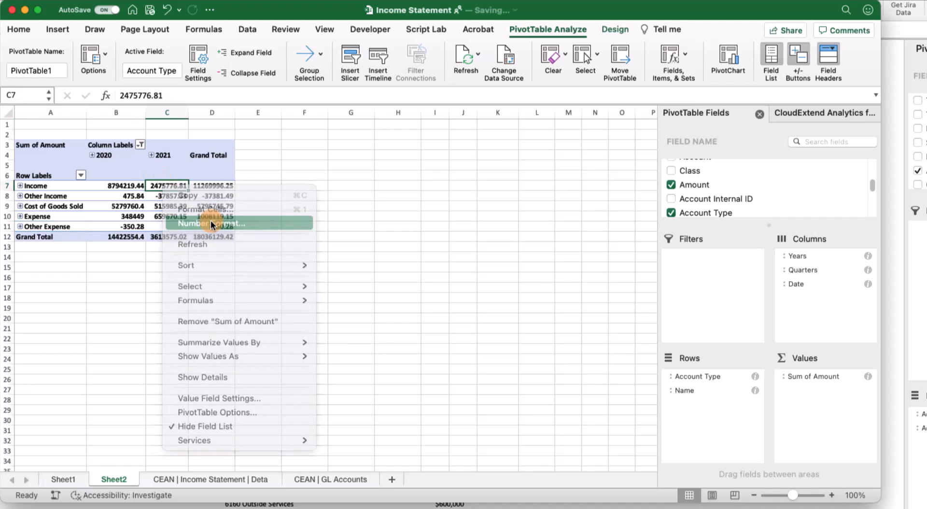
# Format pivot amounts as Currency with 0 decimals and expand account types to list account names.
pyautogui.click(213, 224)
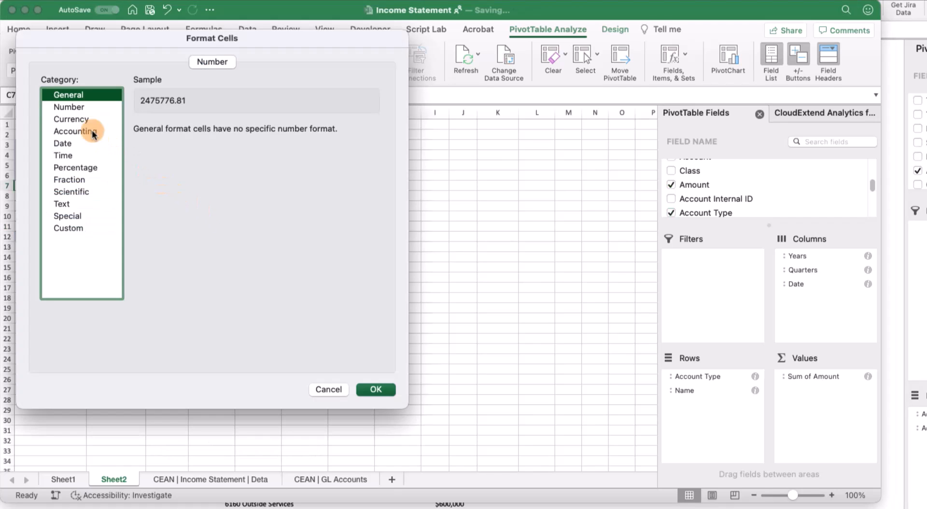
pyautogui.click(70, 119)
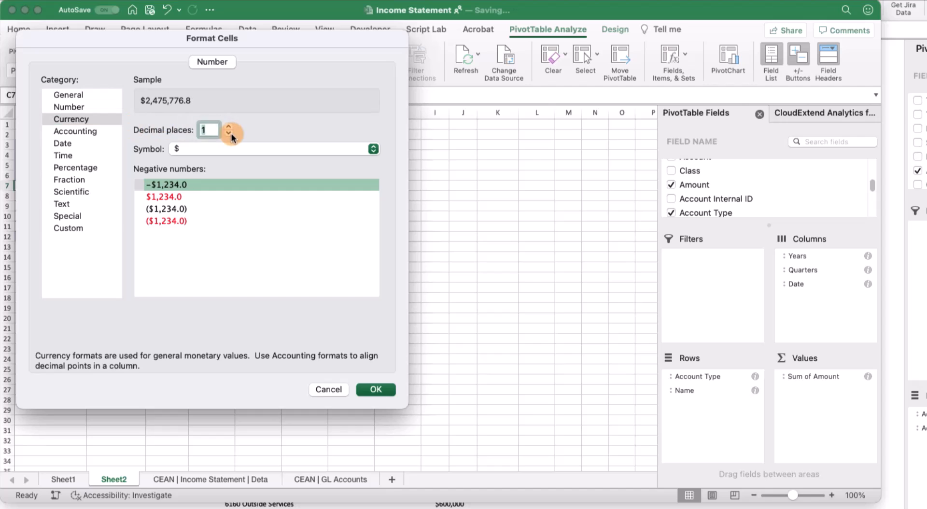
pyautogui.click(374, 389)
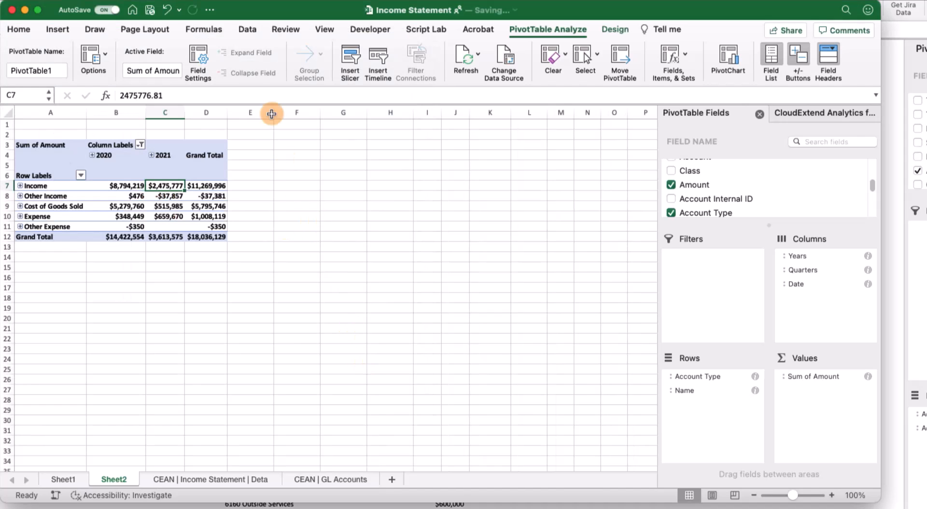
pyautogui.click(20, 185)
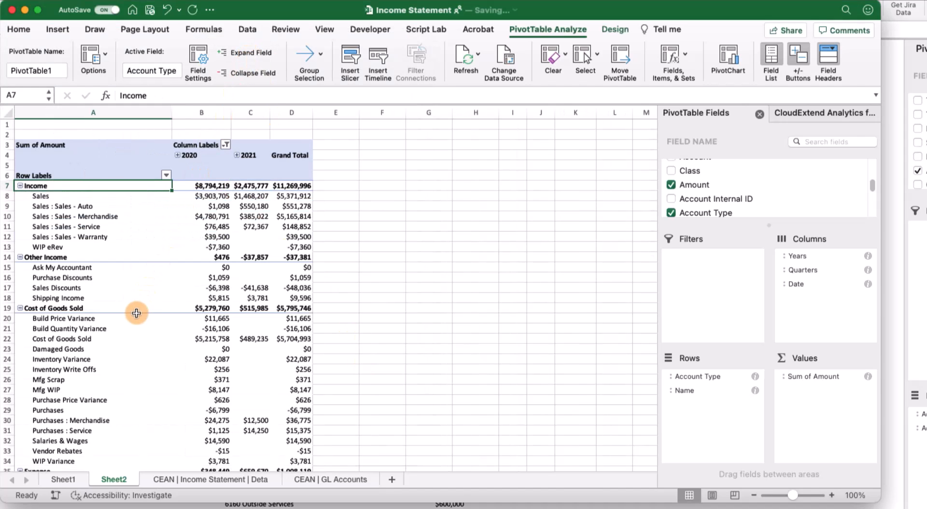
pyautogui.scroll(-3)
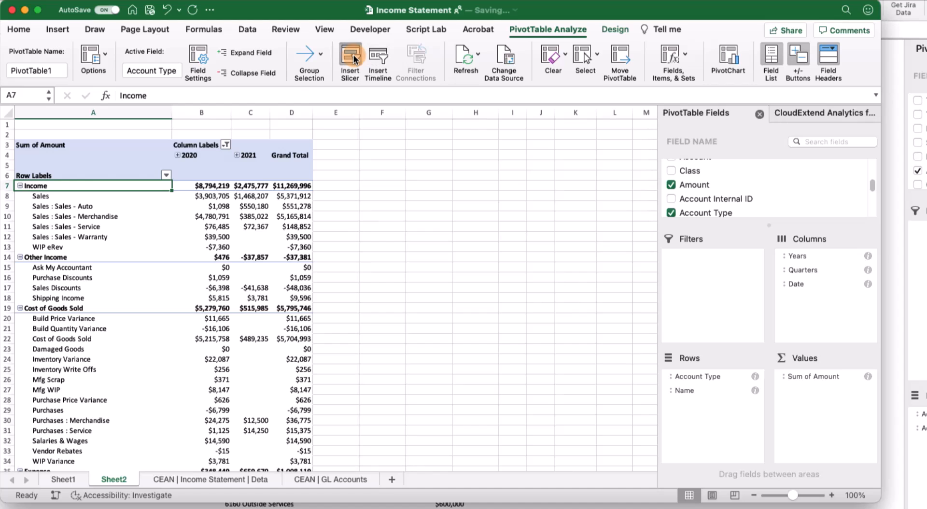
# Add a Subsidiary slicer to the PivotTable and select both Tesla East and Tesla West.
pyautogui.click(409, 143)
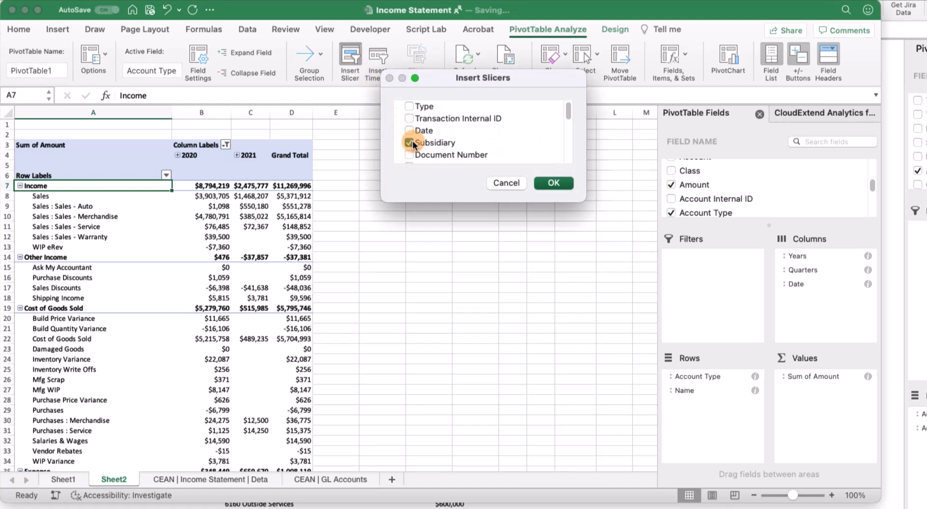
pyautogui.click(552, 183)
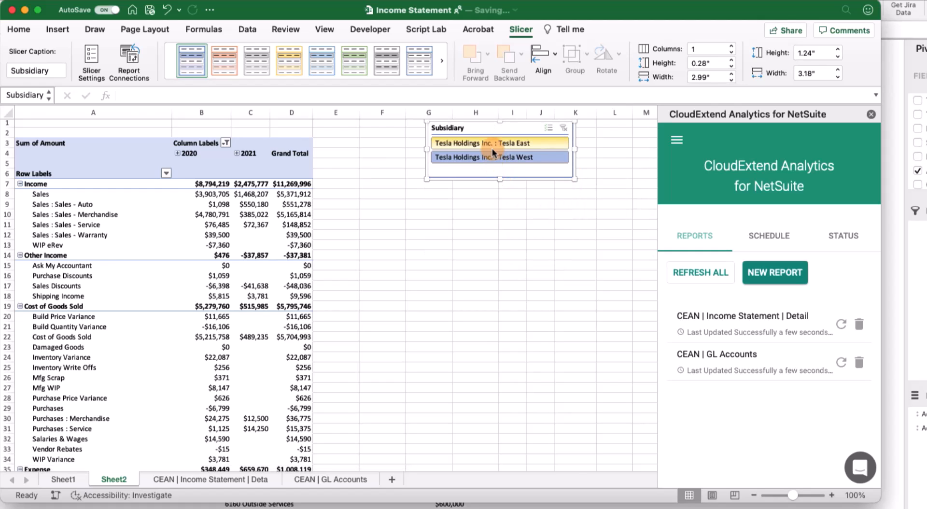
pyautogui.scroll(-3)
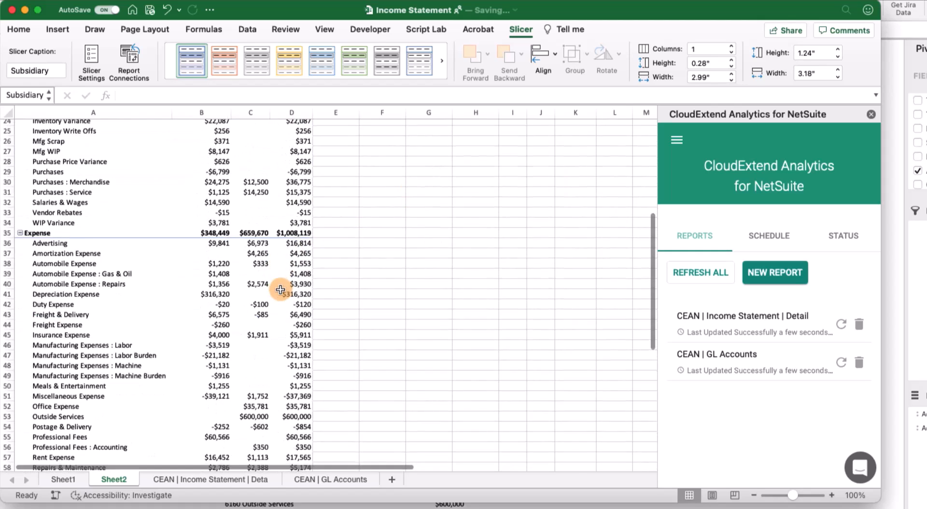
pyautogui.click(485, 158)
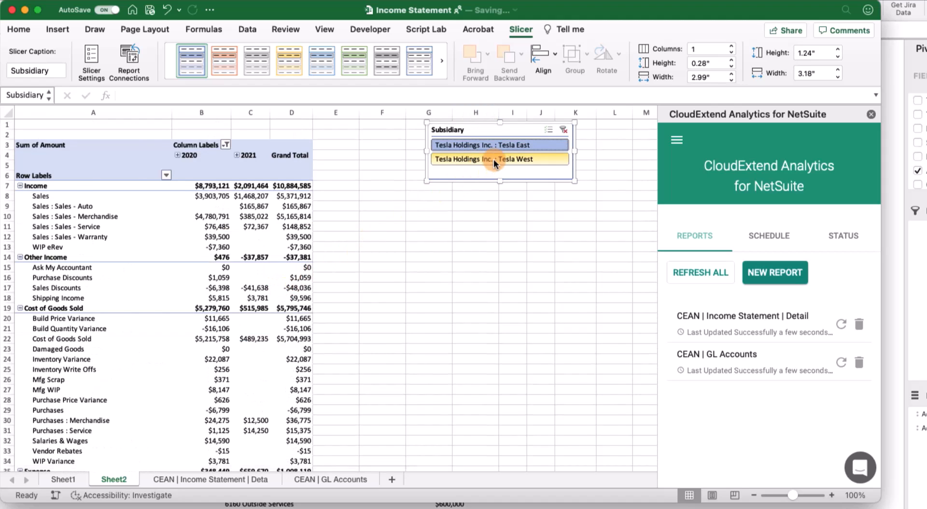
pyautogui.click(486, 159)
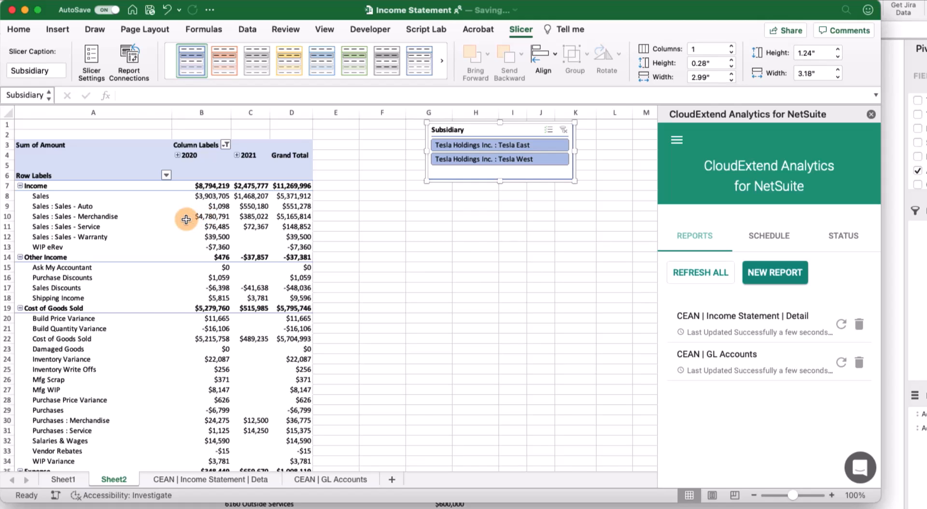
pyautogui.scroll(-3)
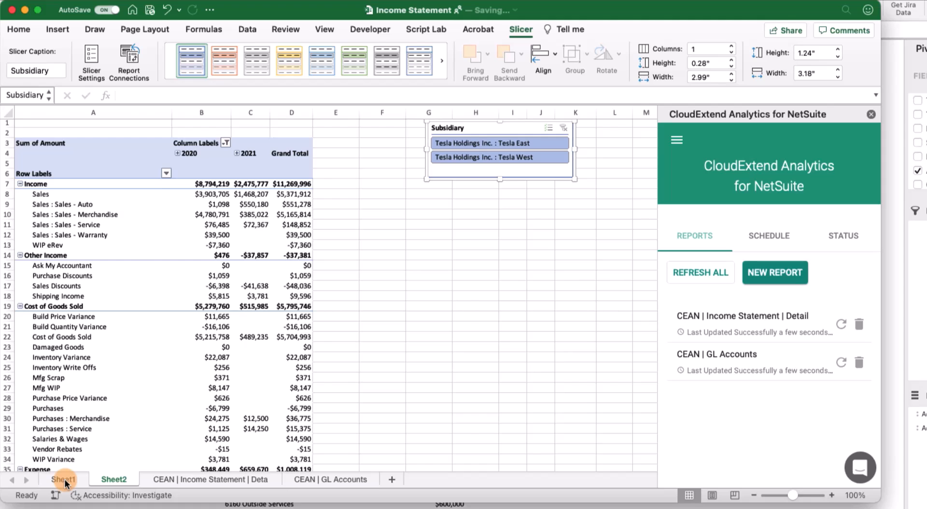
# On Sheet1, label G2 'Year' and enter 2020 in H2.
pyautogui.click(60, 479)
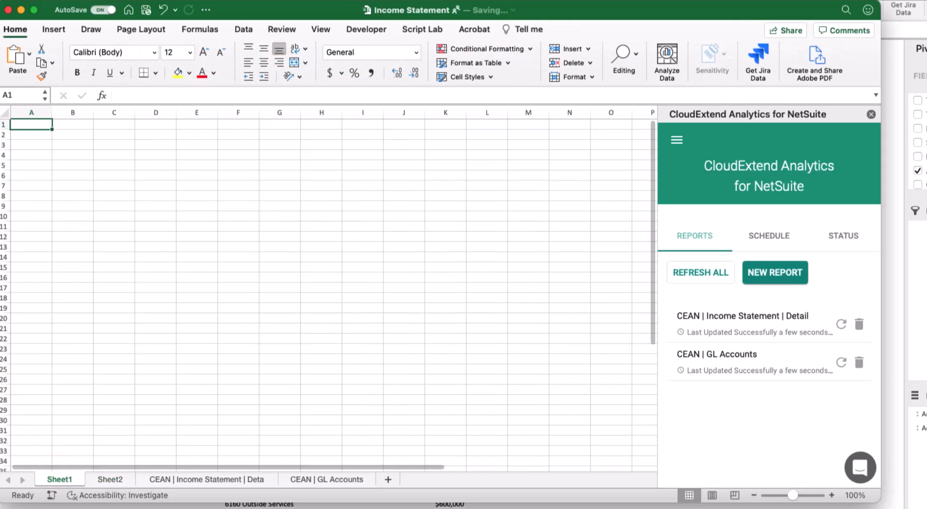
pyautogui.write('Year')
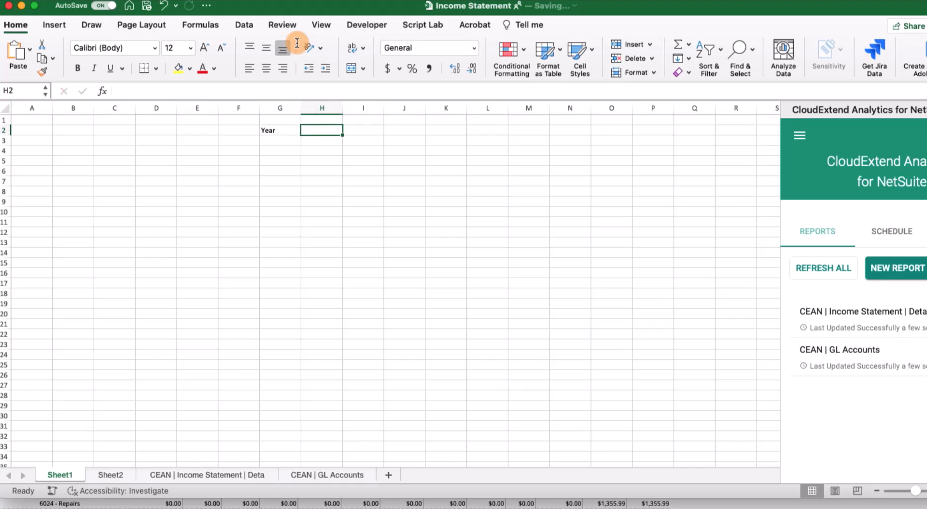
pyautogui.write('2020')
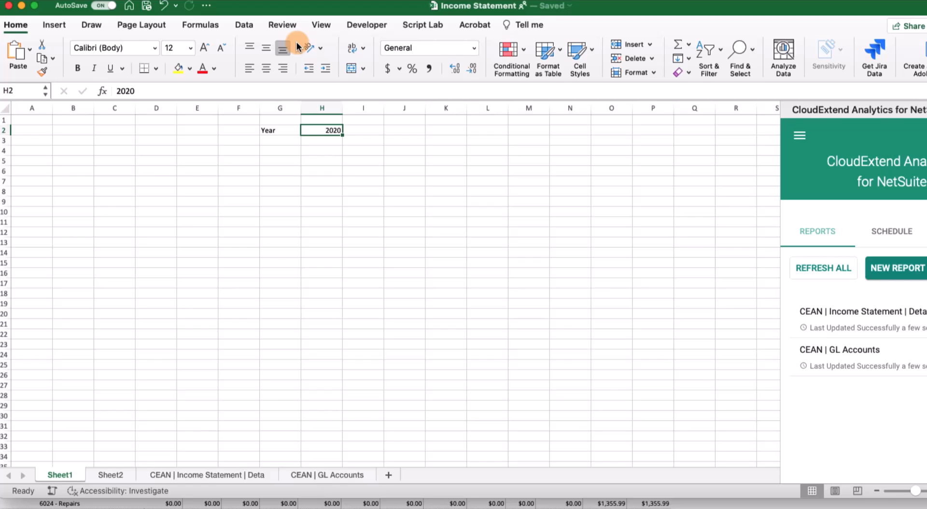
pyautogui.click(202, 25)
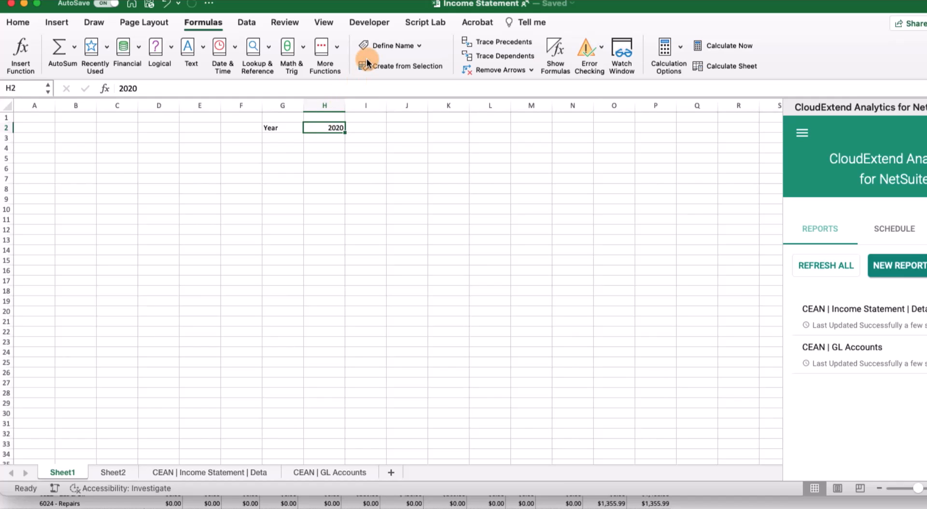
pyautogui.moveTo(414, 45)
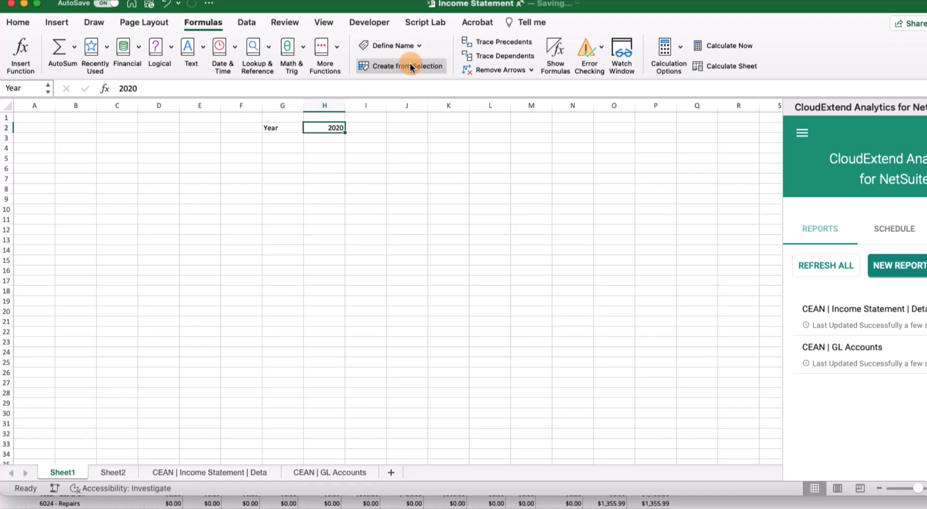
# Rename the H2 cell's defined name from Year to IncStmtYear.
pyautogui.click(389, 45)
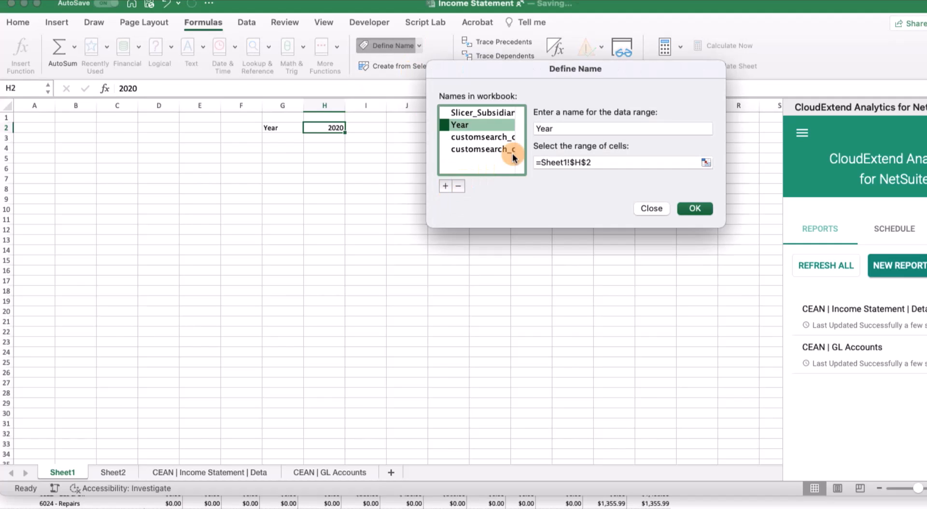
pyautogui.click(458, 125)
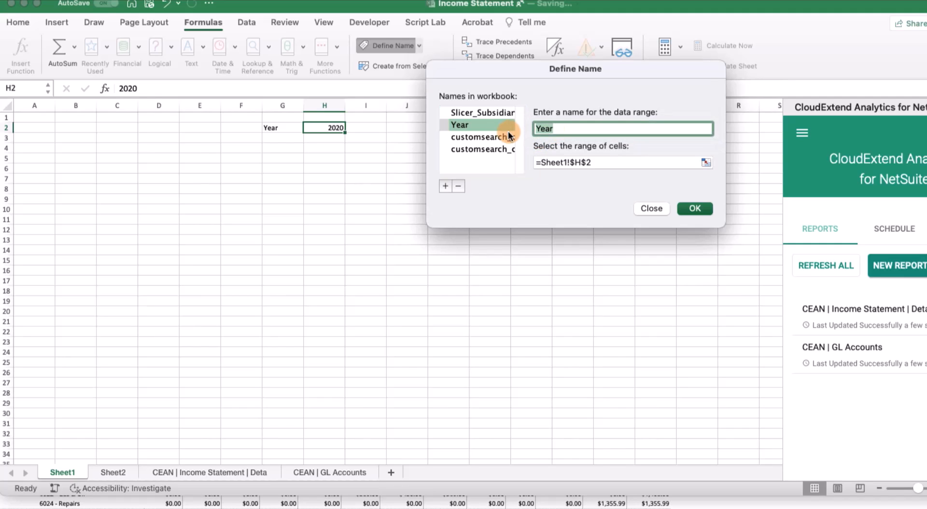
pyautogui.write('IncStmt')
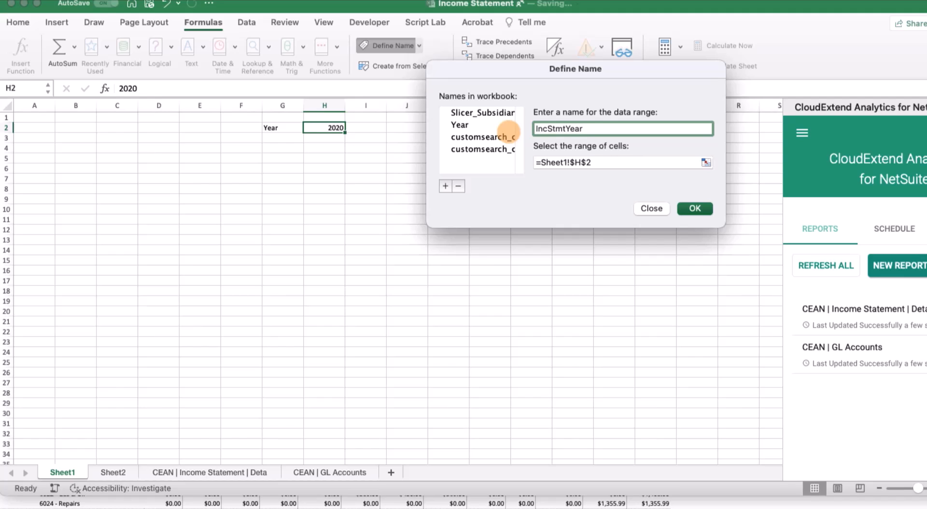
pyautogui.click(694, 208)
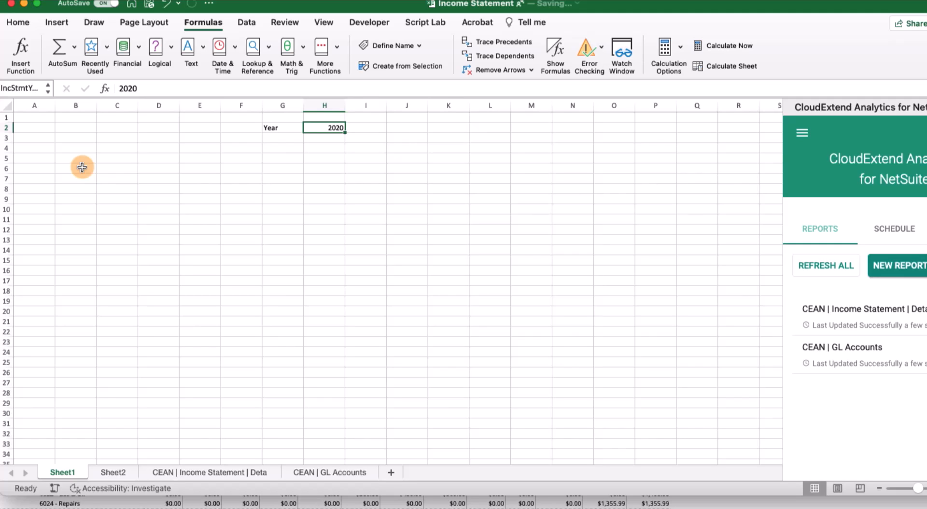
# Add the 'Account #' and 'Revenue' labels.
pyautogui.write('A')
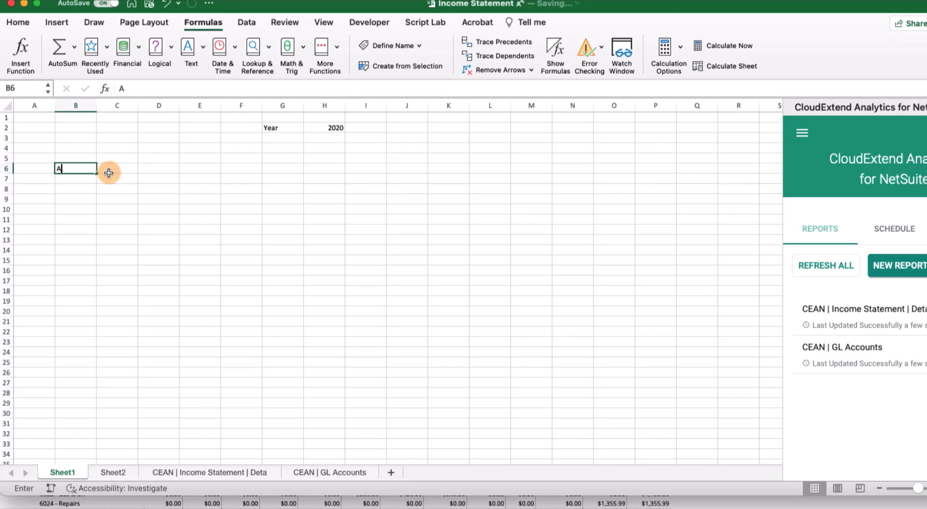
pyautogui.write('Account #')
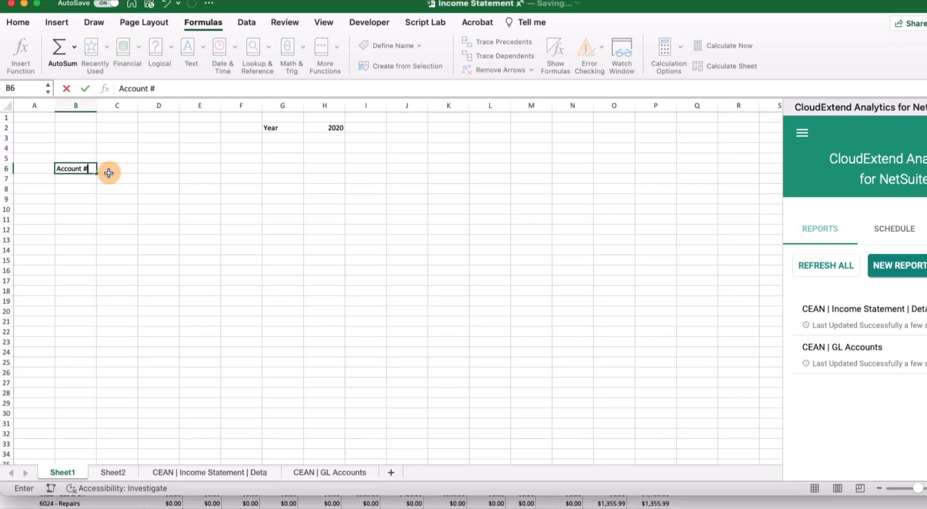
pyautogui.click(116, 169)
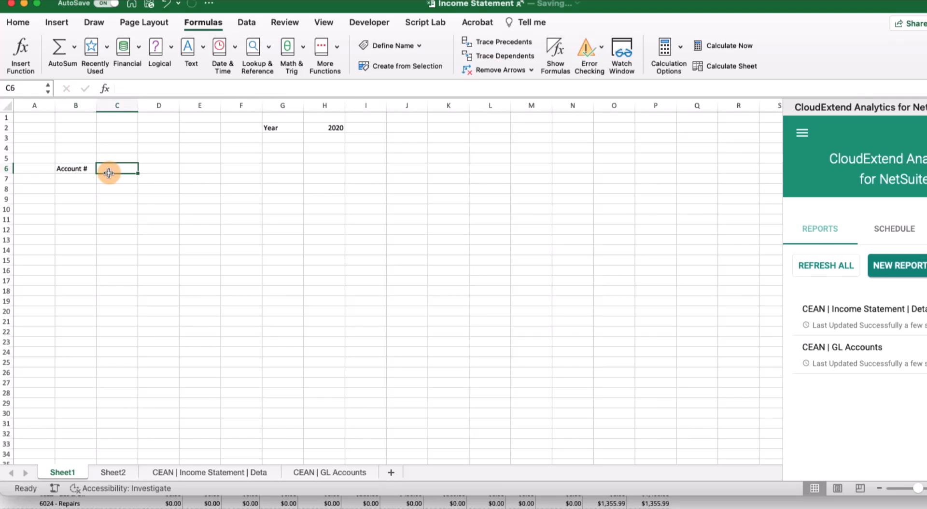
pyautogui.write('Revenue')
pyautogui.click(199, 168)
pyautogui.write('=TEXT(DATE(IncStmtYear,1,1),"mmm yyyy")')
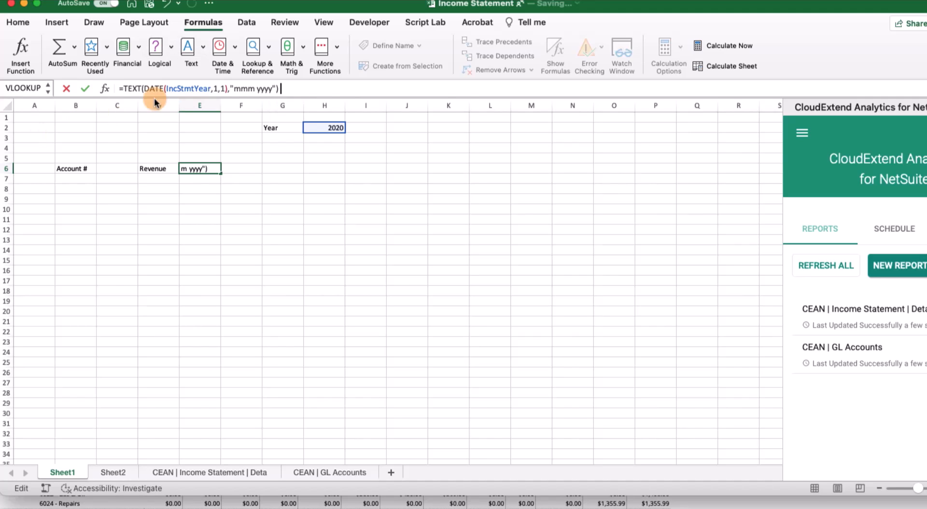
pyautogui.moveTo(169, 92)
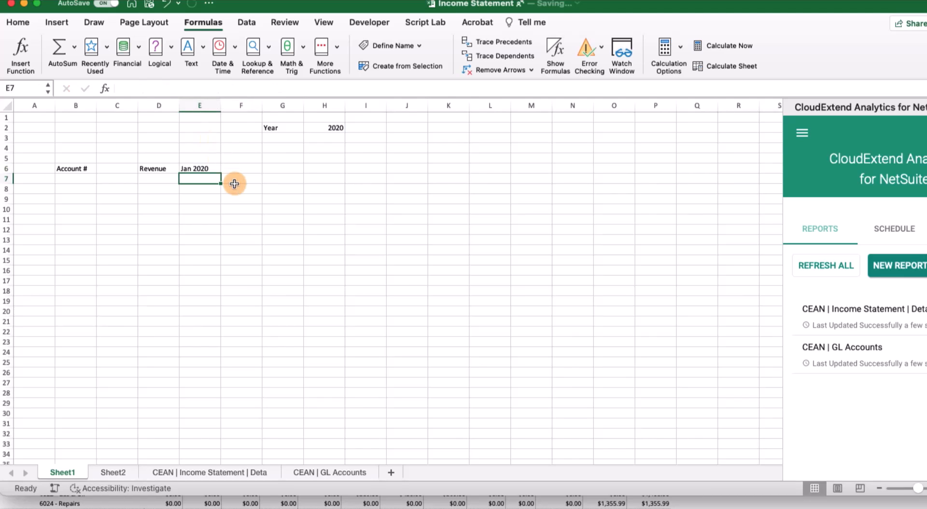
# Build Jan–Dec month headers driven by IncStmtYear, then set the year to 2021.
pyautogui.click(199, 168)
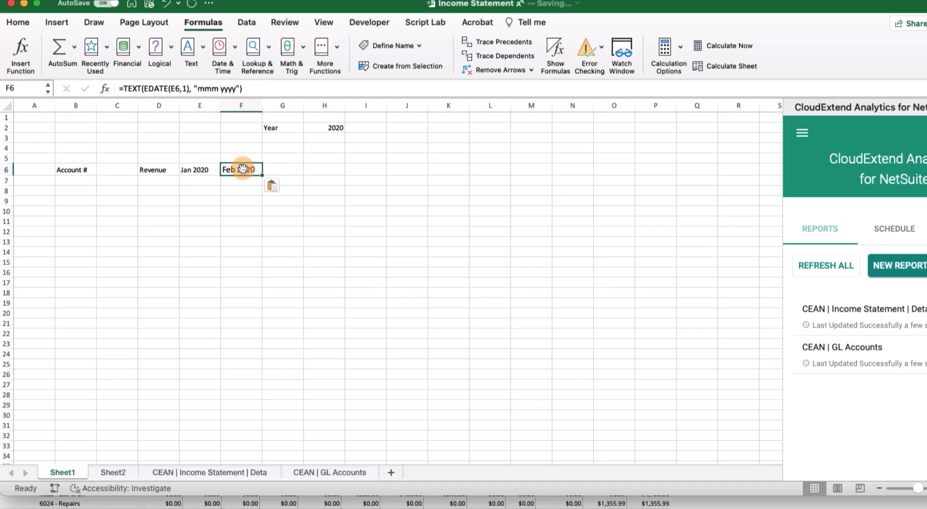
pyautogui.moveTo(241, 169); pyautogui.dragTo(587, 176)
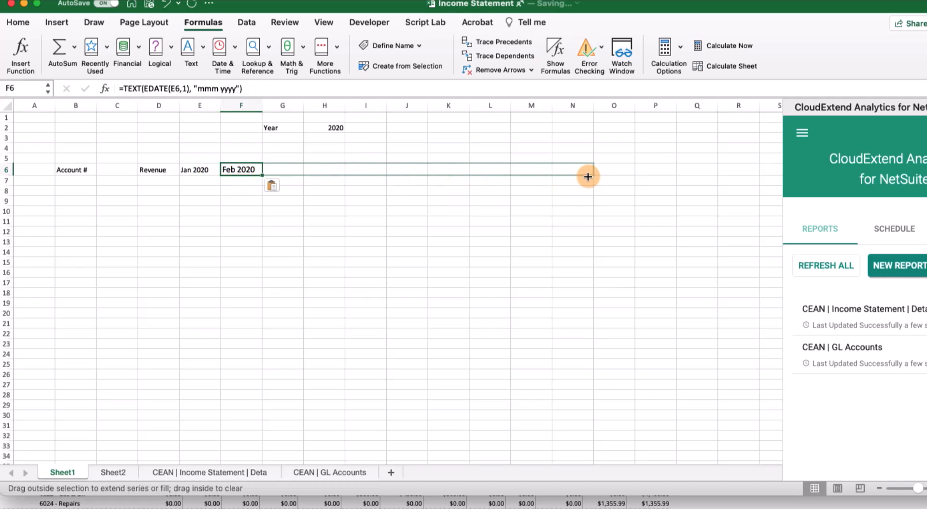
pyautogui.moveTo(587, 176); pyautogui.dragTo(614, 176)
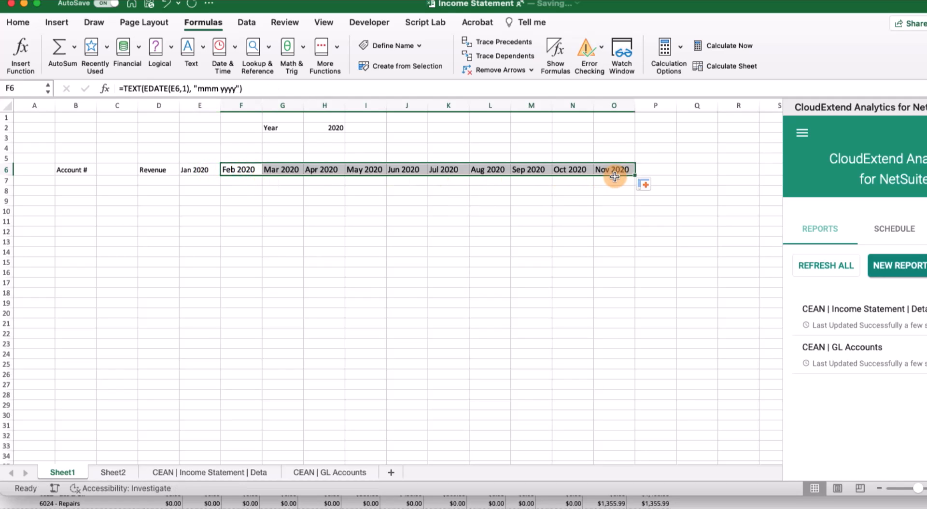
pyautogui.moveTo(614, 176); pyautogui.dragTo(671, 172)
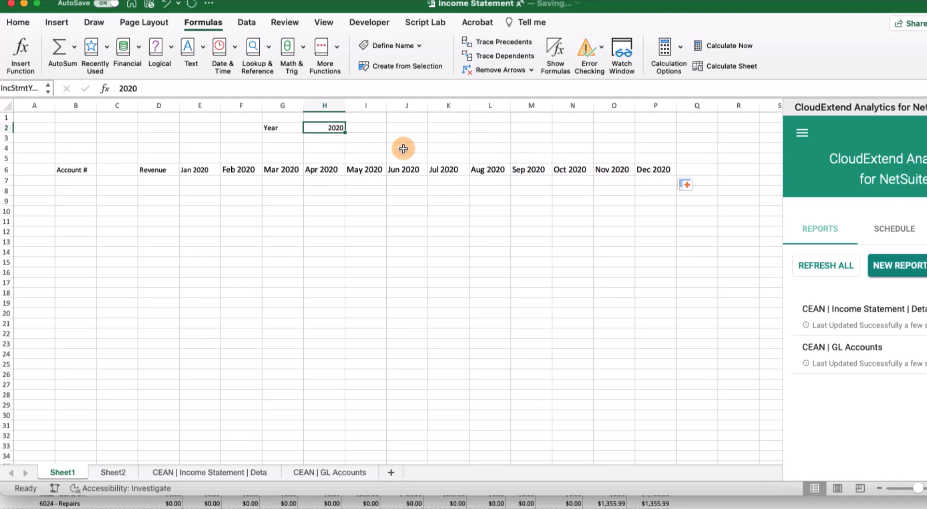
pyautogui.write('2021')
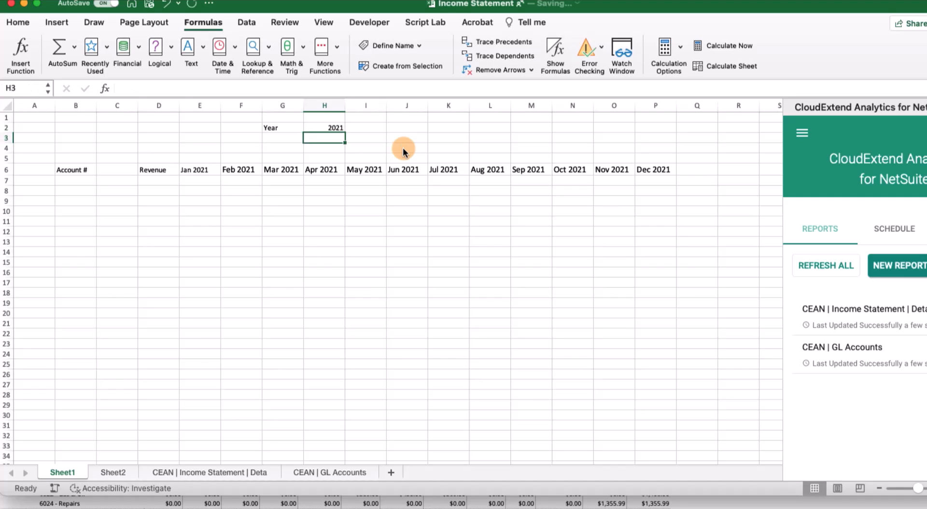
# Reset the year to 2020 and XLOOKUP descriptions for accounts 4000–4100 from the GL accounts table.
pyautogui.click(323, 127)
pyautogui.write('2020')
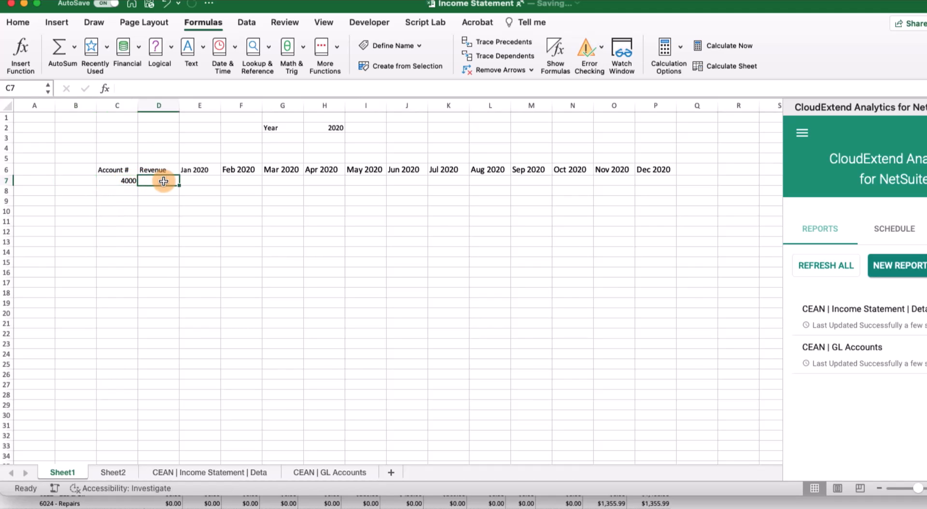
pyautogui.doubleClick(158, 180)
pyautogui.write('=XLOOKUP(C7,customsearch_cean_gl_accounts[Account Number],customsearch_cean_gl_accounts[Description])')
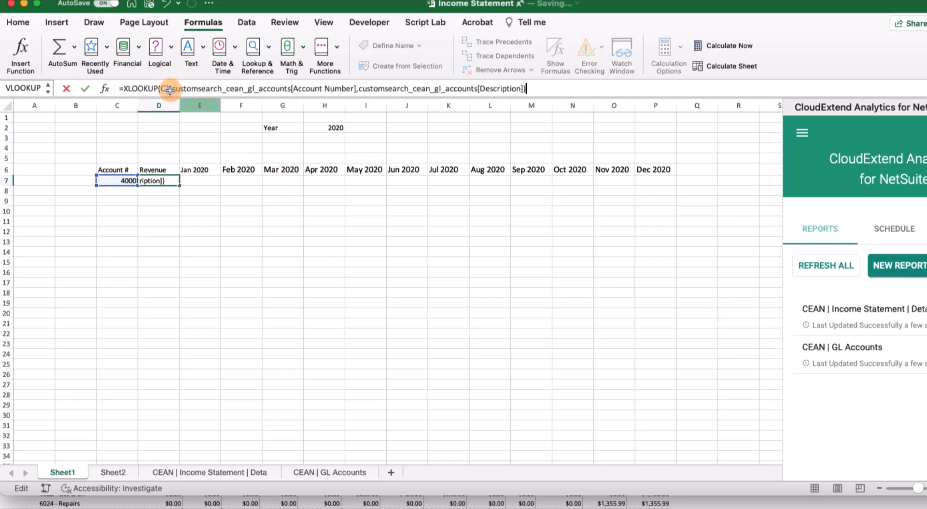
pyautogui.click(116, 180)
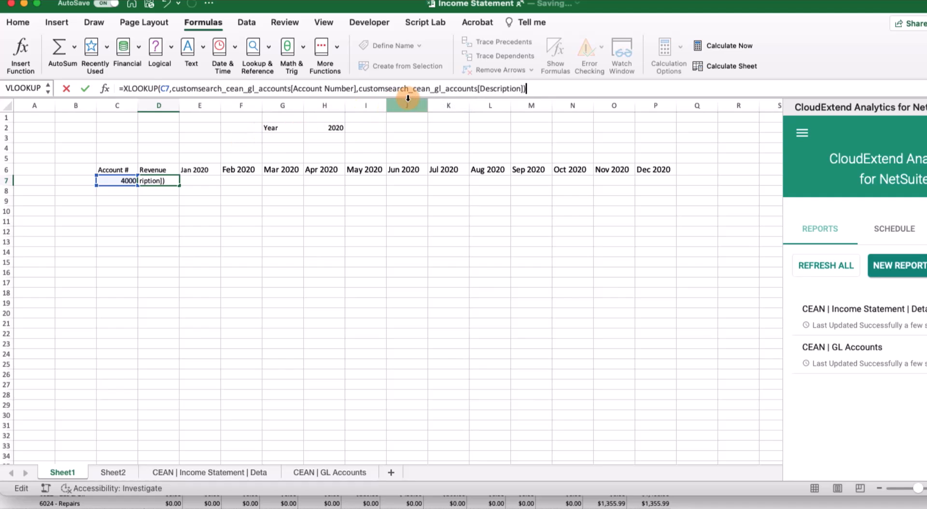
pyautogui.press('Return')
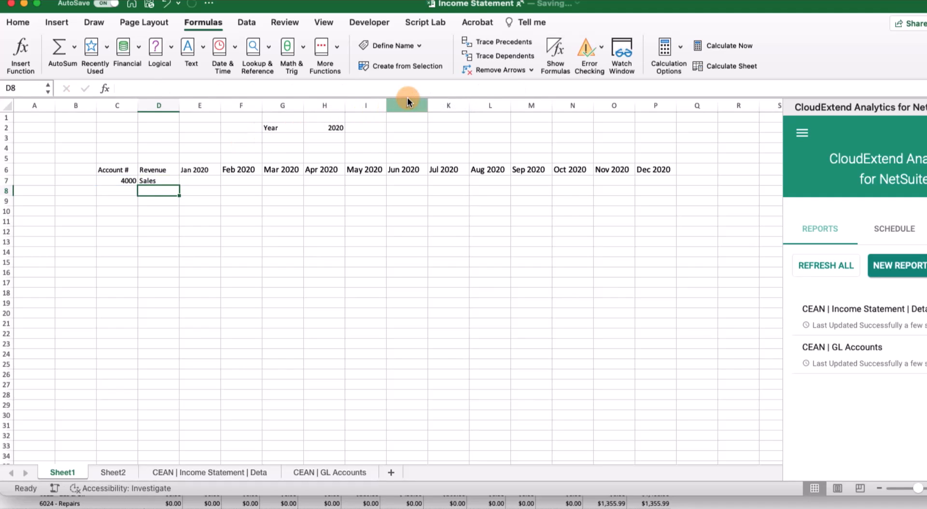
pyautogui.click(158, 180)
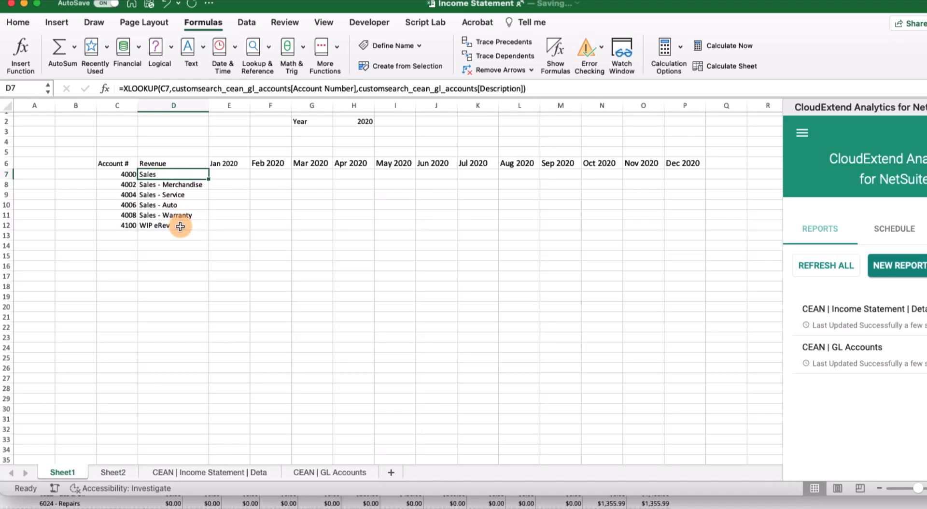
pyautogui.click(229, 184)
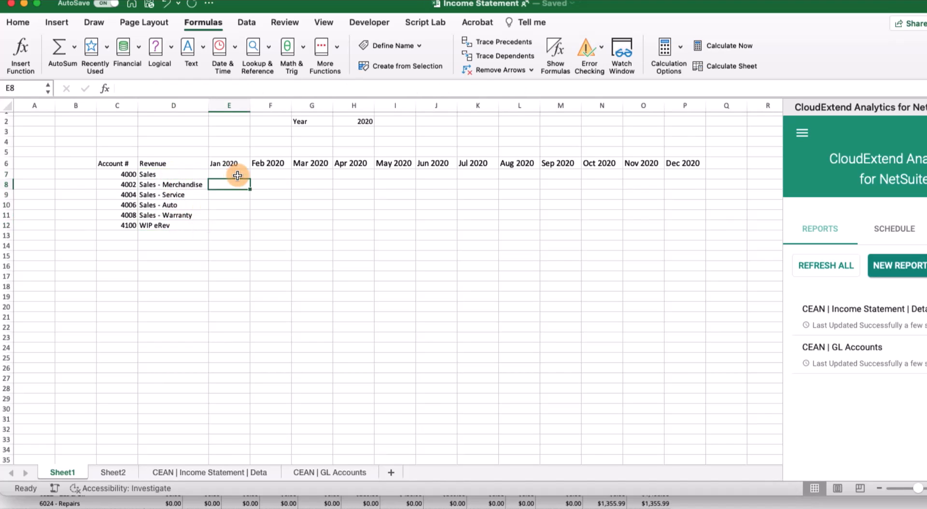
pyautogui.click(229, 174)
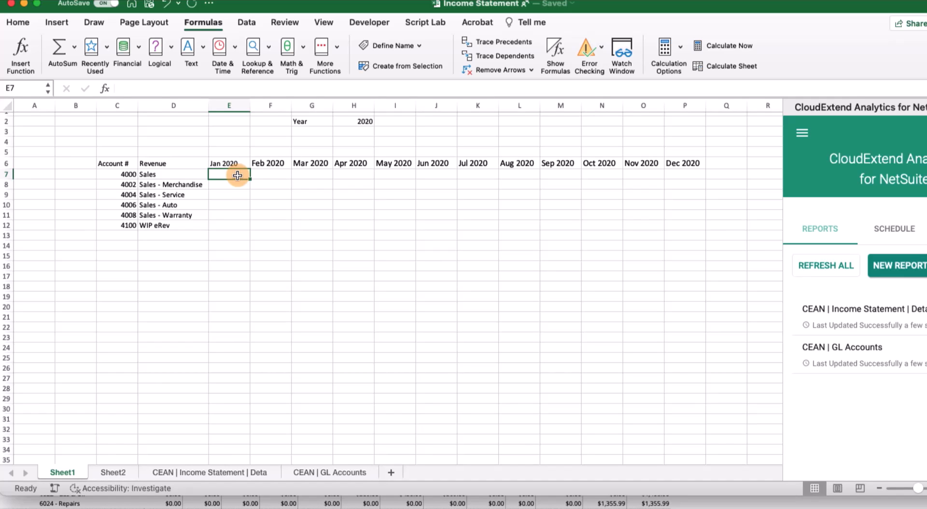
pyautogui.moveTo(160, 179)
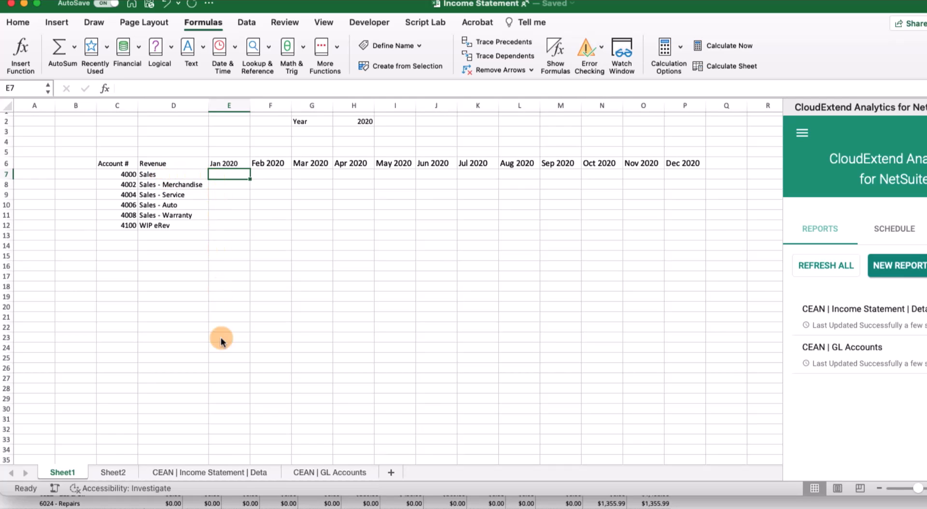
# Review the Date, Number and Amount columns on the CEAN | Income Statement | Detail sheet.
pyautogui.click(209, 472)
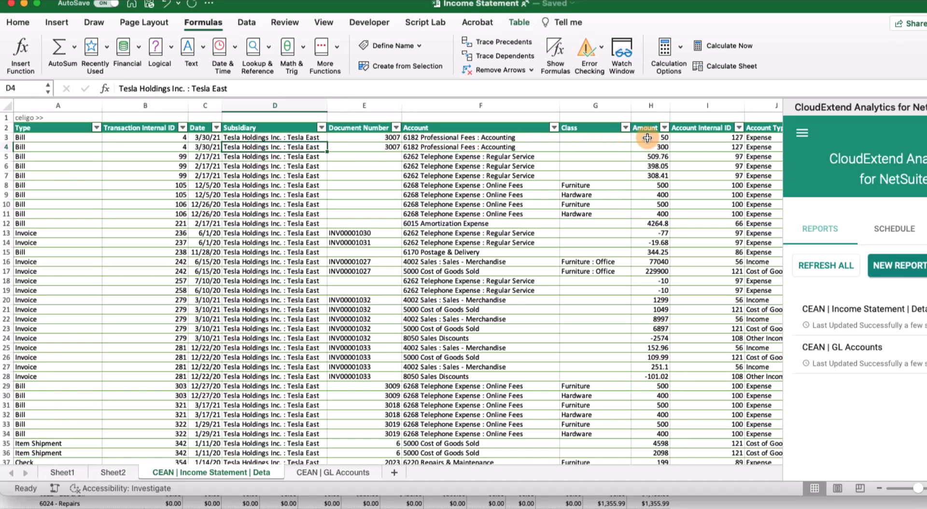
pyautogui.click(650, 137)
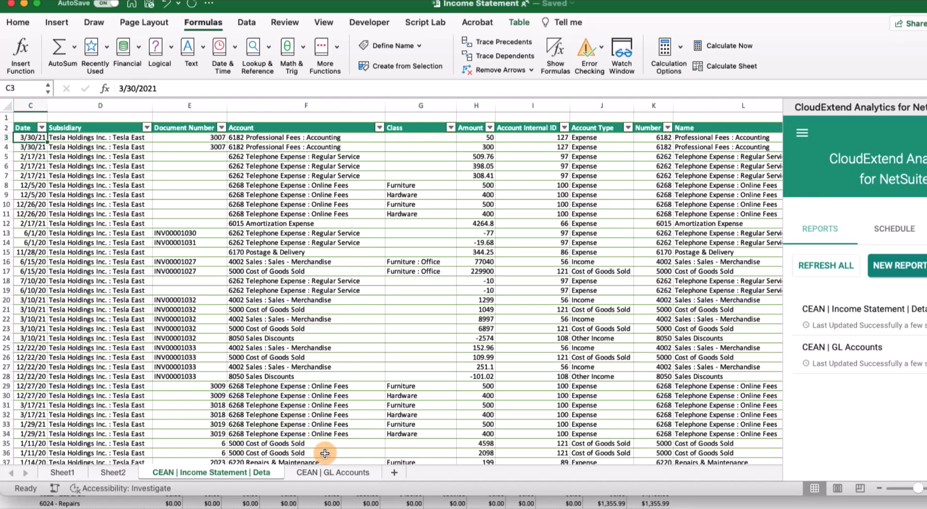
pyautogui.click(63, 472)
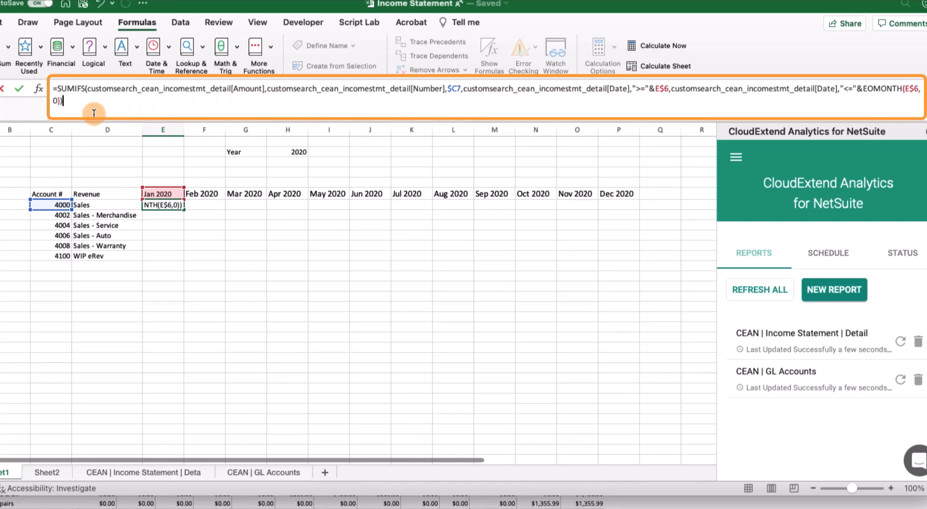
pyautogui.moveTo(93, 113)
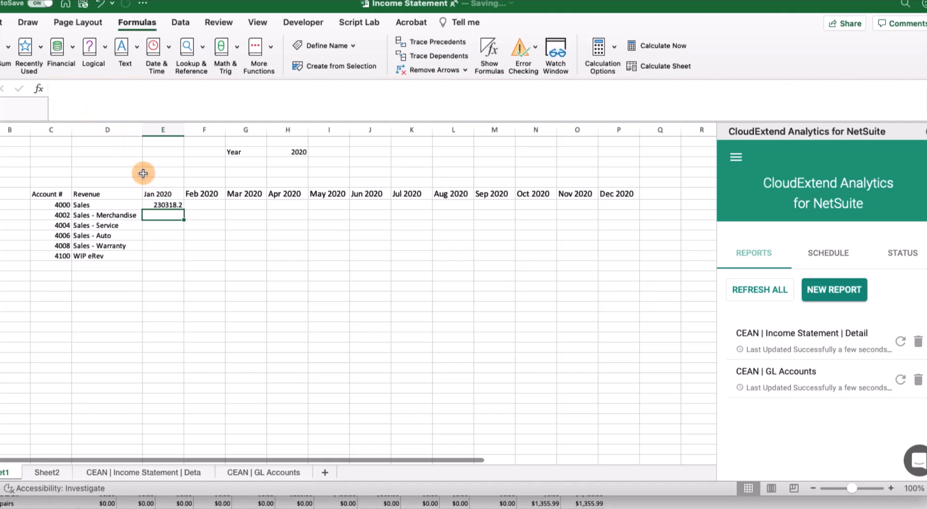
# Enter the SUMIFS for account 4000's January 2020 amount, giving 230,318.20.
pyautogui.click(163, 204)
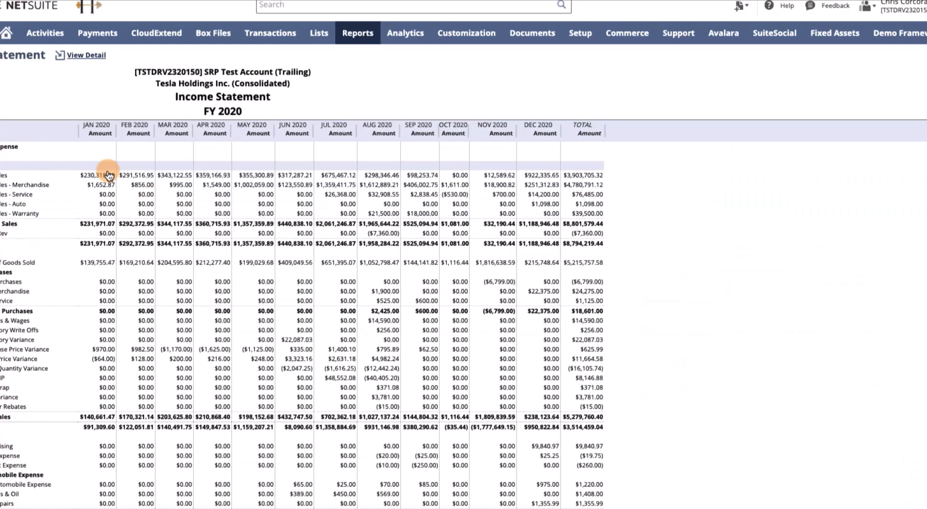
pyautogui.moveTo(108, 174)
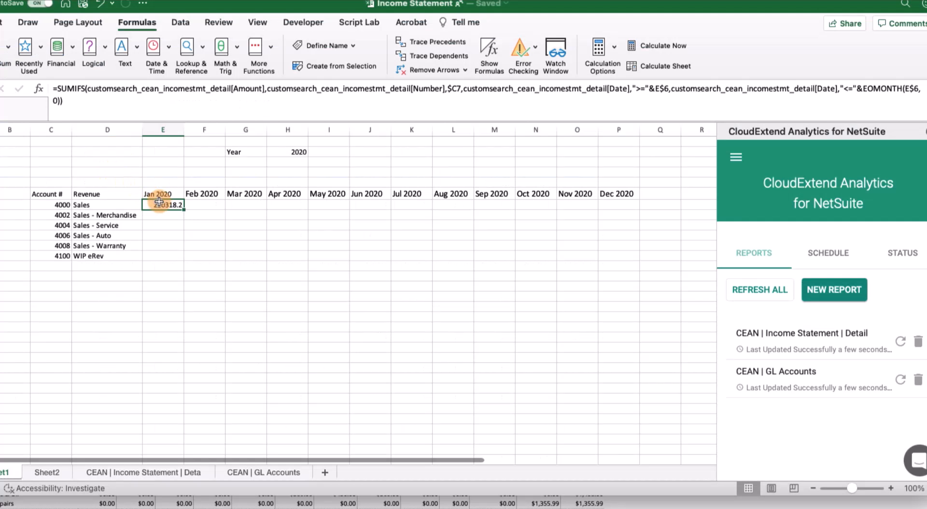
# Format the January Sales total as whole-dollar accounting and copy it across Feb–Dec 2020.
pyautogui.rightClick(163, 205)
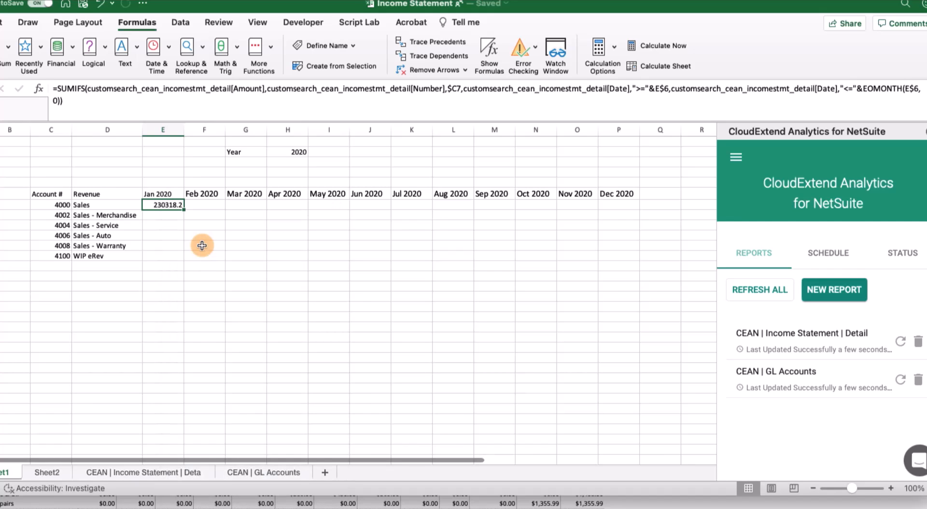
pyautogui.click(30, 22)
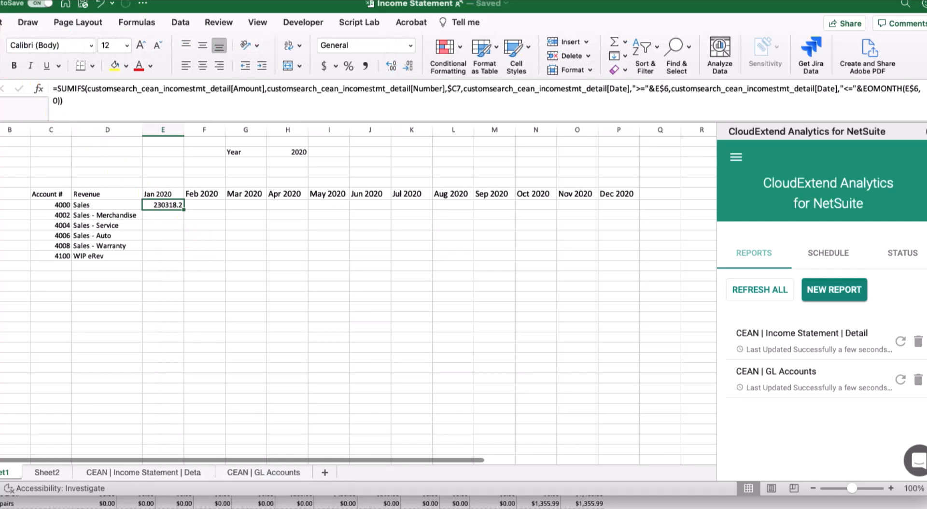
pyautogui.click(408, 66)
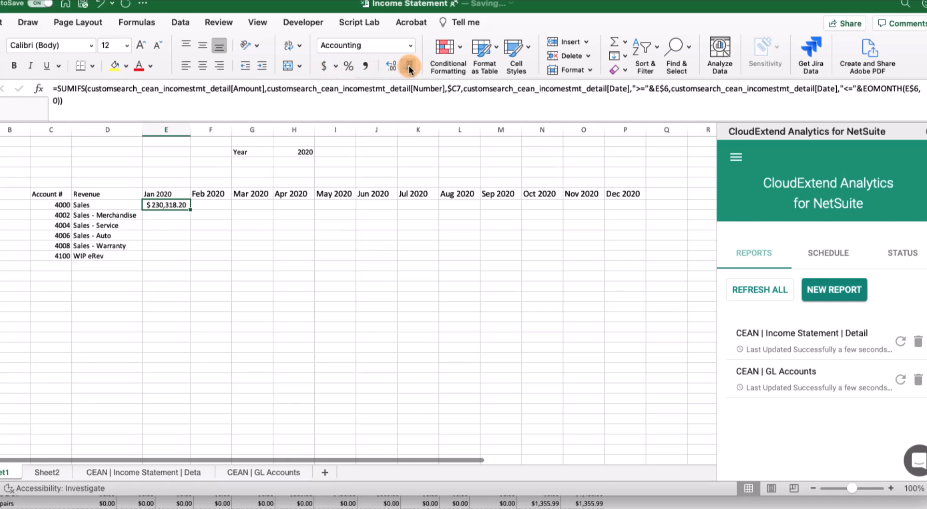
pyautogui.click(410, 66)
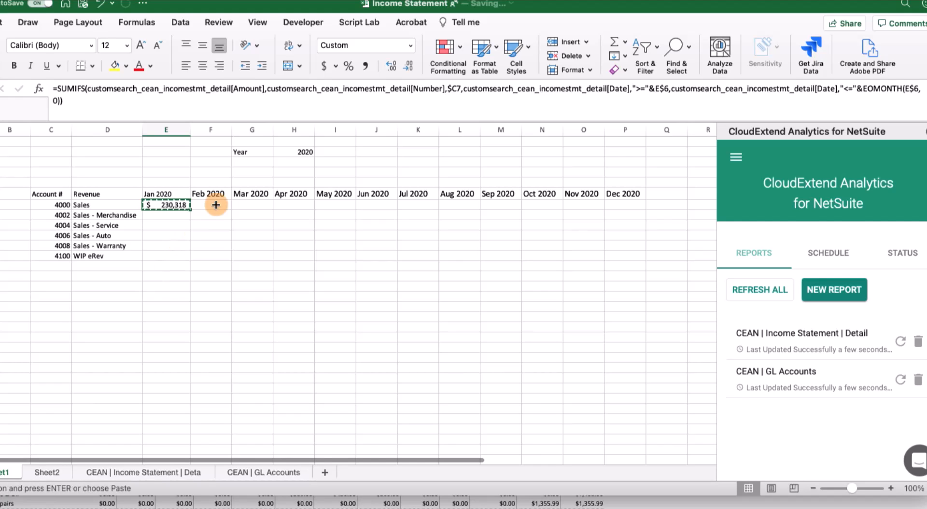
pyautogui.moveTo(215, 205); pyautogui.dragTo(282, 203)
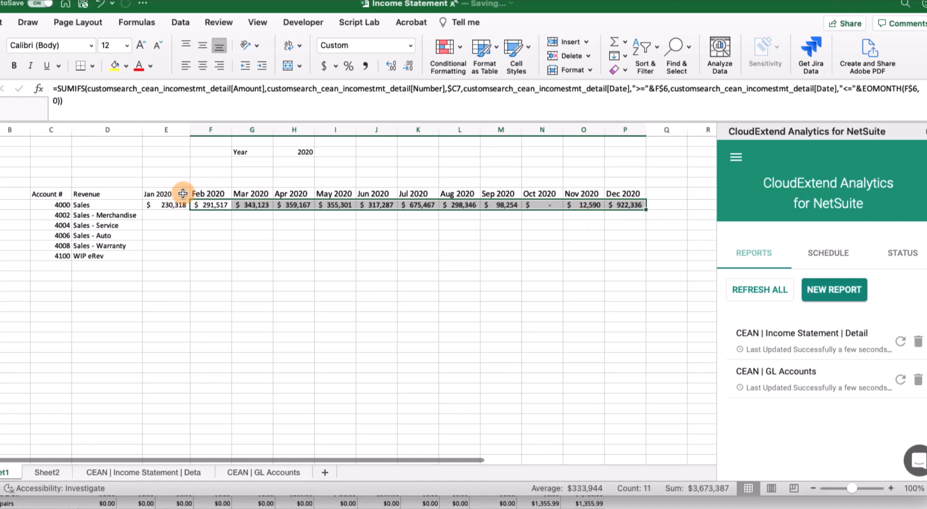
pyautogui.moveTo(326, 198)
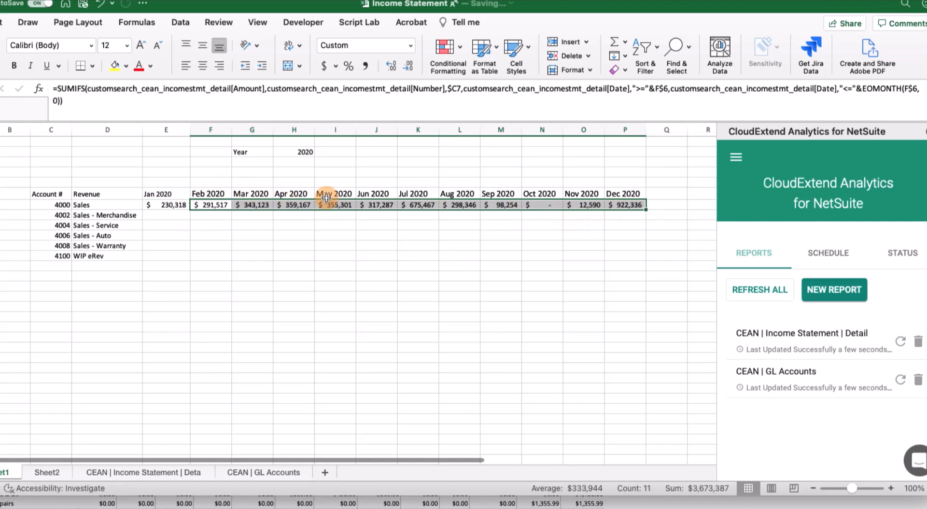
pyautogui.moveTo(630, 208)
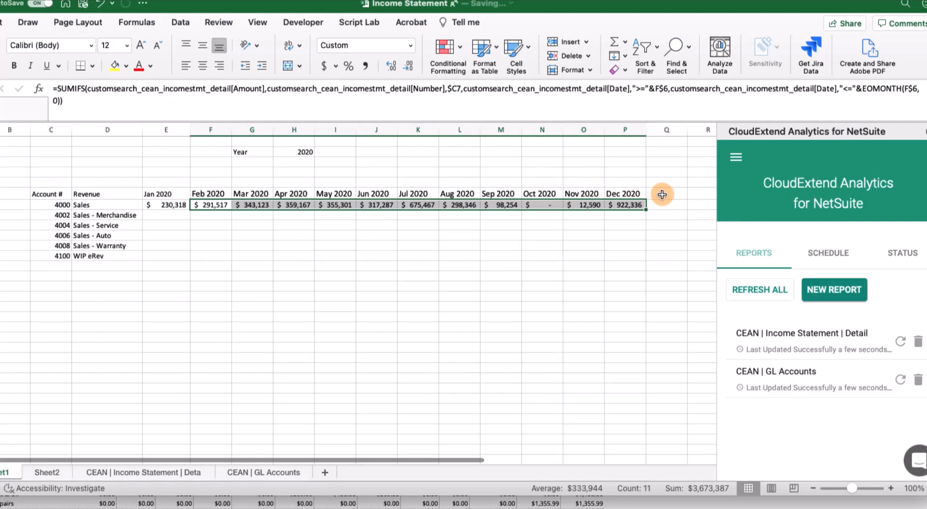
# Add a 'Total' heading in Q6 and =SUM(E7:P7) for the Sales row.
pyautogui.click(666, 193)
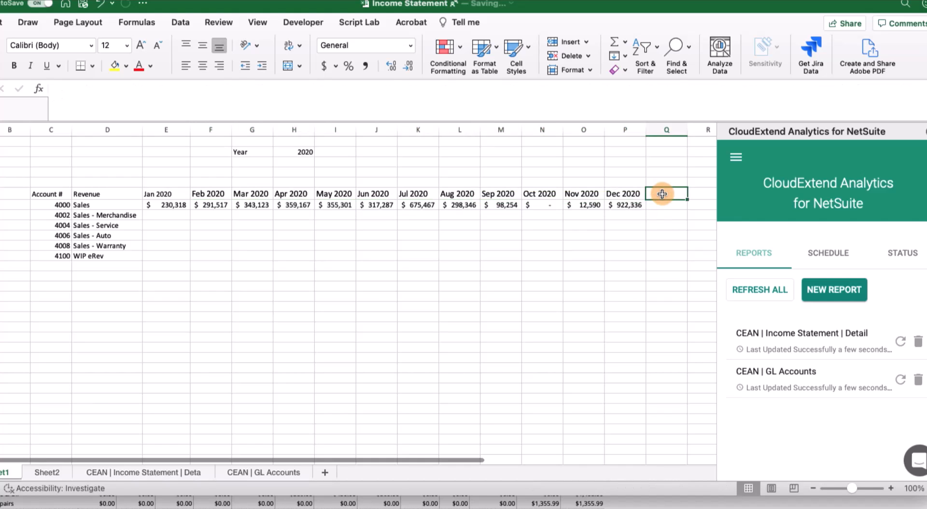
pyautogui.write('Total')
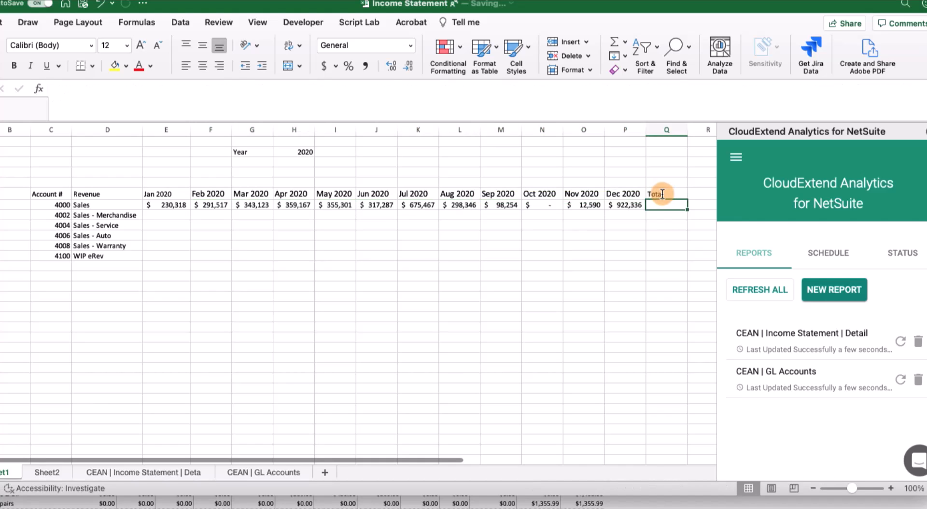
pyautogui.write('=sum(')
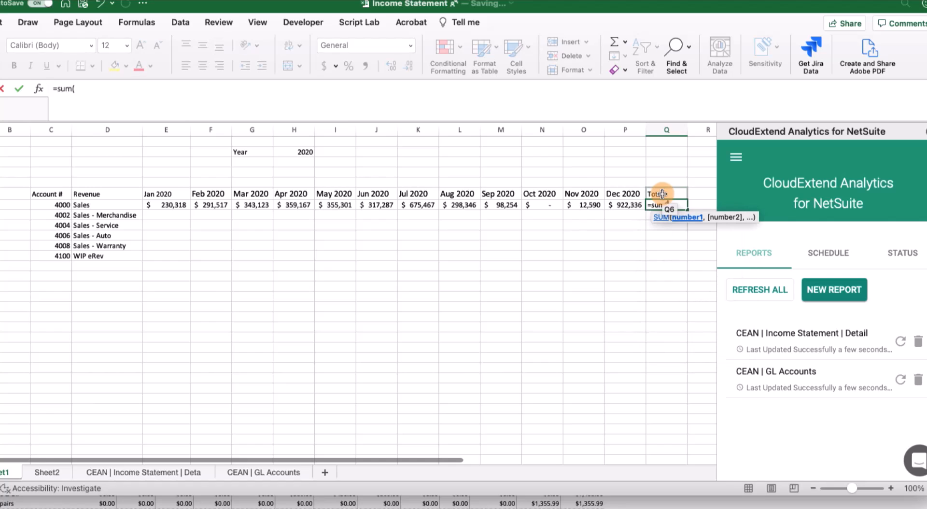
pyautogui.moveTo(166, 205); pyautogui.dragTo(624, 205)
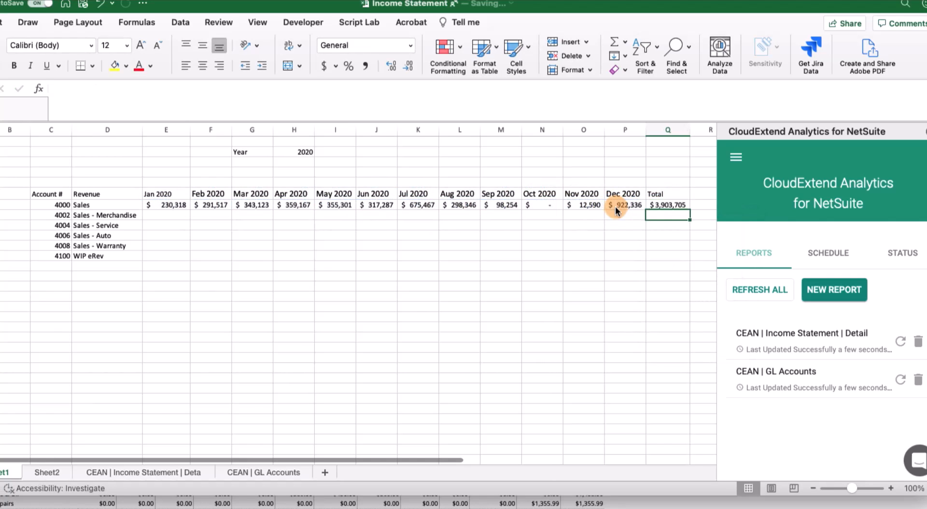
# Copy the row formulas down to row 12 and widen the month columns.
pyautogui.click(166, 205)
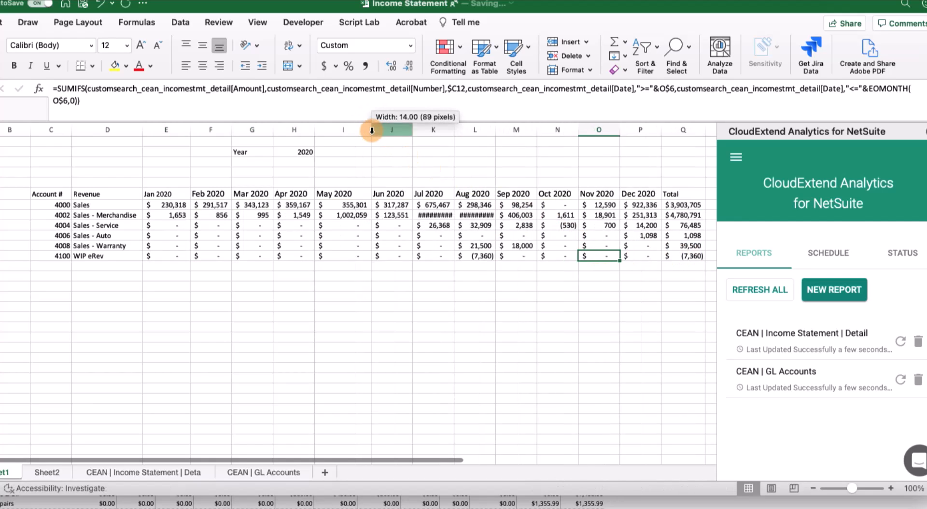
pyautogui.moveTo(372, 130); pyautogui.dragTo(503, 129)
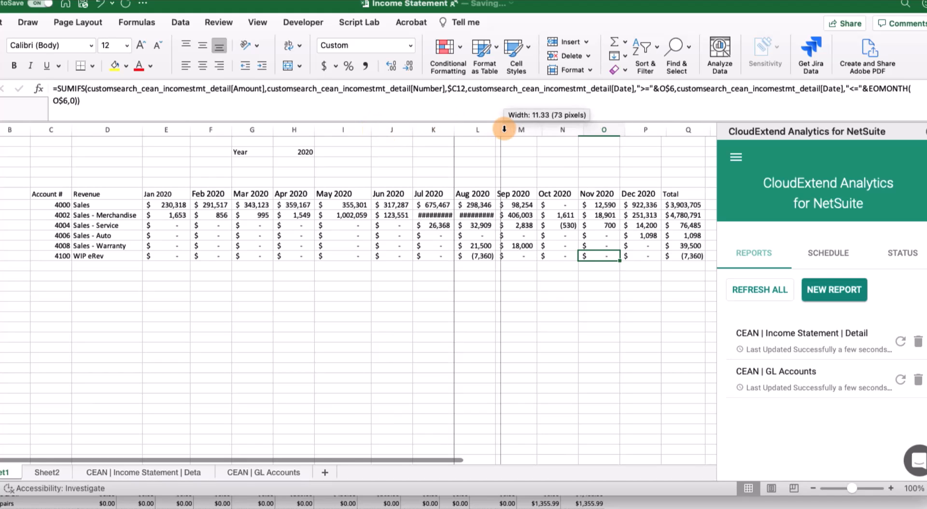
pyautogui.moveTo(504, 128); pyautogui.dragTo(595, 132)
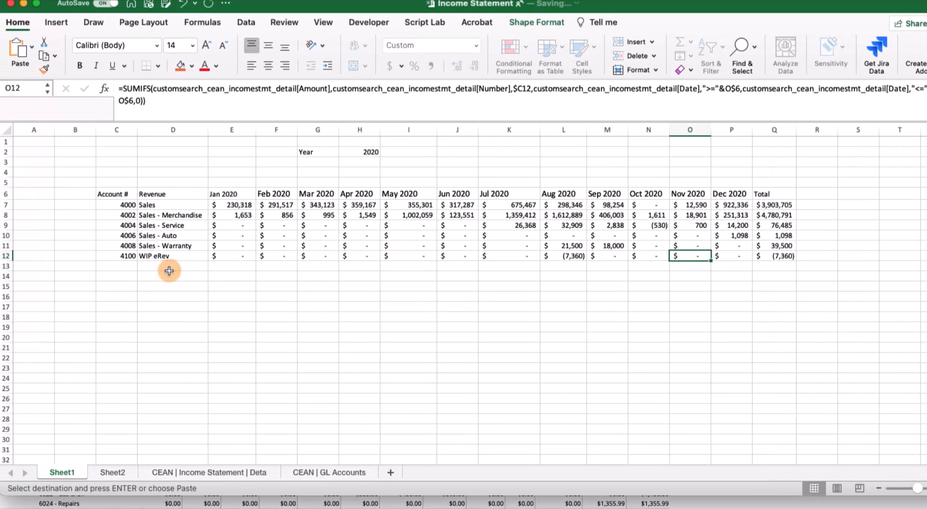
# Add a Total Revenue row with =SUM(E7:E12) filled to December and the yearly total extended down.
pyautogui.click(171, 266)
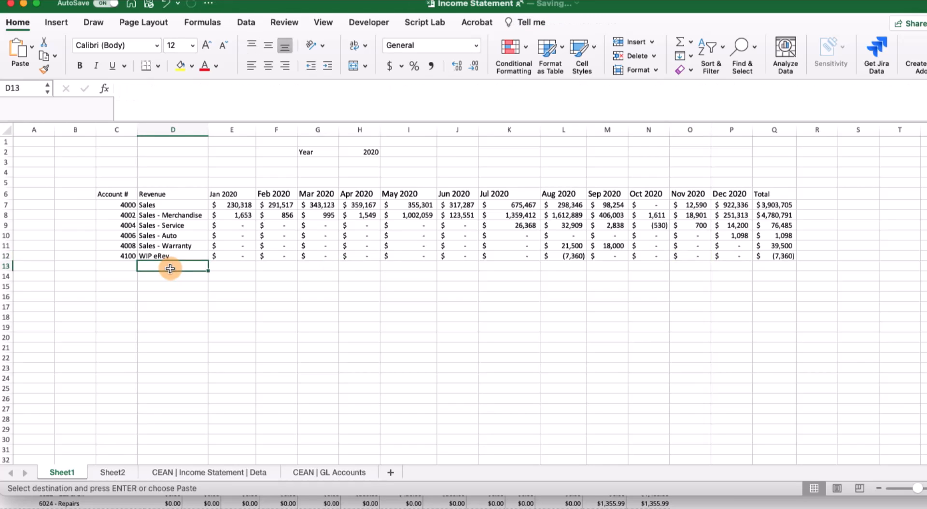
pyautogui.write('Total Revenue')
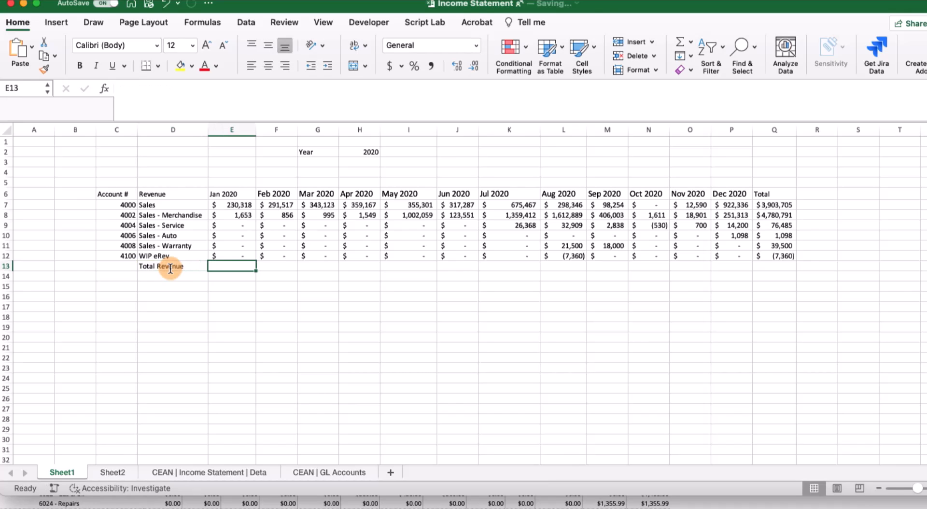
pyautogui.write('=sum')
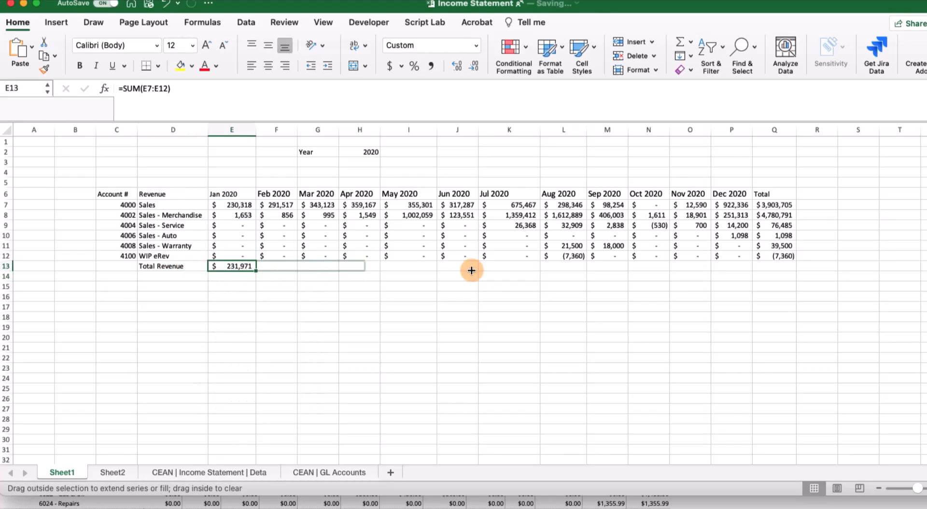
pyautogui.moveTo(240, 266); pyautogui.dragTo(761, 266)
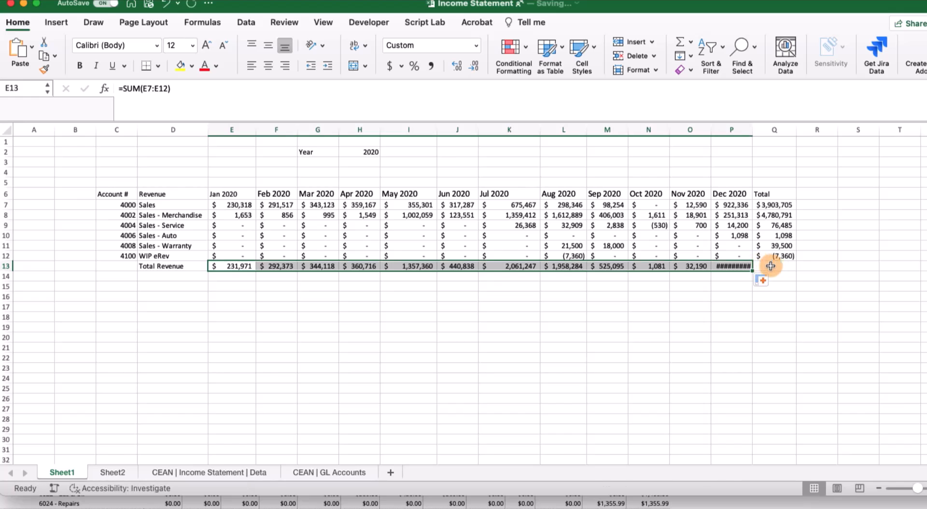
pyautogui.click(773, 256)
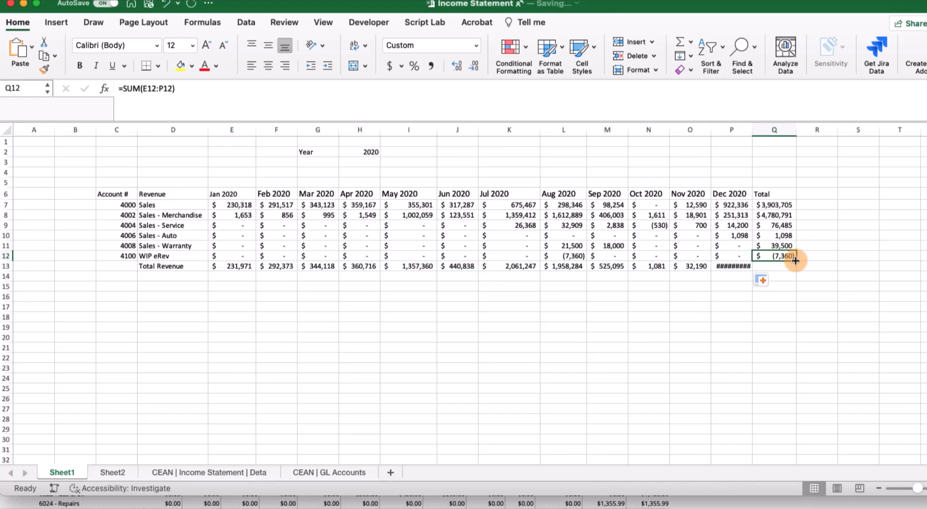
pyautogui.click(731, 266)
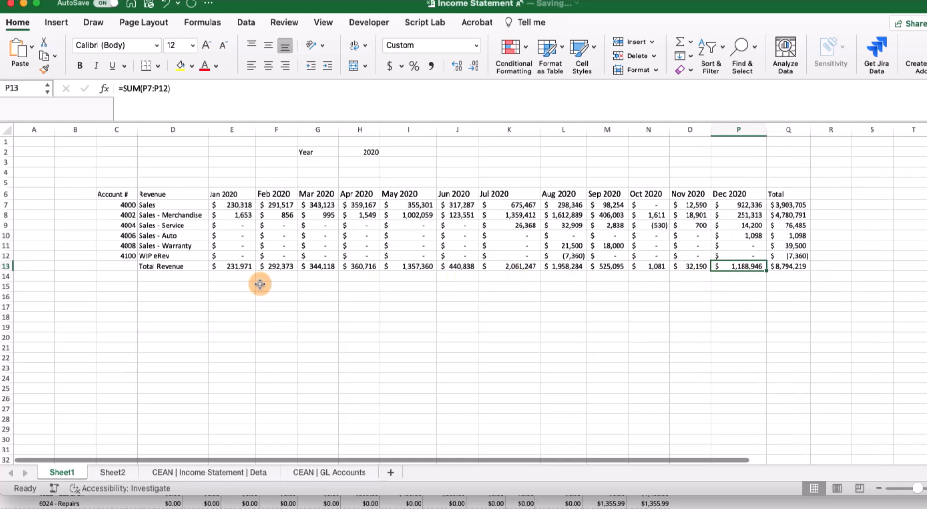
pyautogui.moveTo(155, 287)
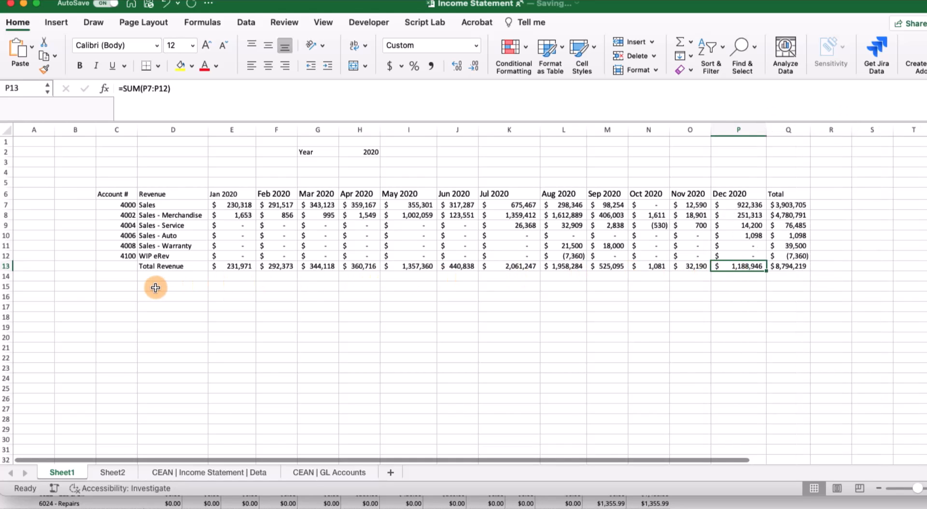
# Label D15 'Cost of Sales' and paste cost account numbers 5000–5200 into C16:C29.
pyautogui.click(172, 286)
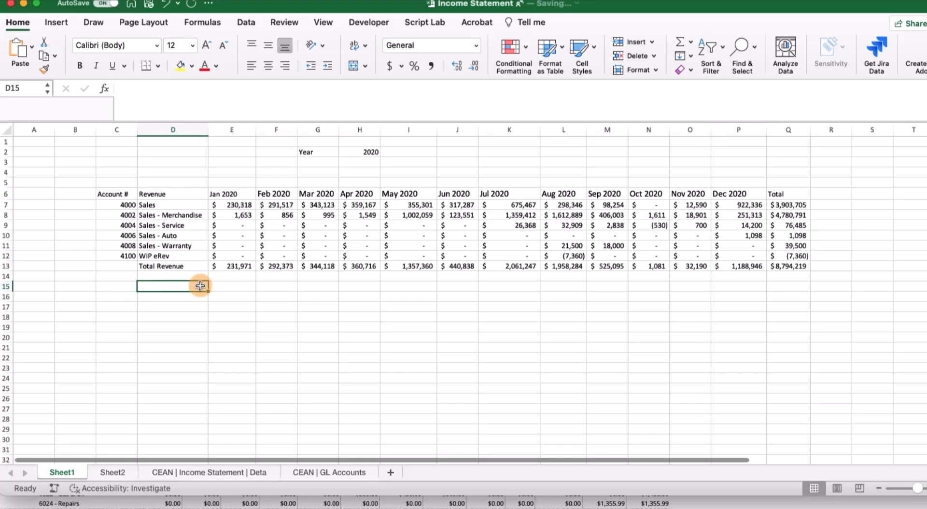
pyautogui.write('Cost of')
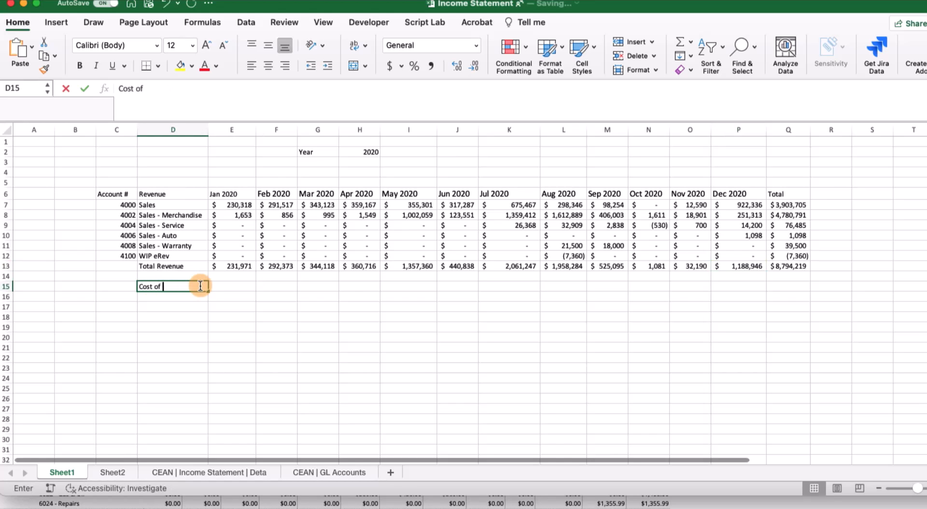
pyautogui.write('Sales')
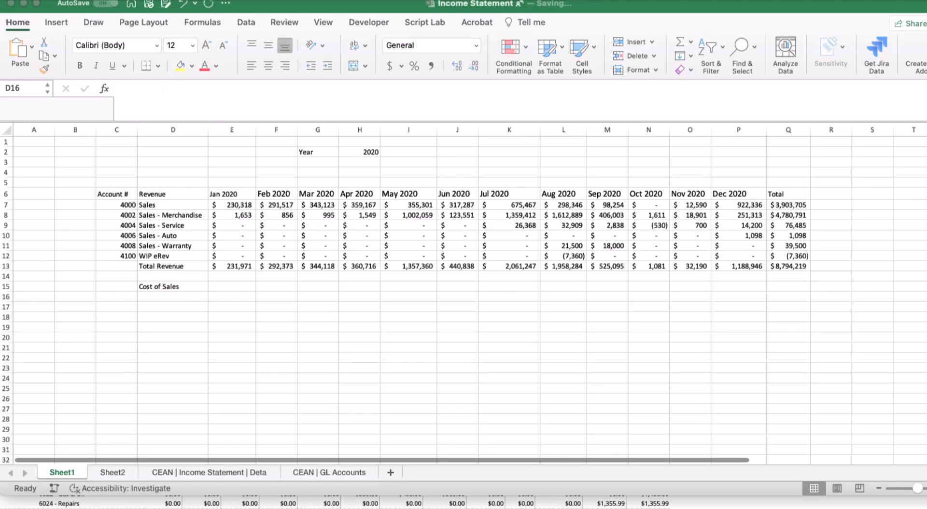
pyautogui.click(119, 296)
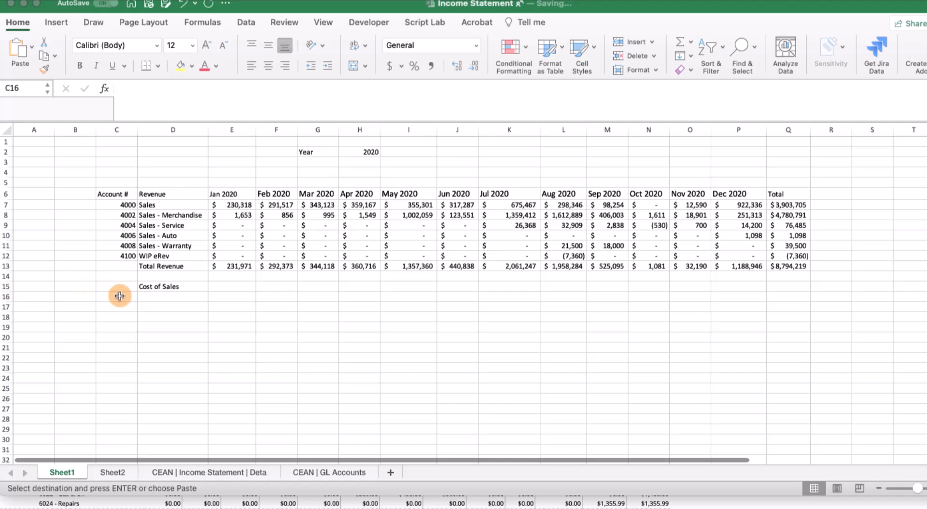
pyautogui.click(116, 296)
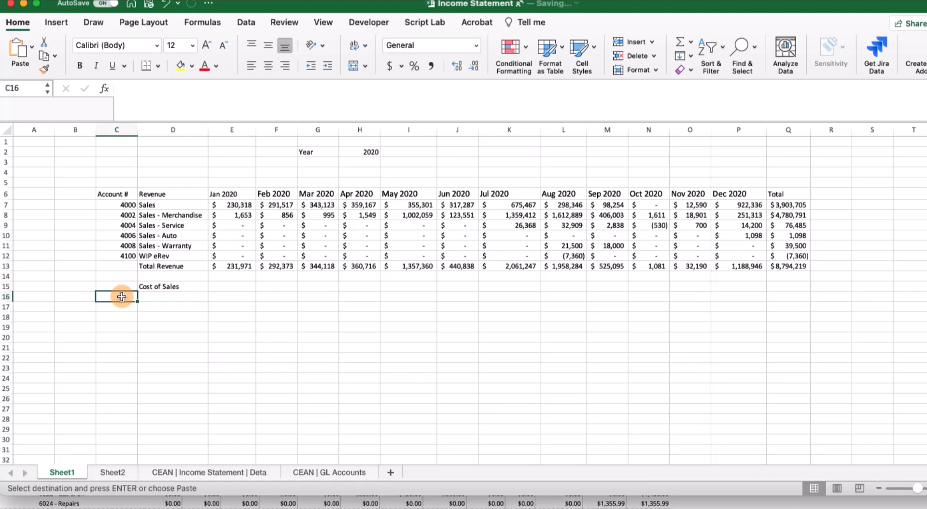
pyautogui.press('cmd+v')
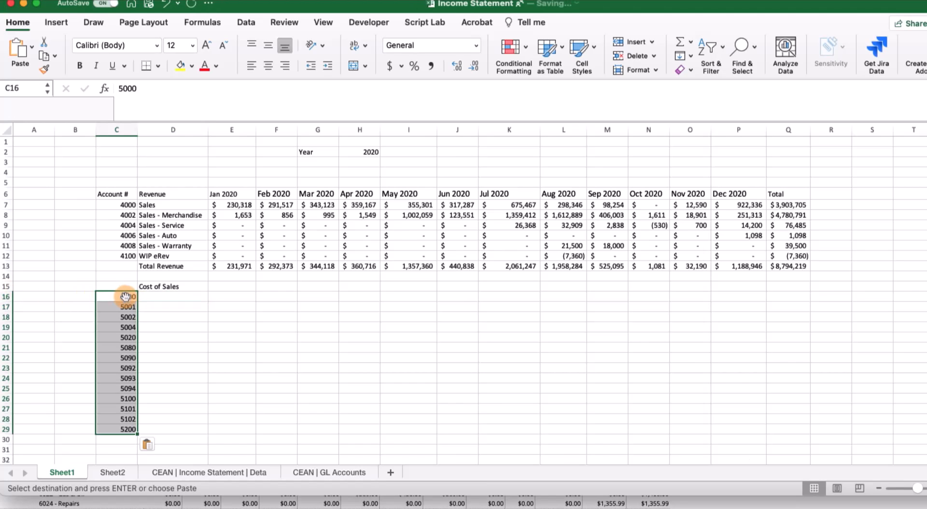
# Copy the row 7 name lookup and SUMIFS formulas to row 16 and fill down to row 29.
pyautogui.click(172, 205)
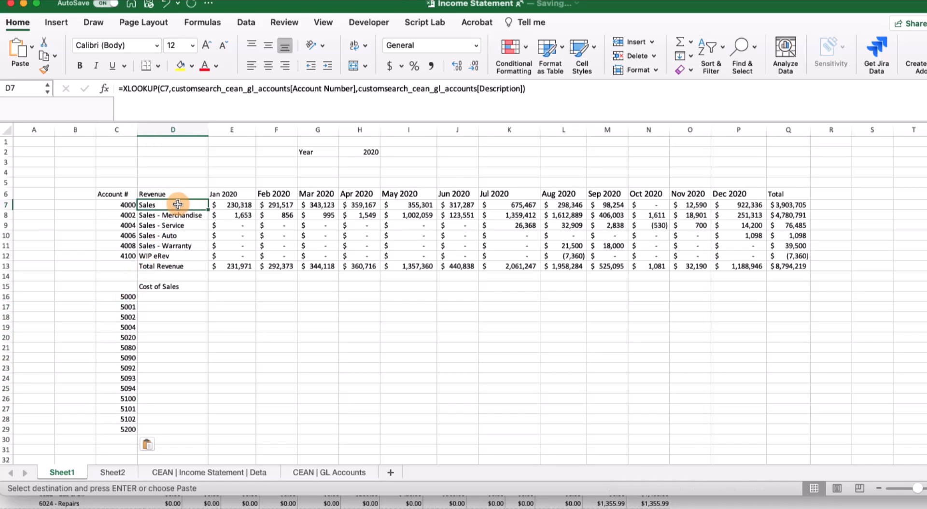
pyautogui.click(173, 295)
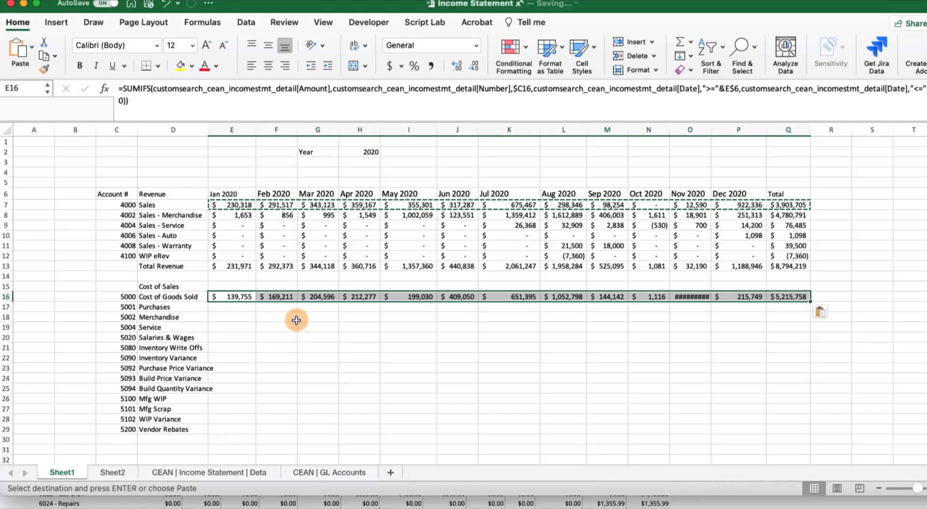
pyautogui.moveTo(295, 320); pyautogui.dragTo(802, 379)
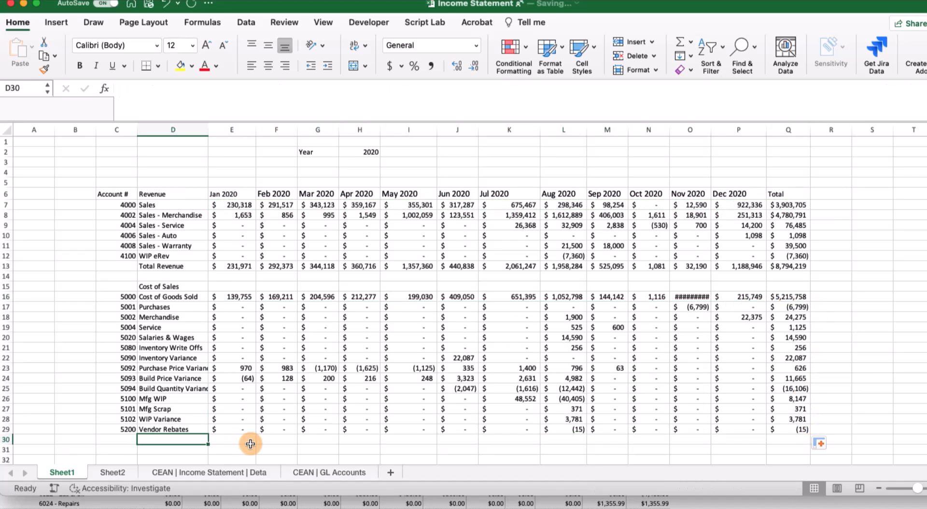
# Label row 30 'Total Cost of Sales' with =SUM(E16:E29) filled across through column Q.
pyautogui.write('Ttoal')
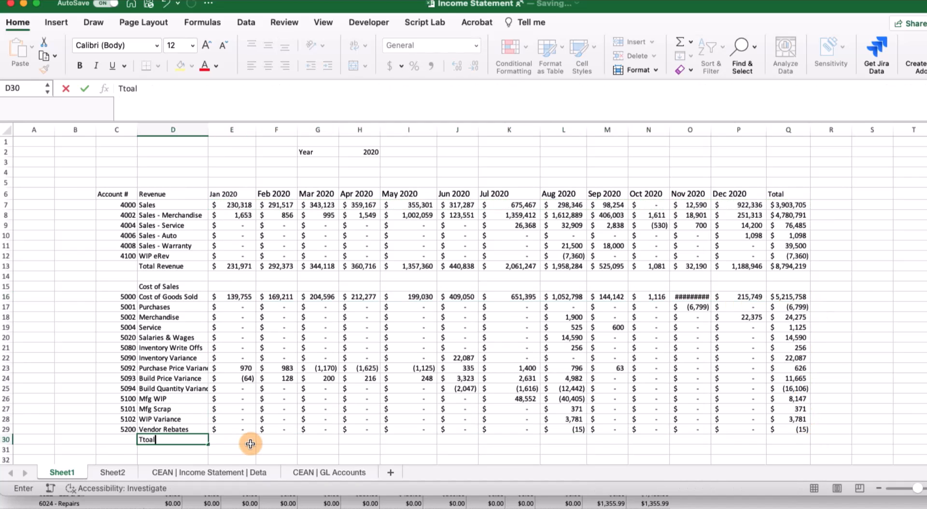
pyautogui.write('Total Cost of Sales')
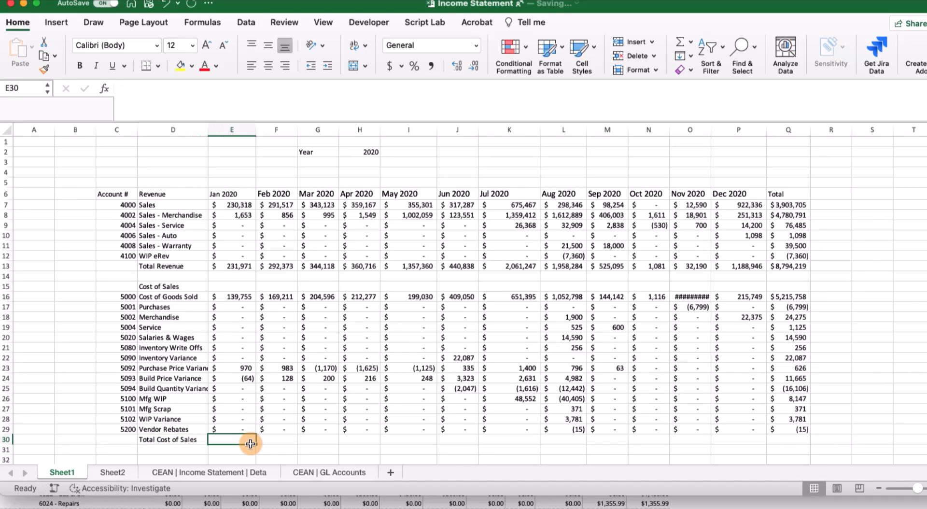
pyautogui.write('=sum')
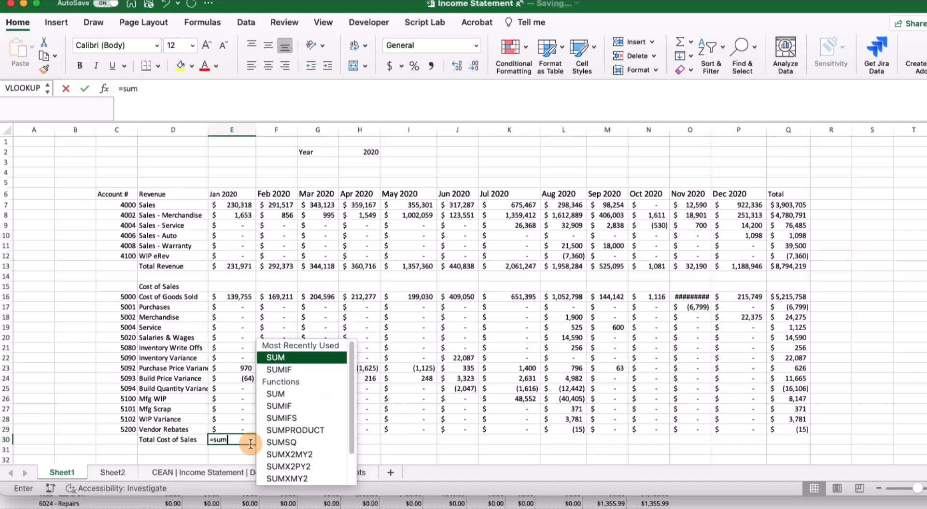
pyautogui.moveTo(231, 297); pyautogui.dragTo(231, 429)
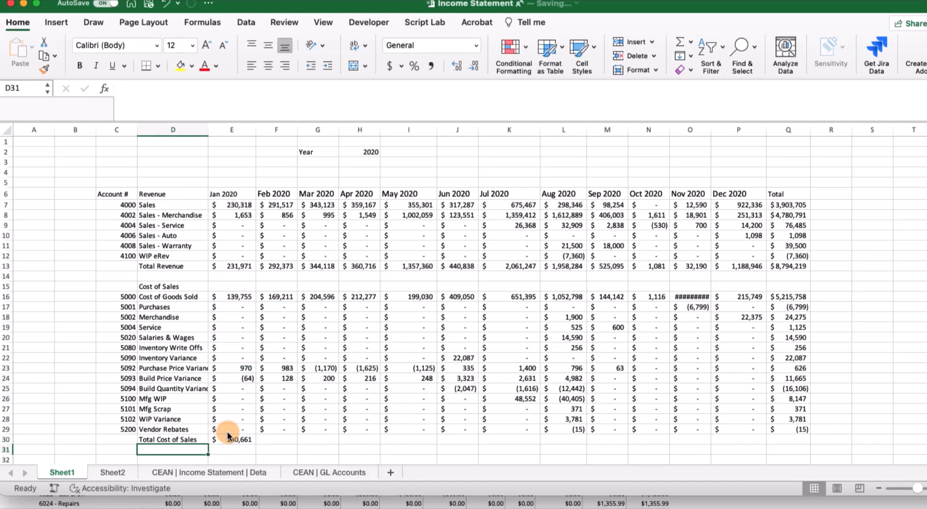
pyautogui.moveTo(232, 432); pyautogui.dragTo(789, 441)
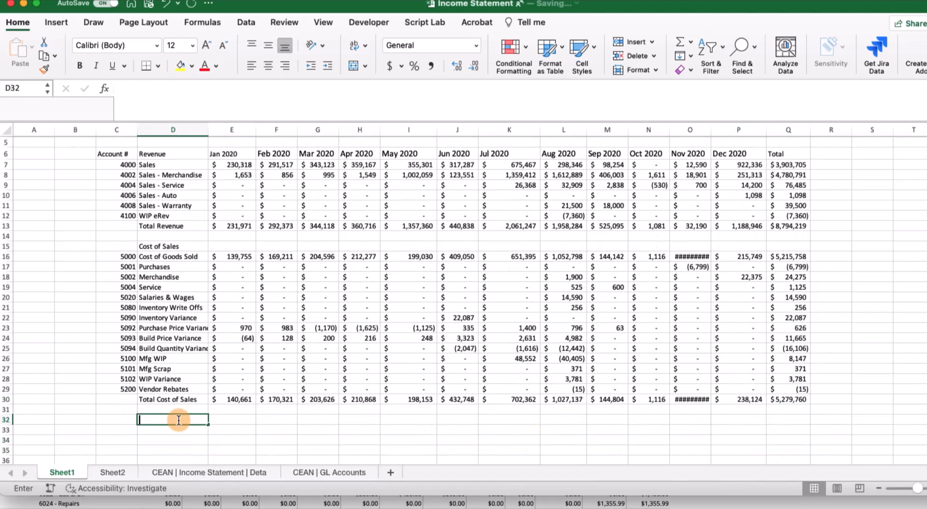
# Label row 32 'Gross Profit' and fill =E13-E30 from E32 across to Q32.
pyautogui.write('Gross Profit')
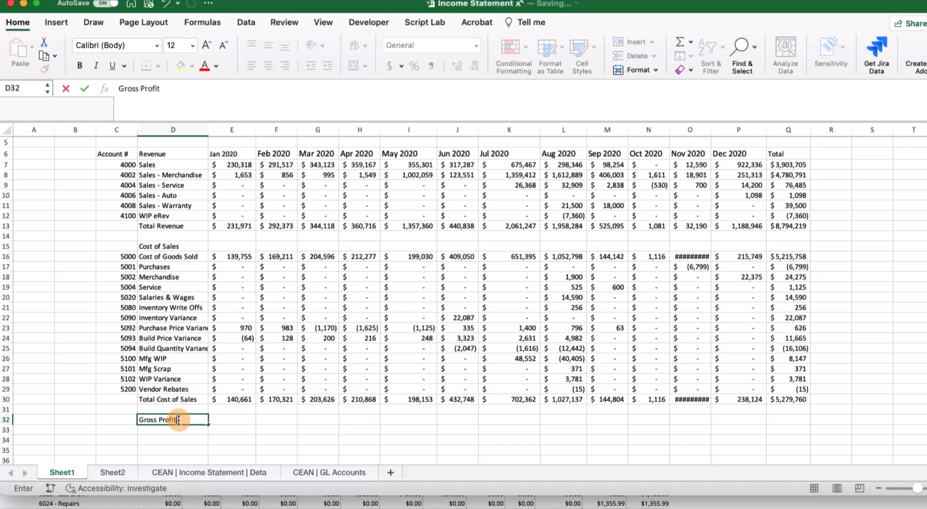
pyautogui.press('Tab')
pyautogui.write('=E13')
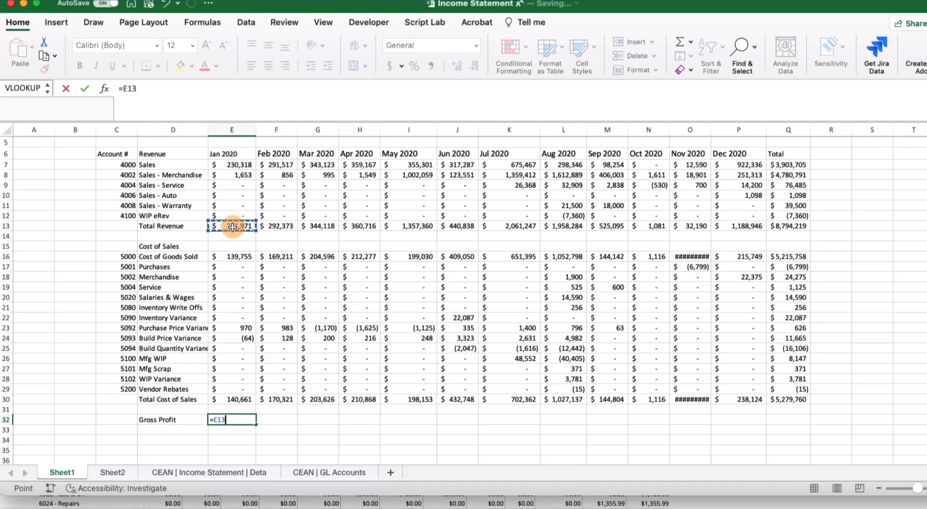
pyautogui.write('-')
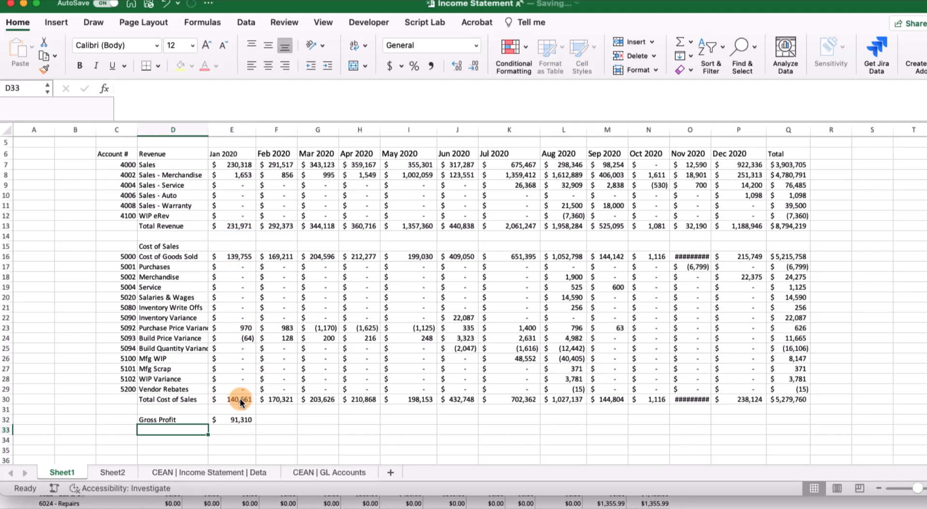
pyautogui.click(239, 420)
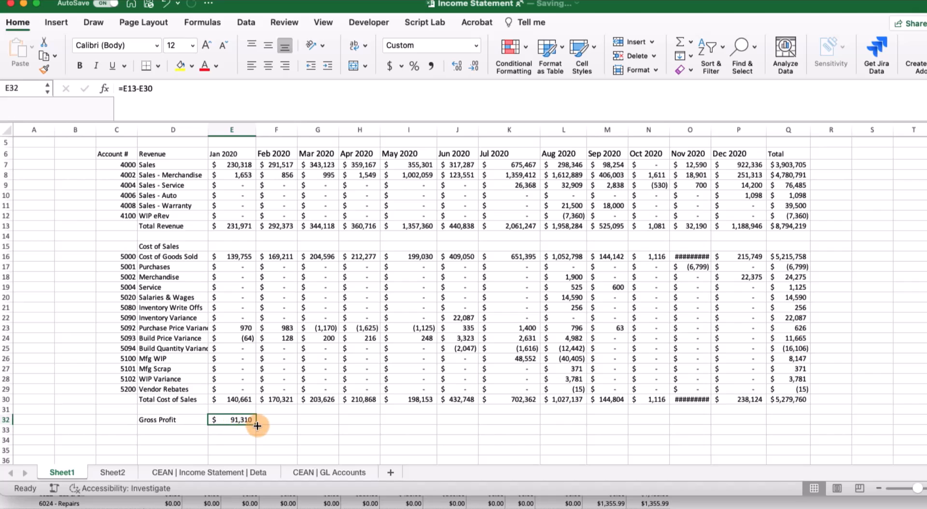
pyautogui.moveTo(239, 419); pyautogui.dragTo(782, 419)
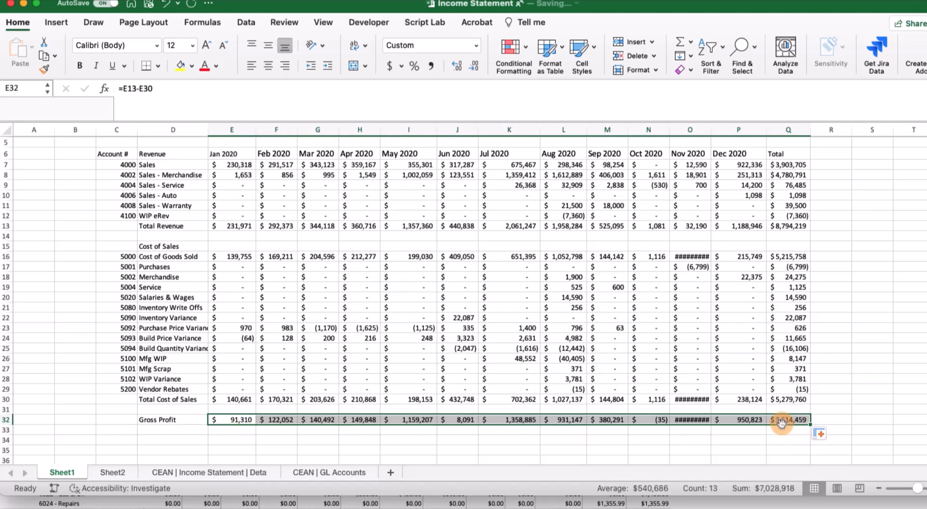
pyautogui.click(787, 419)
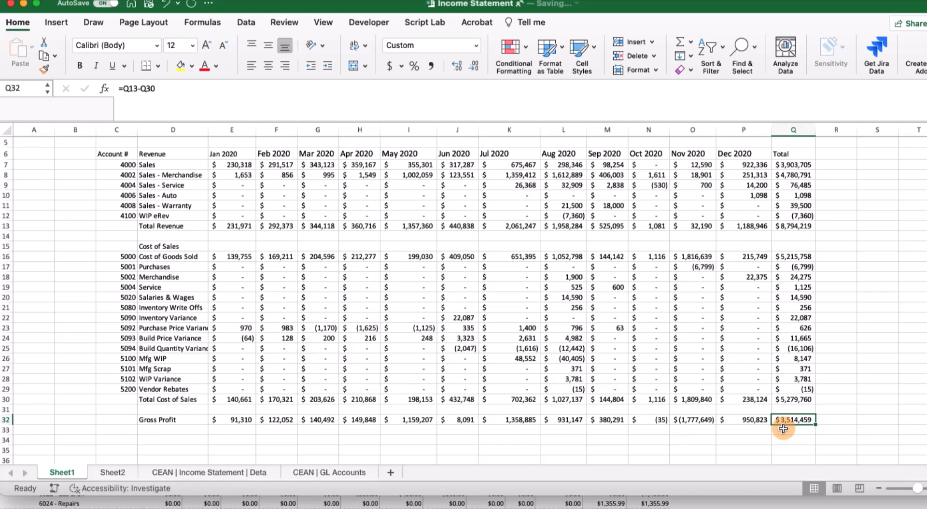
pyautogui.moveTo(840, 448)
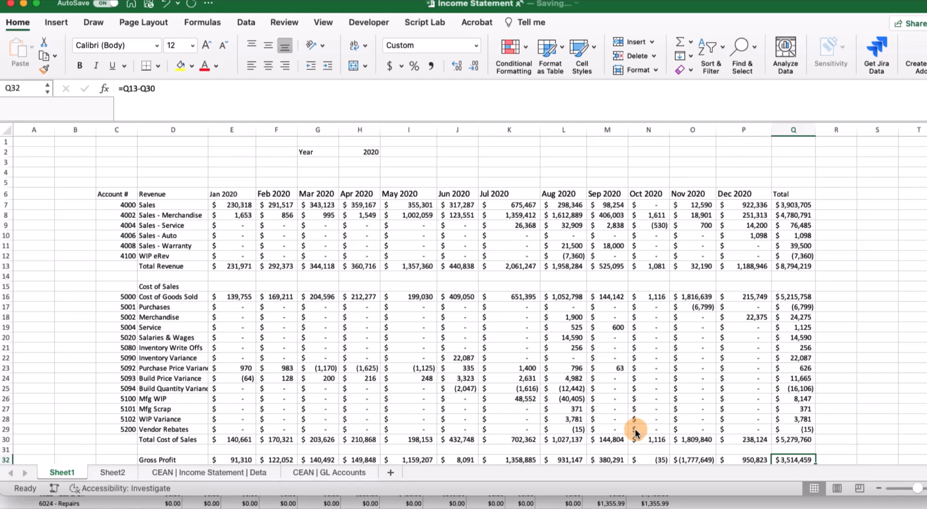
pyautogui.moveTo(266, 240)
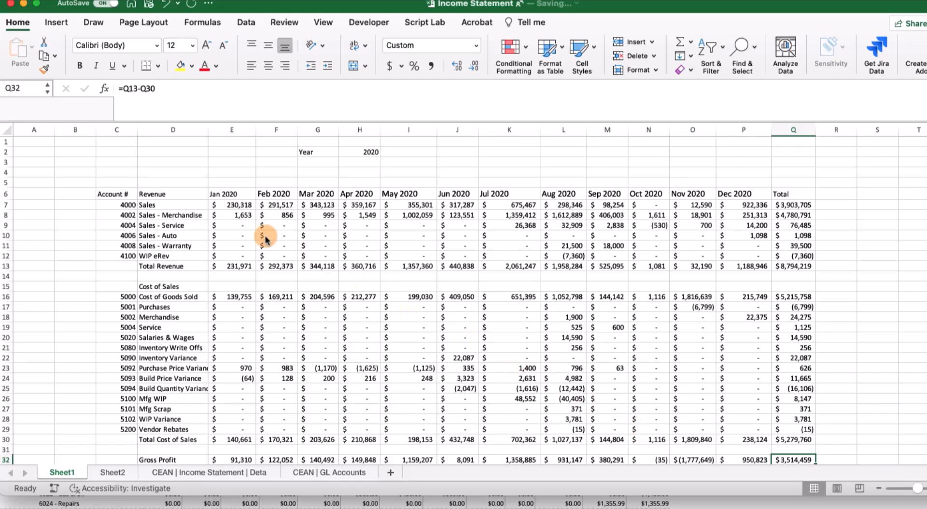
# Turn off sheet gridlines and select the Year label in G2.
pyautogui.click(322, 21)
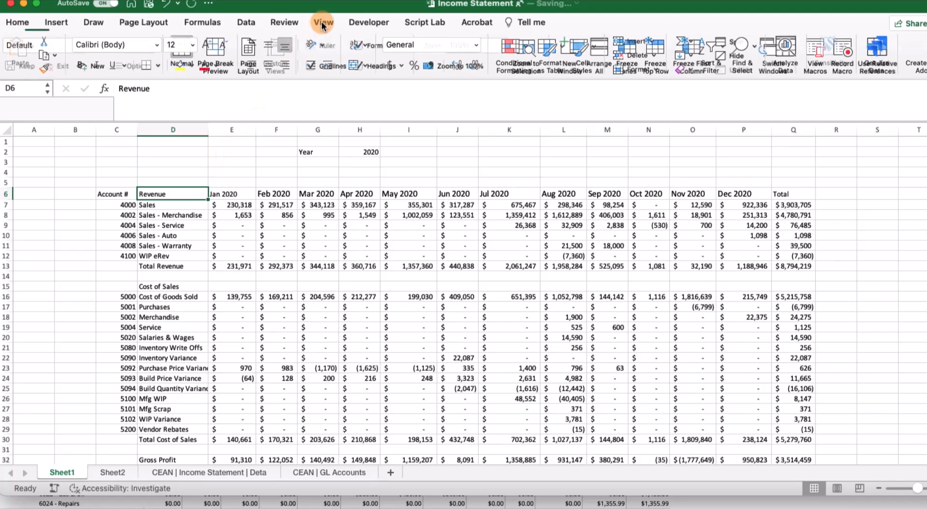
pyautogui.click(322, 22)
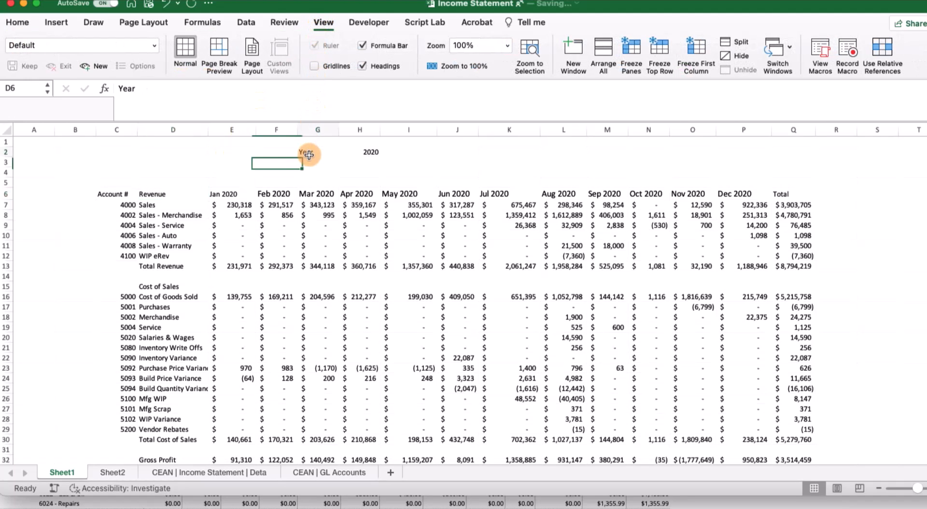
pyautogui.click(17, 22)
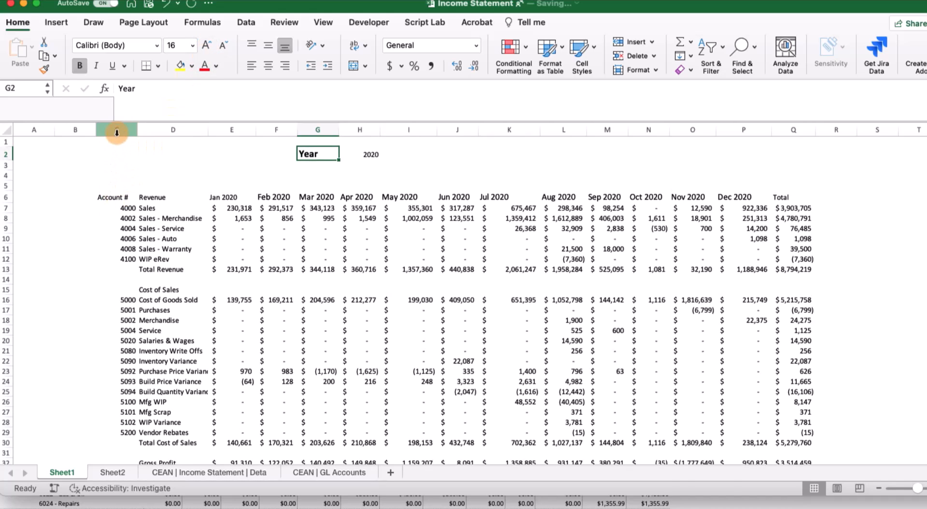
# Hide the Account # column, right-align the cost line names, and select heading and total rows.
pyautogui.rightClick(116, 129)
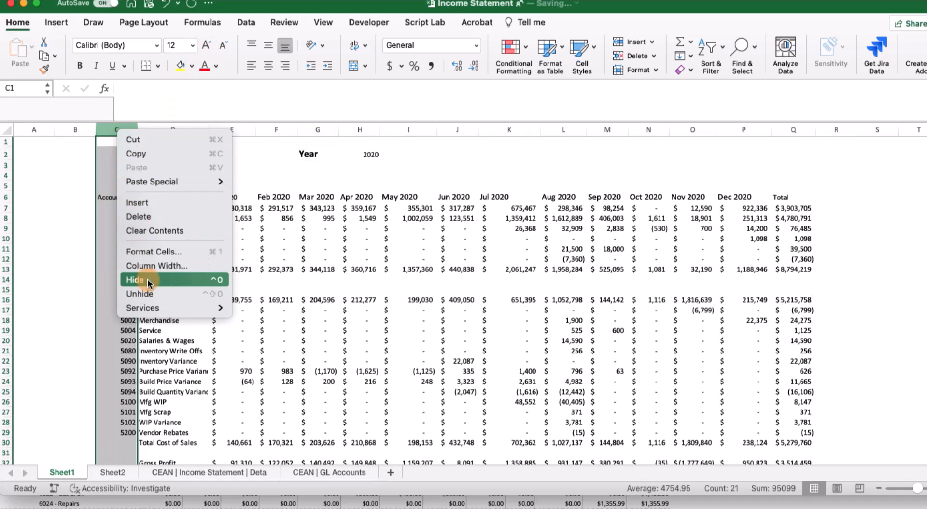
pyautogui.click(134, 279)
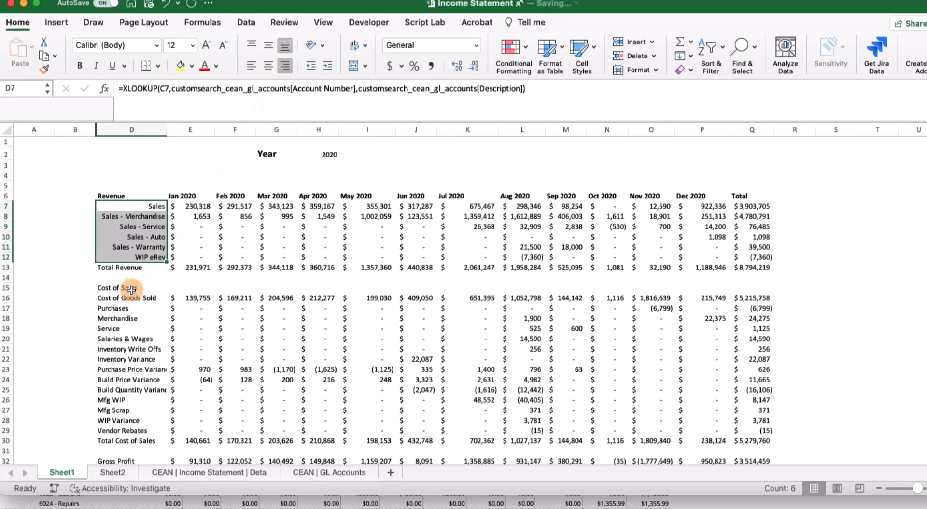
pyautogui.click(129, 288)
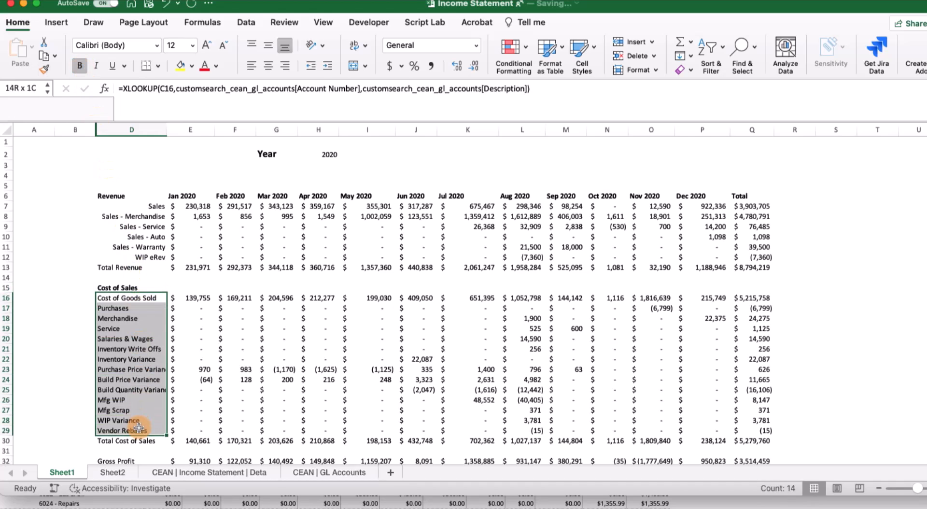
pyautogui.click(284, 65)
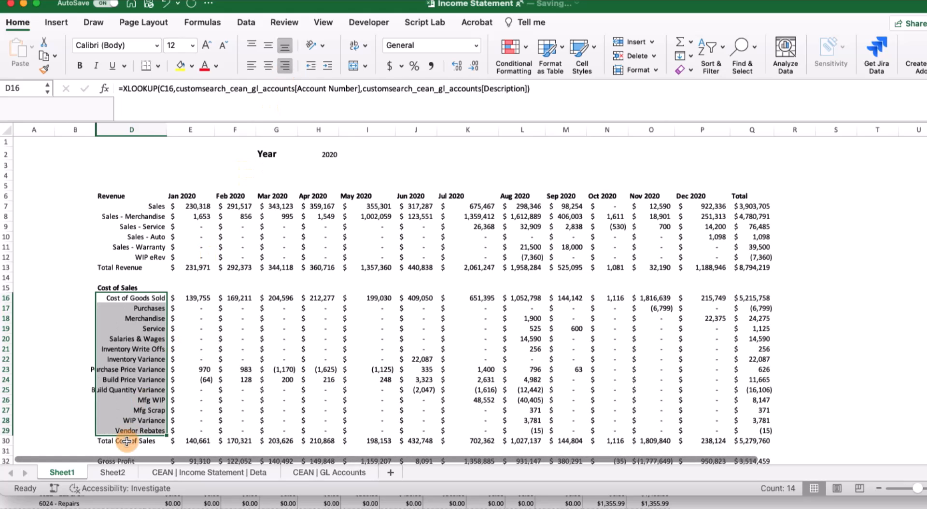
pyautogui.click(131, 440)
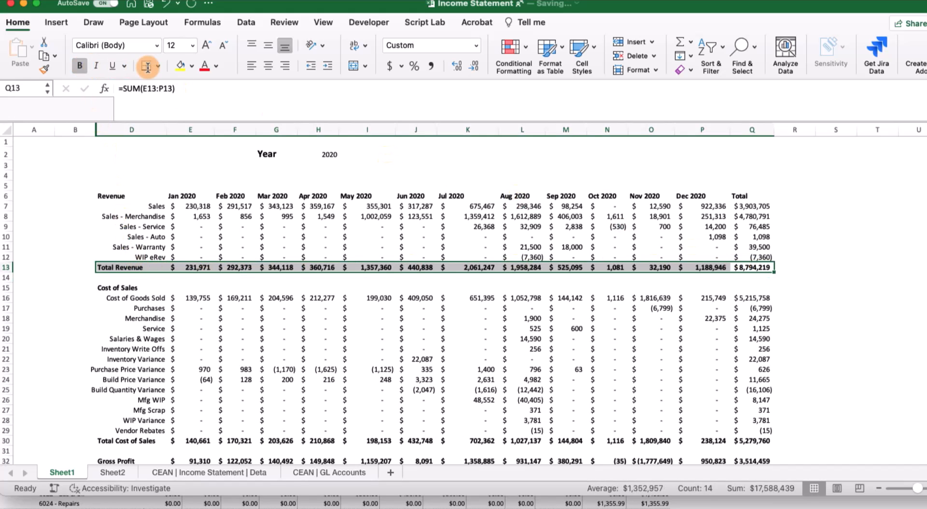
# Add a top border on the Total Revenue row and a bottom border under Gross Profit.
pyautogui.click(172, 65)
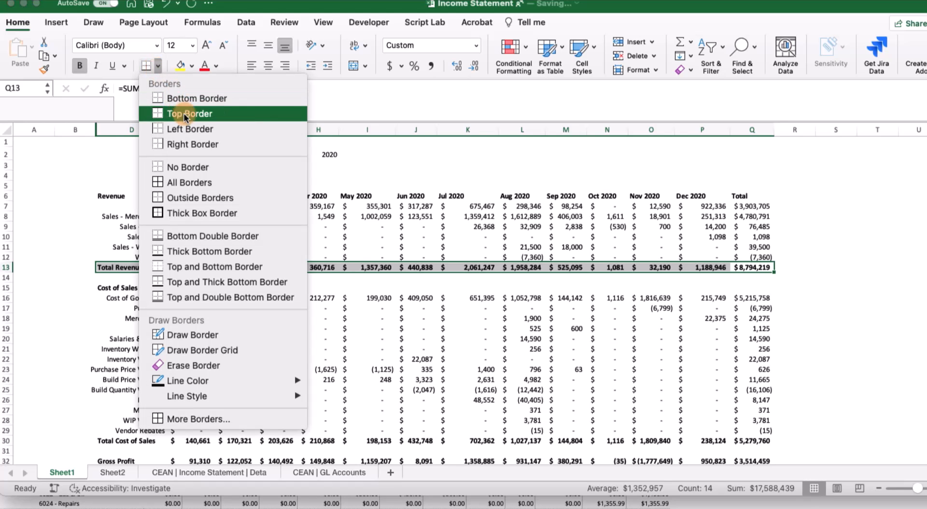
pyautogui.click(190, 113)
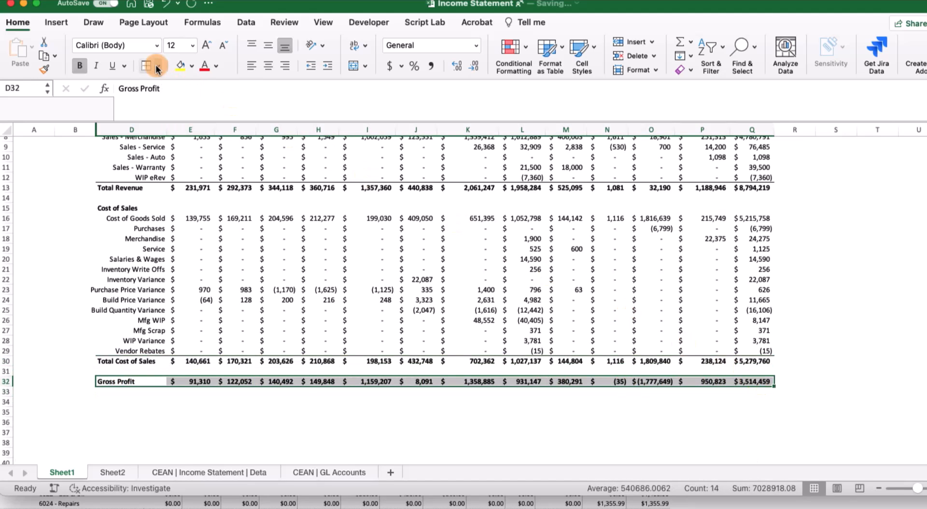
pyautogui.click(147, 66)
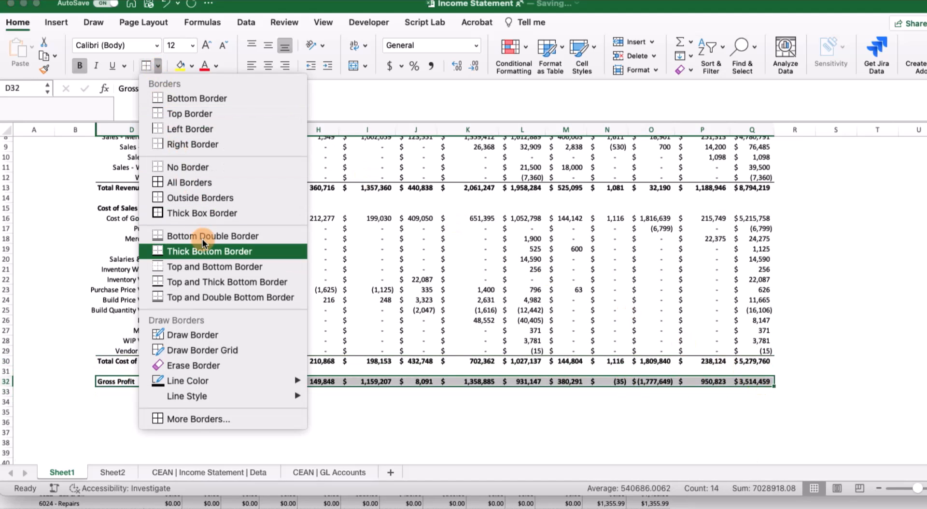
pyautogui.click(208, 251)
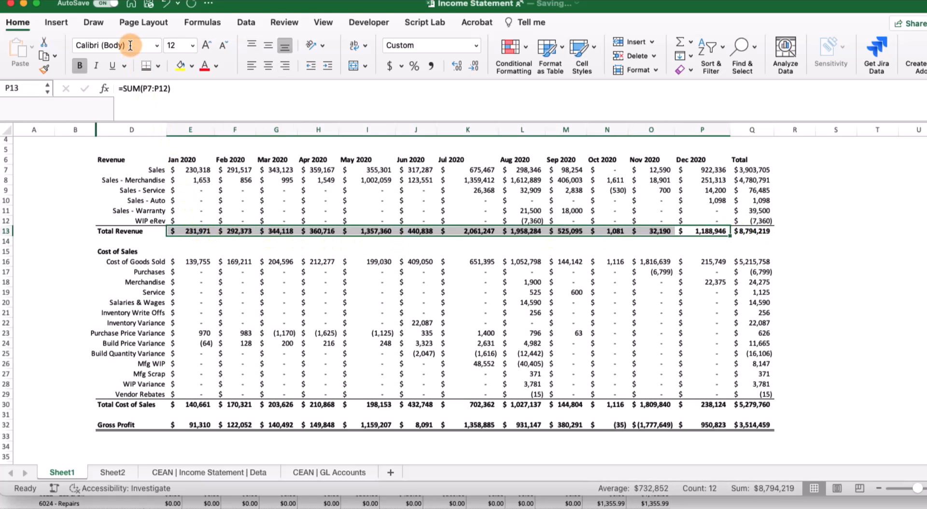
pyautogui.moveTo(121, 44)
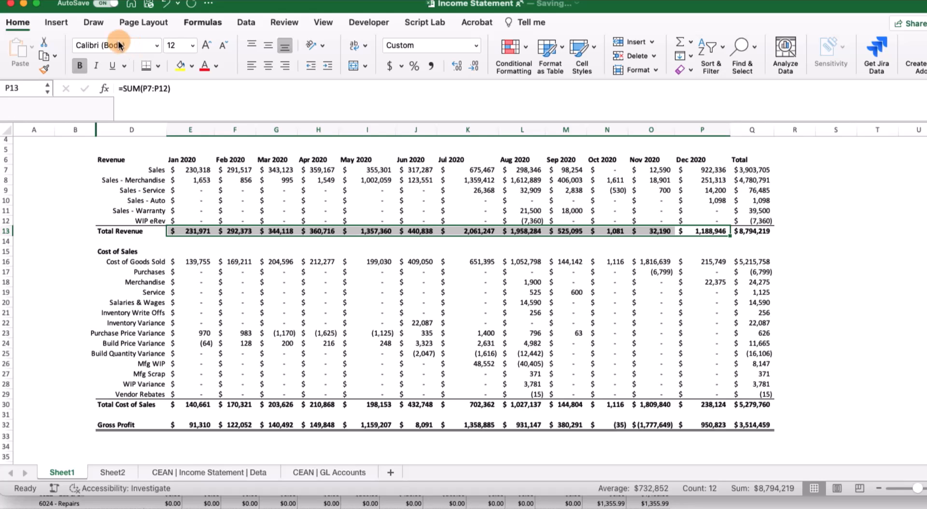
# Insert line sparklines in R13 for Total Revenue and R32 for Gross Profit.
pyautogui.click(56, 22)
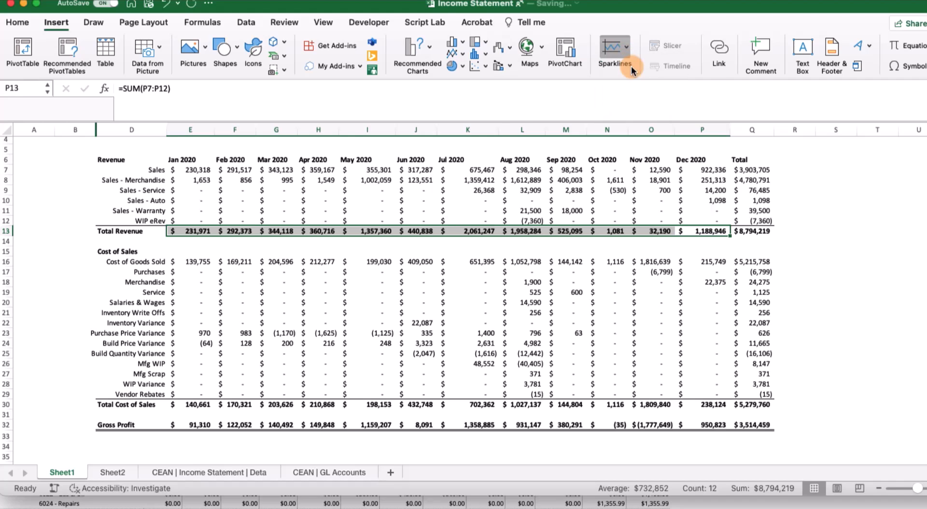
pyautogui.click(614, 53)
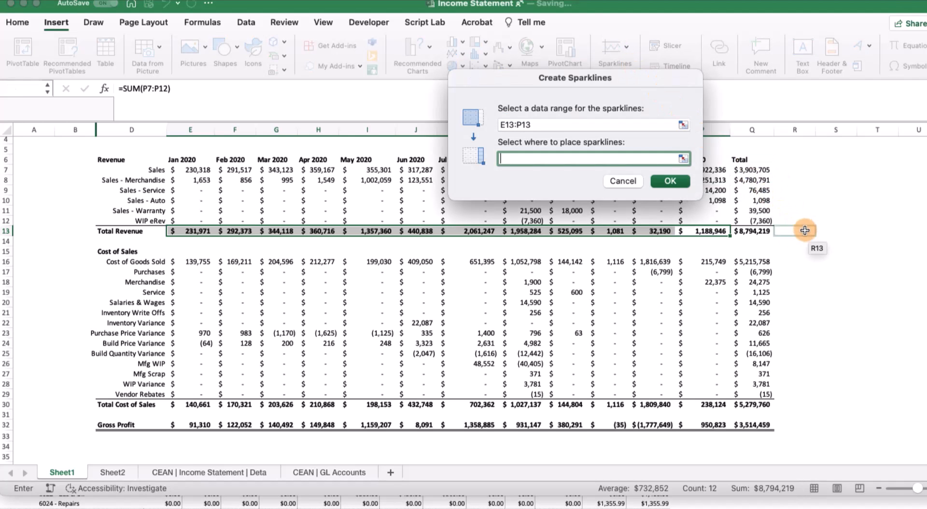
pyautogui.click(669, 181)
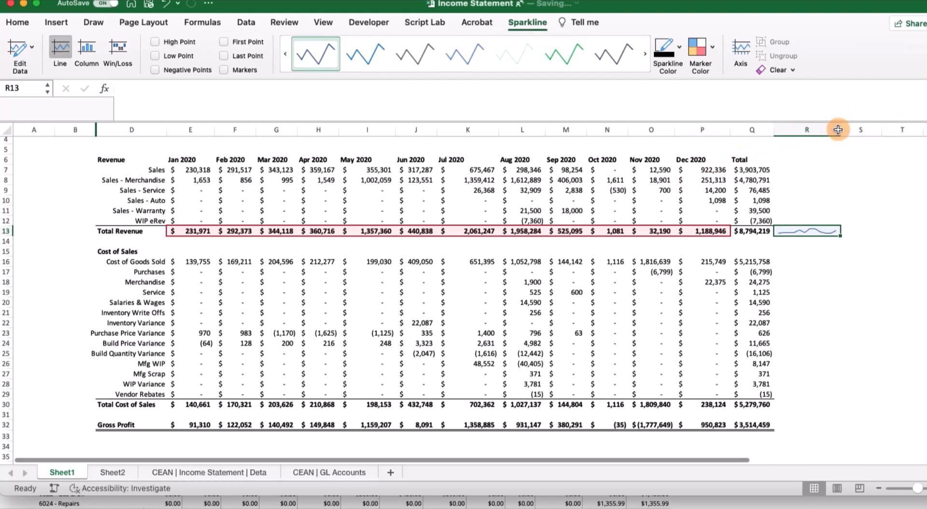
pyautogui.click(806, 424)
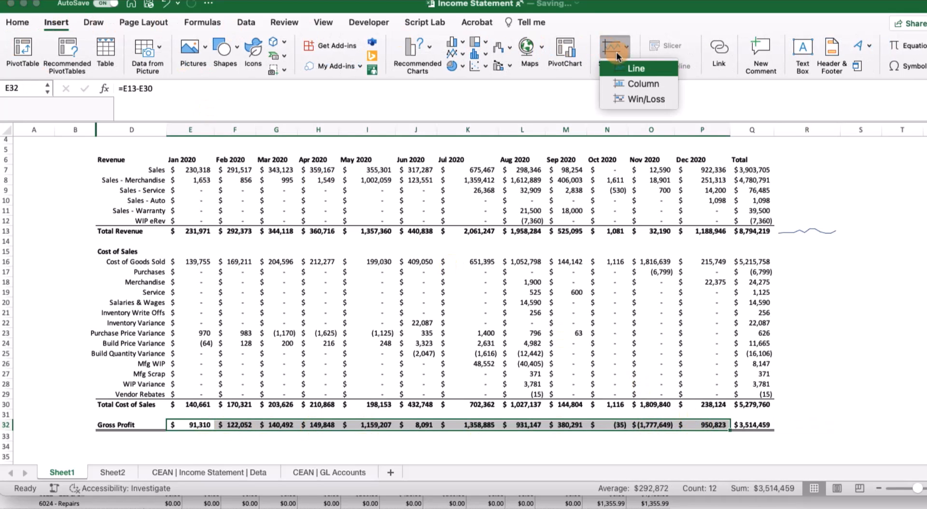
pyautogui.click(635, 68)
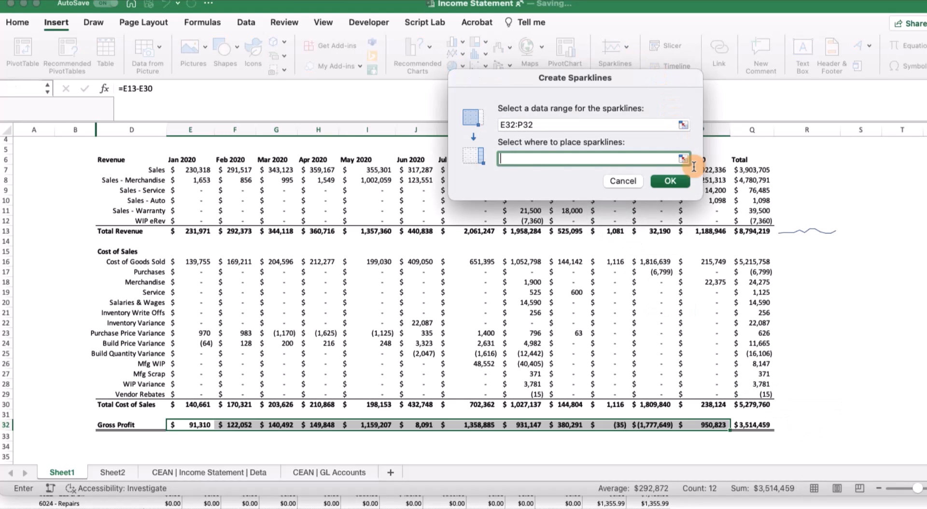
pyautogui.click(806, 424)
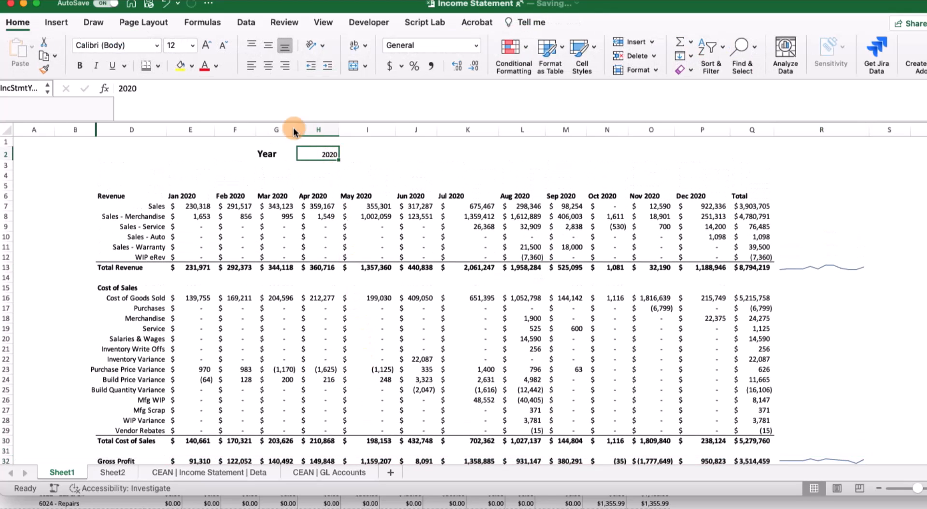
# Insert the CloudExtend logo picture and shrink it to sit above the Total column.
pyautogui.click(56, 22)
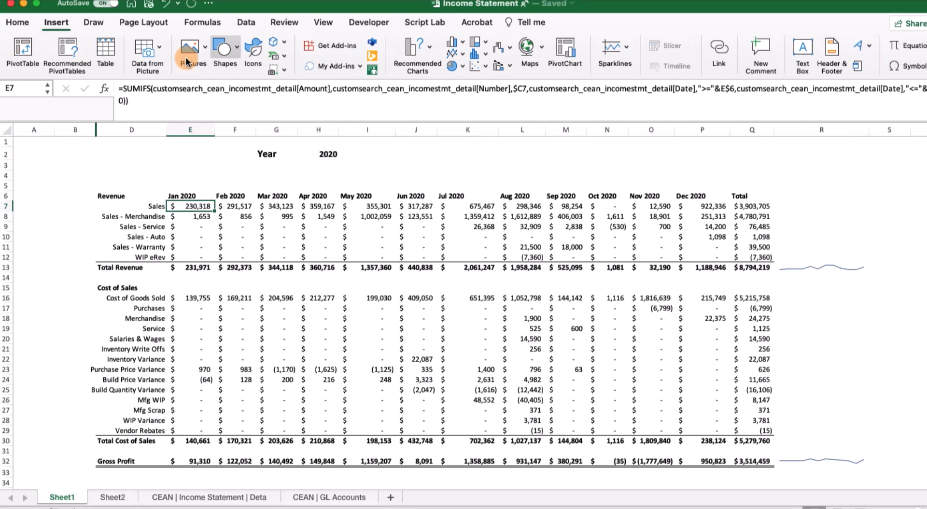
pyautogui.click(190, 54)
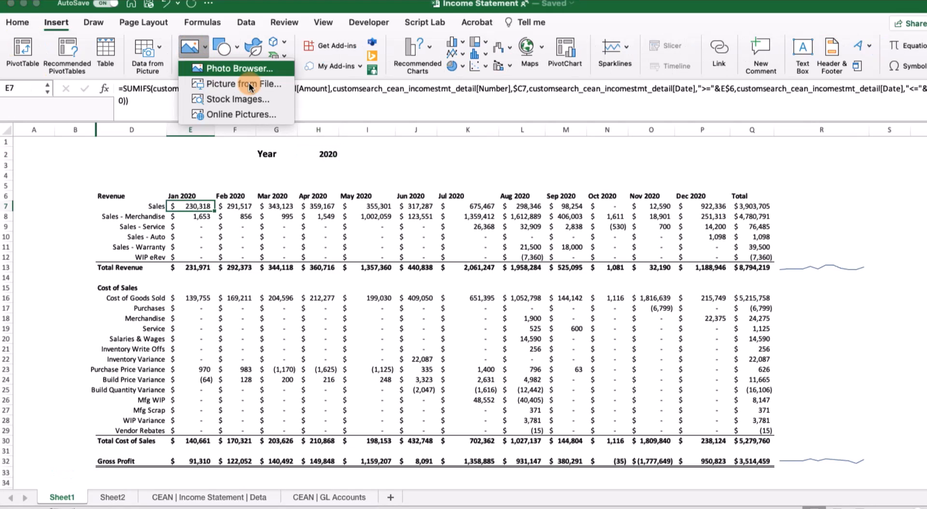
pyautogui.moveTo(235, 99)
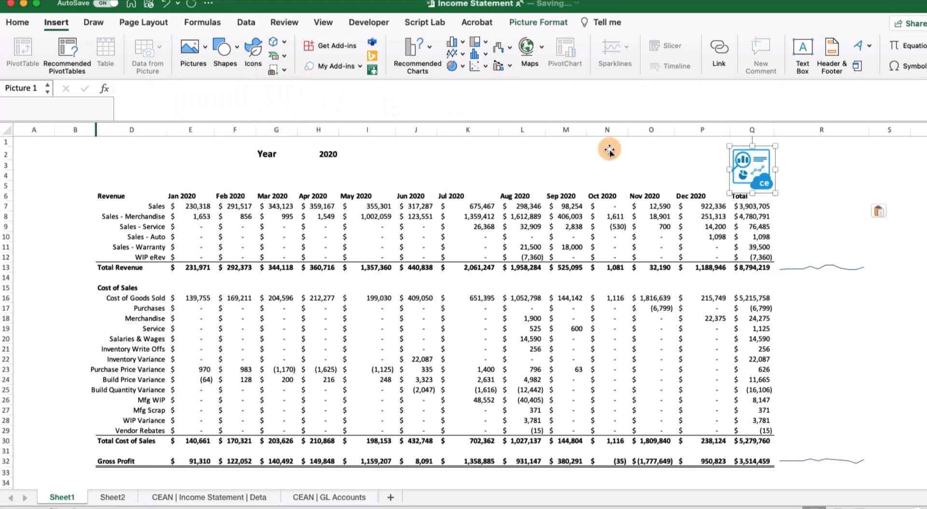
pyautogui.moveTo(751, 168); pyautogui.dragTo(751, 159)
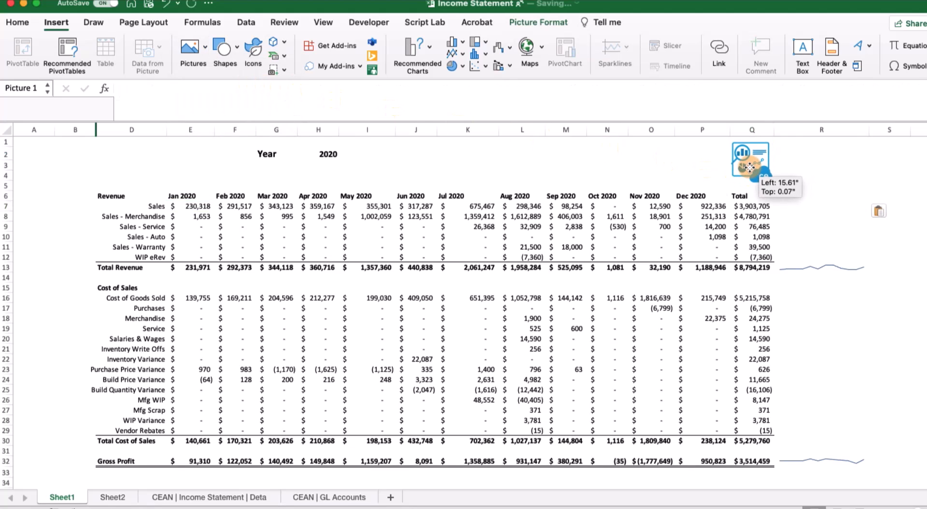
pyautogui.click(34, 247)
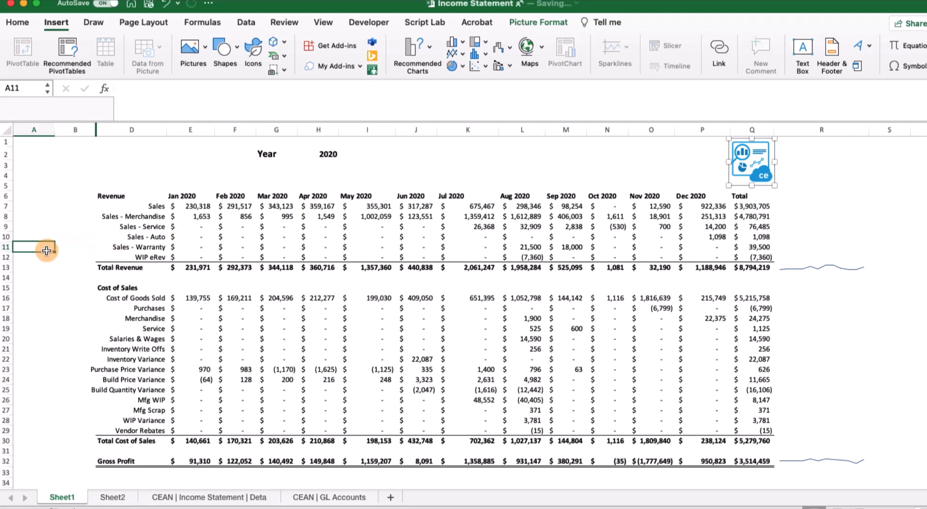
pyautogui.click(206, 66)
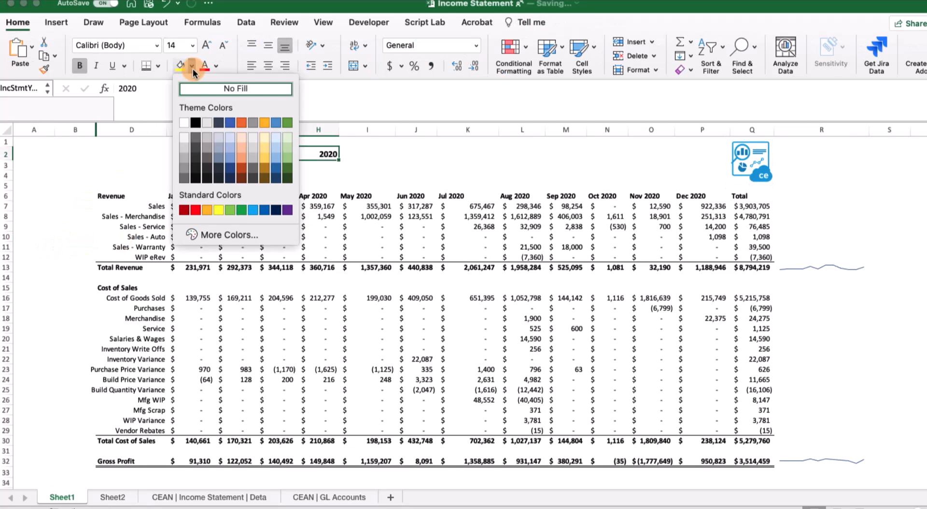
pyautogui.click(318, 154)
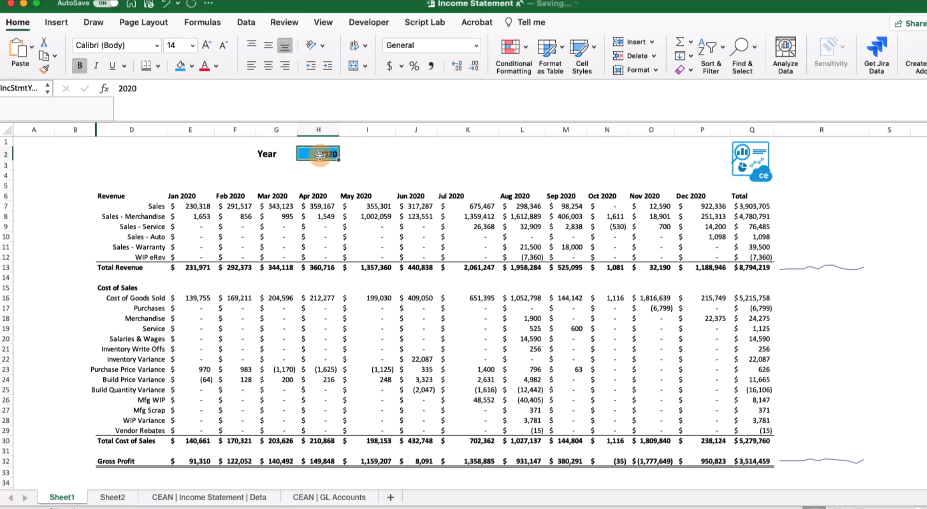
pyautogui.write('2021')
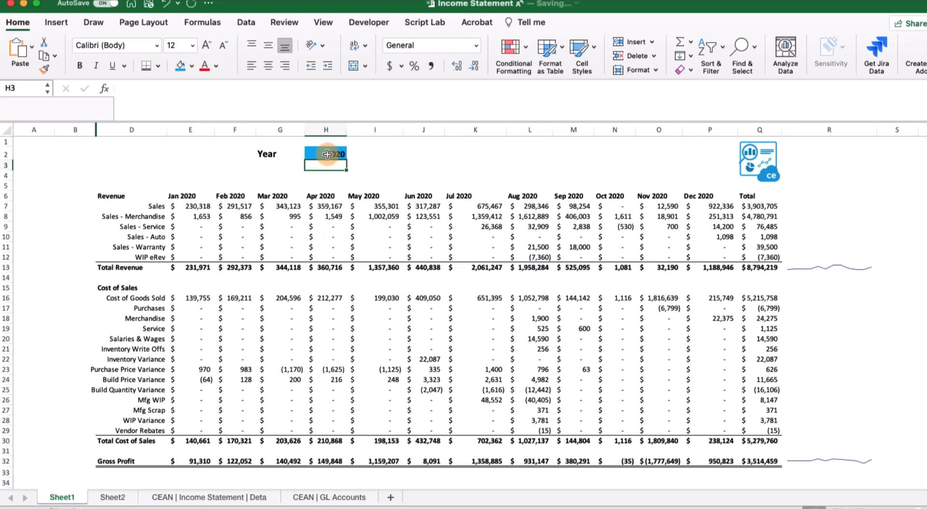
pyautogui.click(325, 154)
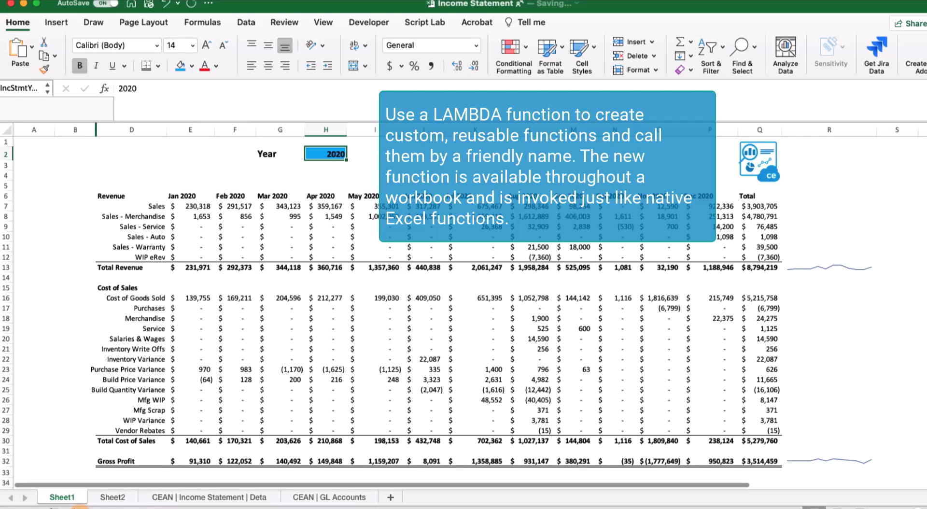
# Inspect the January Sales SUMIFS formula in E7 and show the Formulas tab.
pyautogui.click(190, 207)
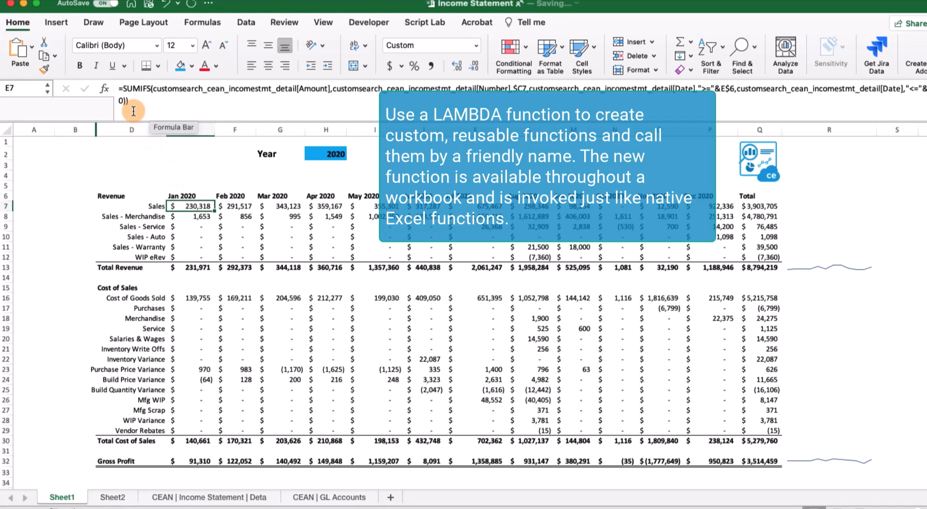
pyautogui.moveTo(195, 113)
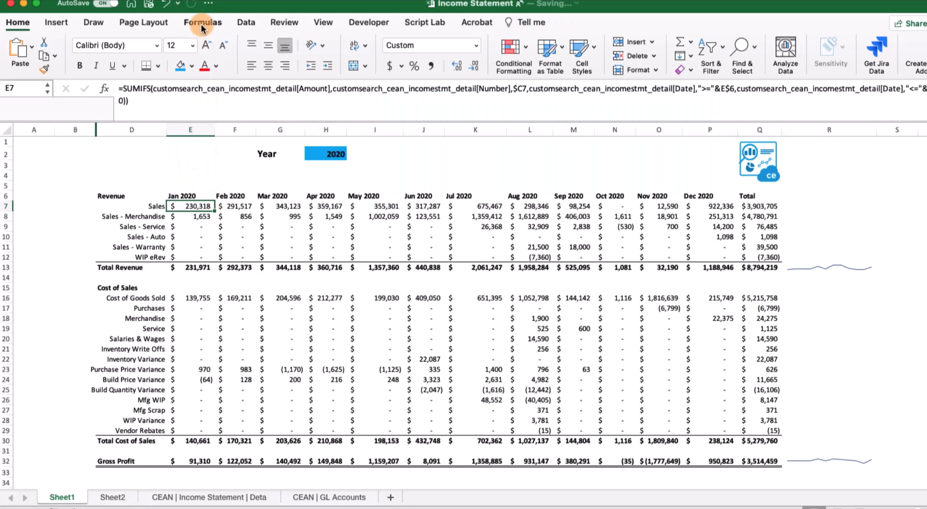
pyautogui.click(202, 21)
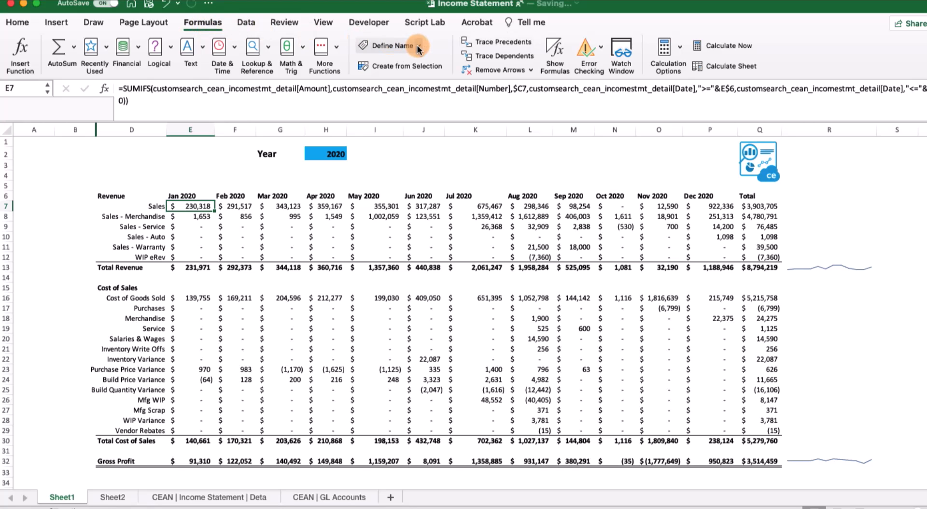
# Define a new name referring to the LAMBDA formula and rename it IncStmtMonthAmount.
pyautogui.click(419, 45)
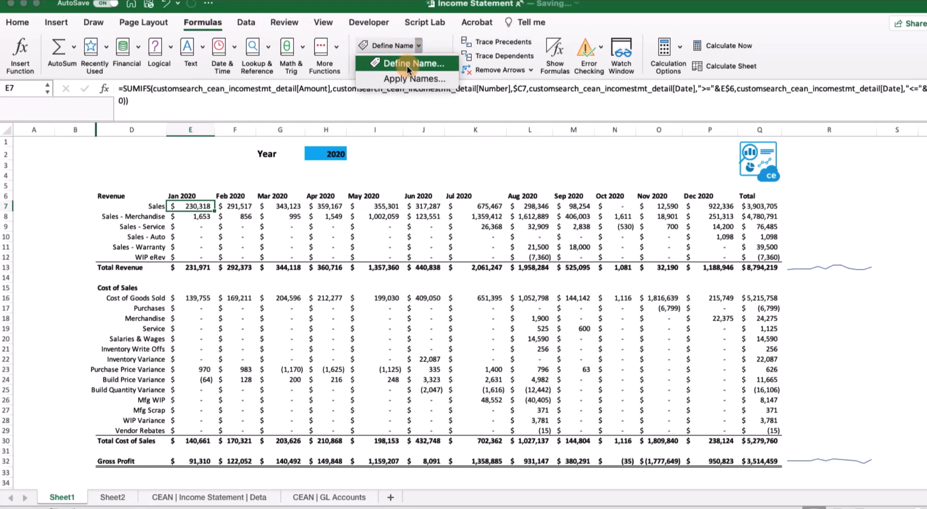
pyautogui.click(408, 63)
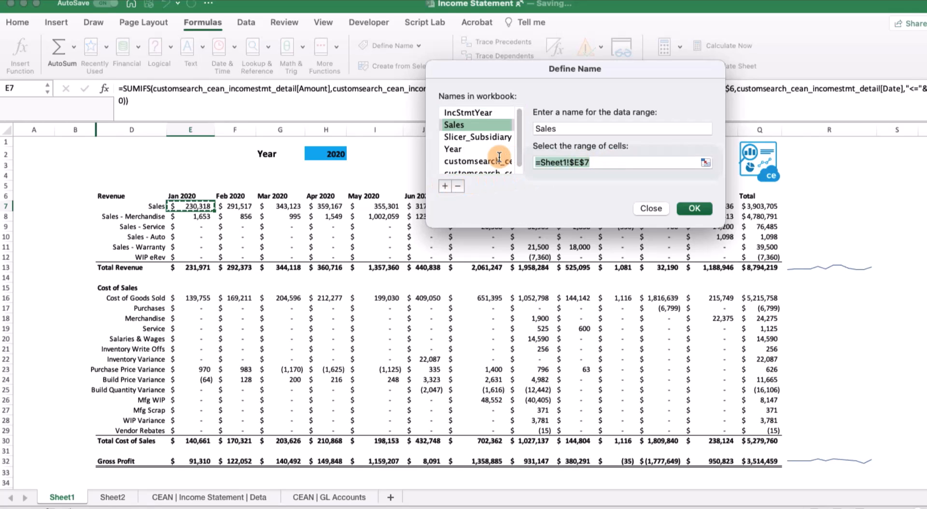
pyautogui.click(617, 161)
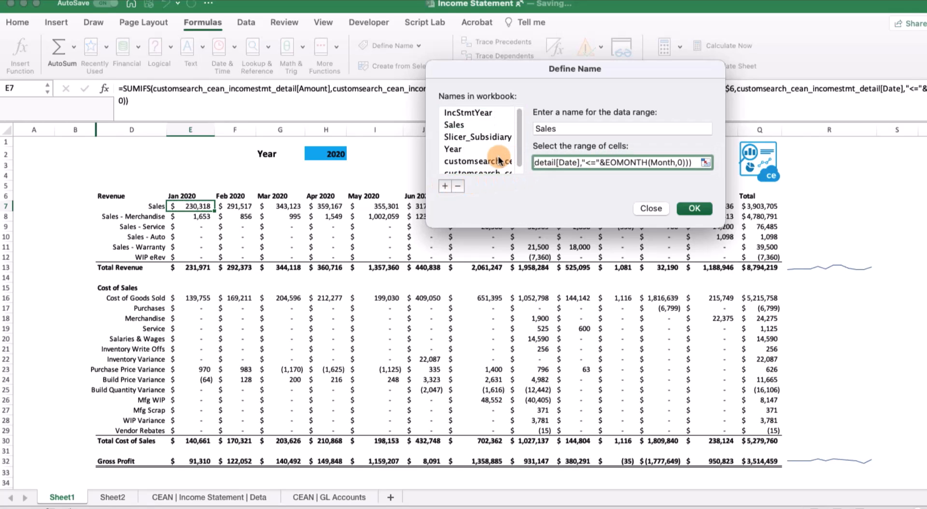
pyautogui.click(453, 125)
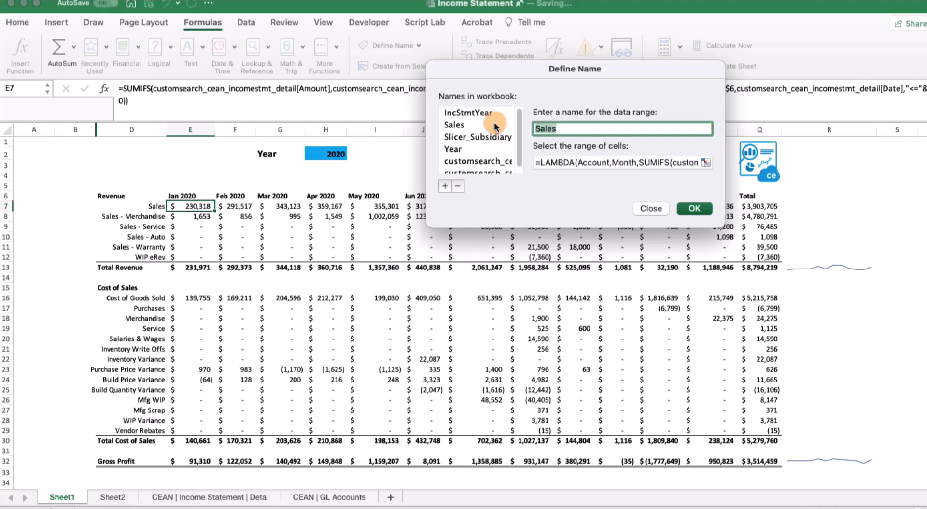
pyautogui.write('IncStmtMonth')
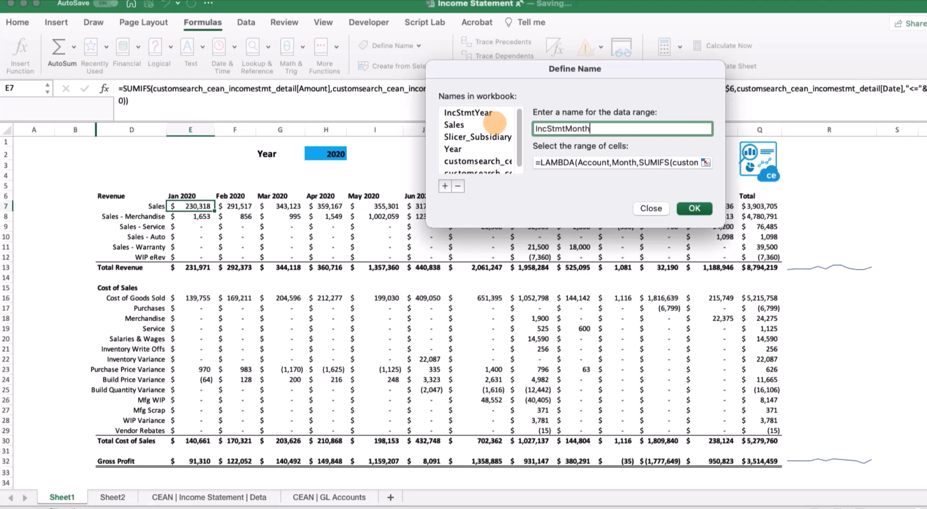
pyautogui.write('Amount')
pyautogui.click(191, 206)
pyautogui.write('=')
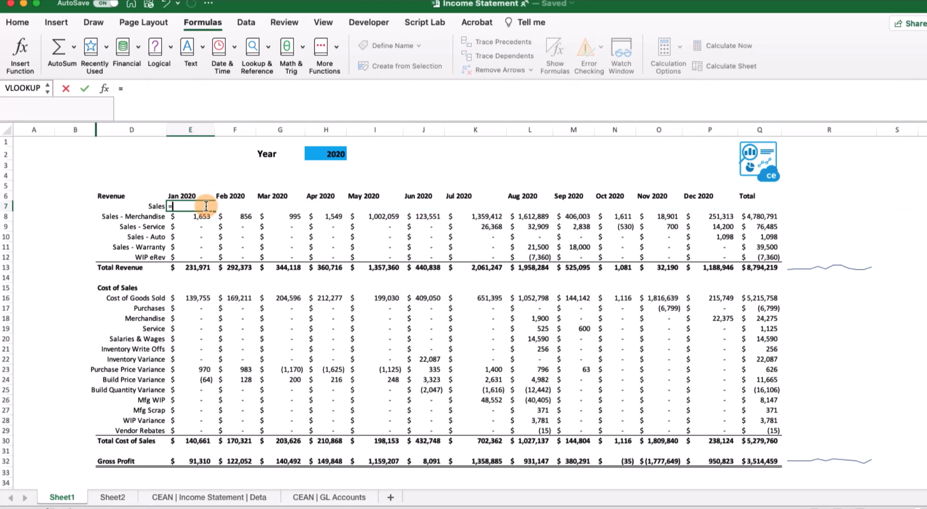
# Start January Sales' formula in E7 as =IncStmtMonthAmount( from autocomplete.
pyautogui.write('inc')
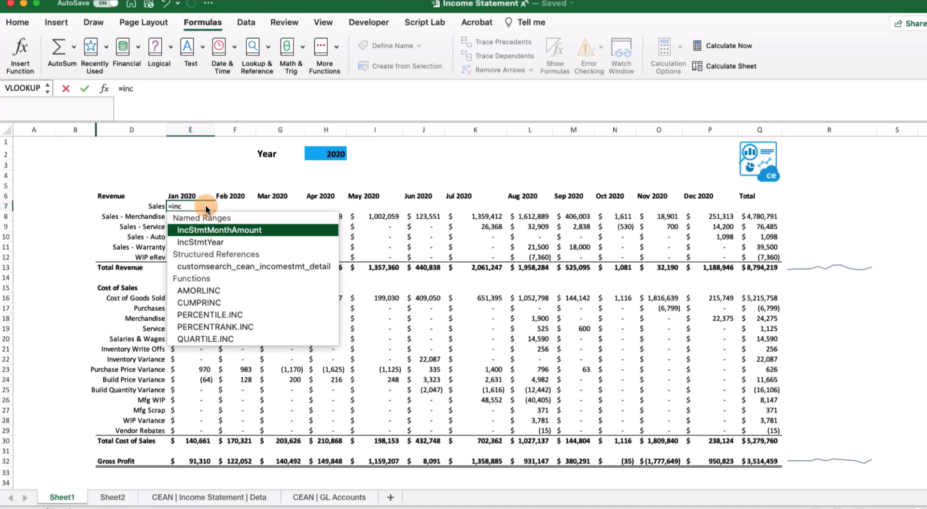
pyautogui.click(219, 230)
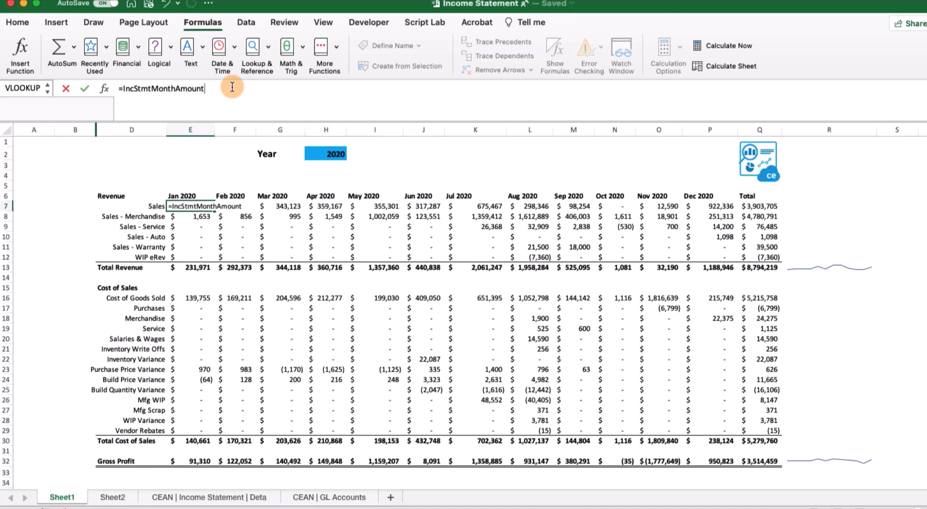
pyautogui.write('(')
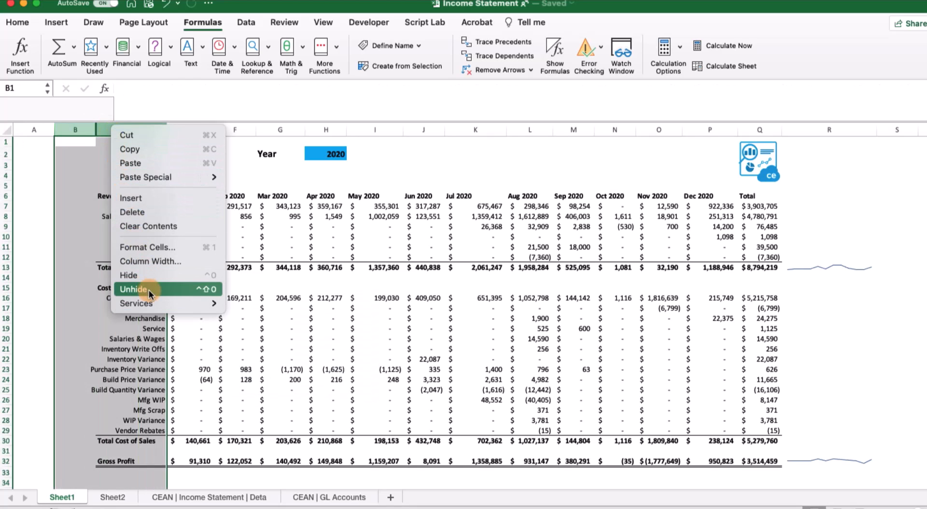
# Unhide the Account # column and build January Sales as IncStmtMonthAmount($C7,E$6).
pyautogui.click(135, 289)
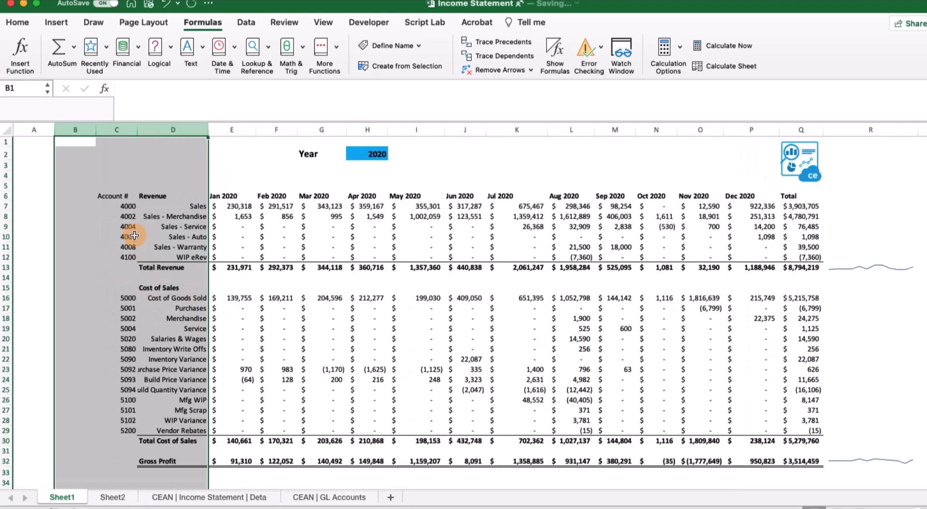
pyautogui.click(127, 205)
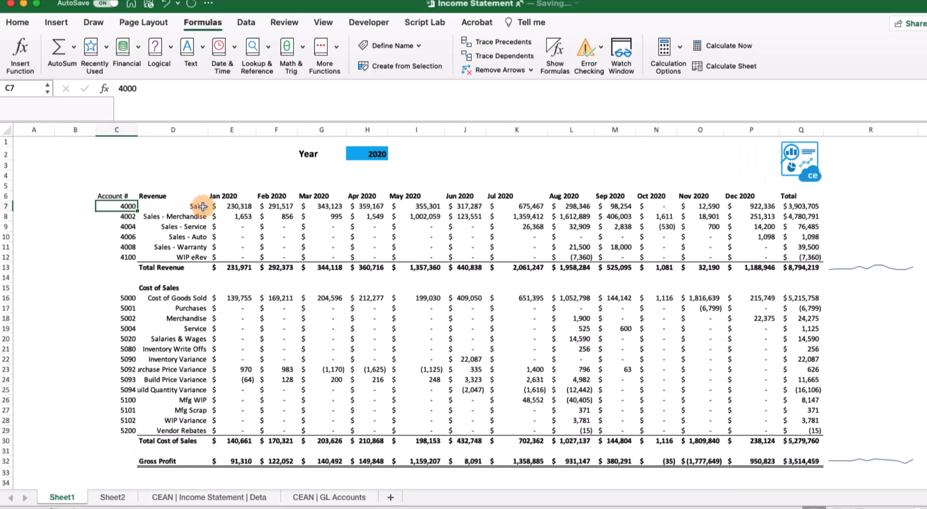
pyautogui.click(232, 206)
pyautogui.write('=IncStmtMonthAmount')
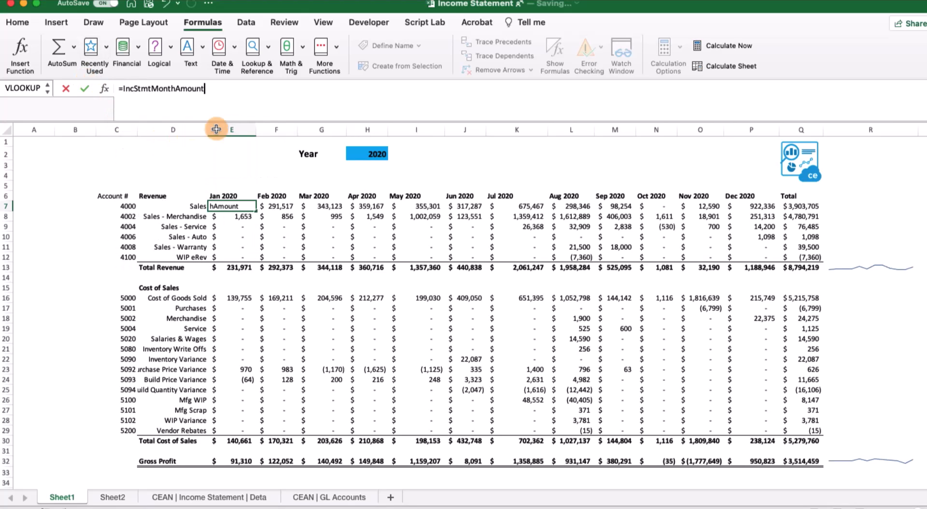
pyautogui.write('(')
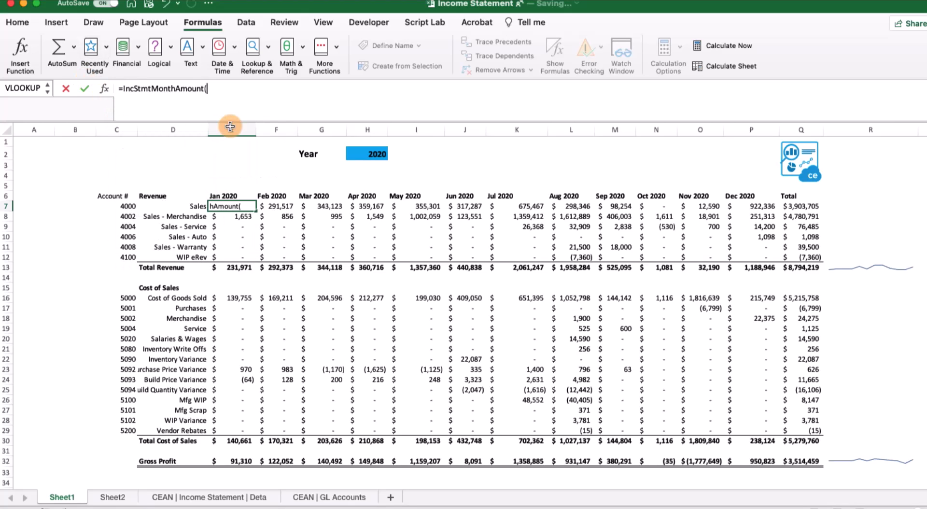
pyautogui.click(116, 206)
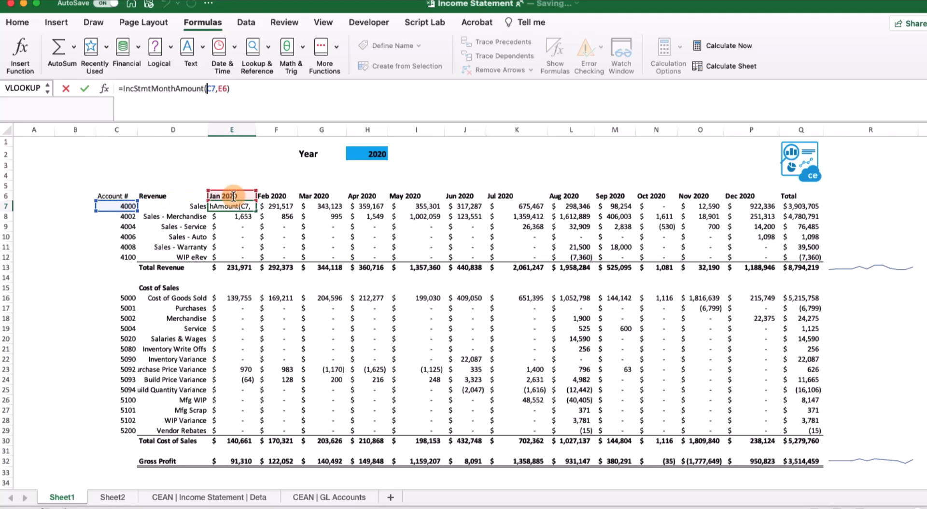
pyautogui.press('f4')
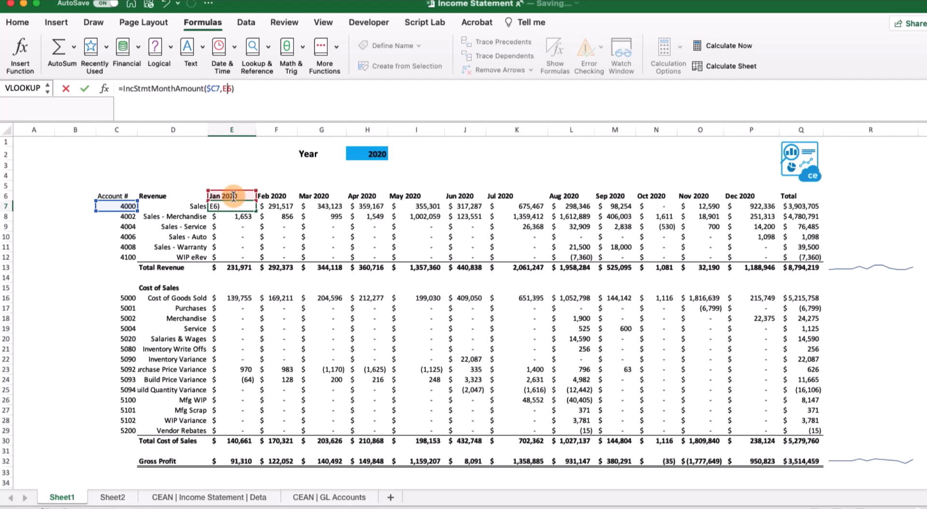
pyautogui.press('f4')
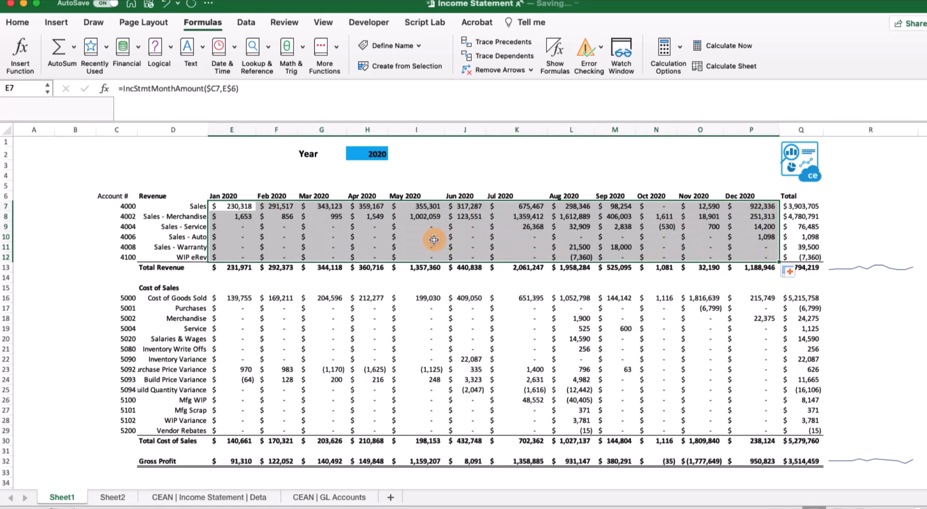
# Paste the formula into cost of sales cells E16:P29, spot-check E17 and E9.
pyautogui.click(231, 297)
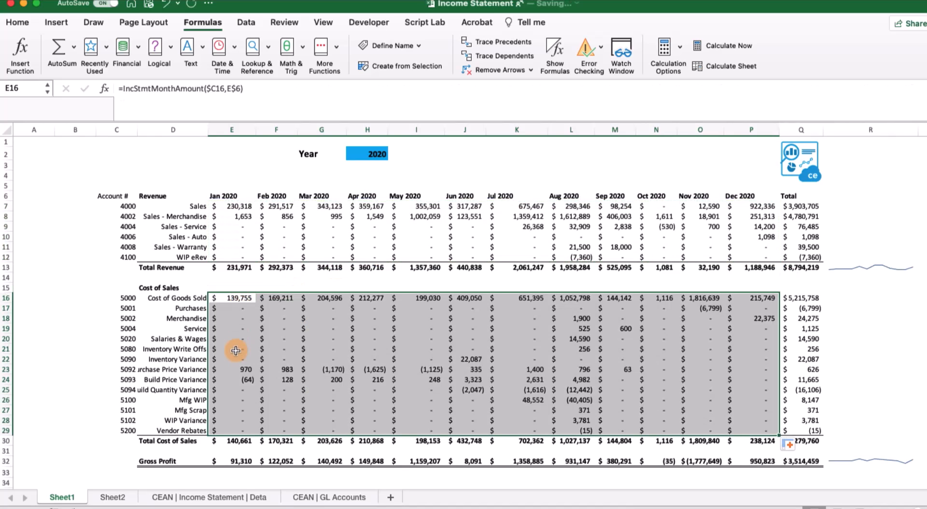
pyautogui.click(231, 308)
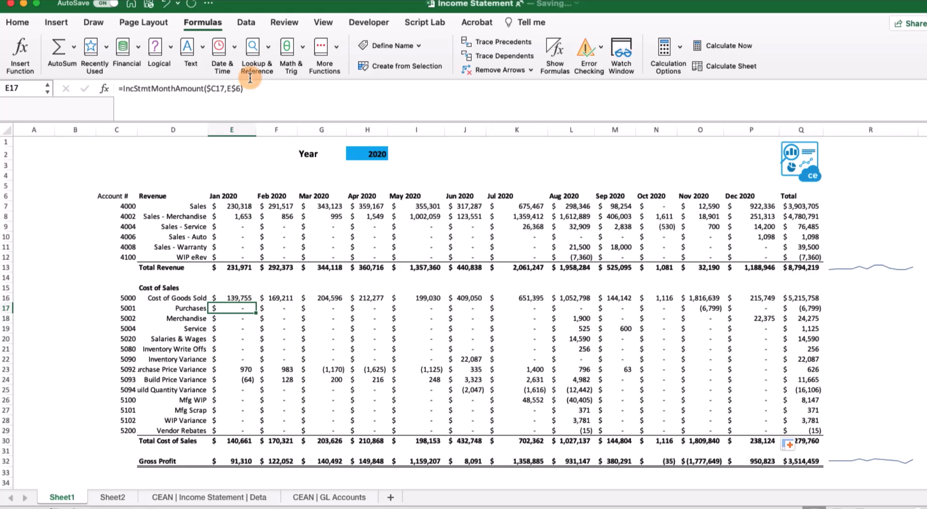
pyautogui.click(231, 226)
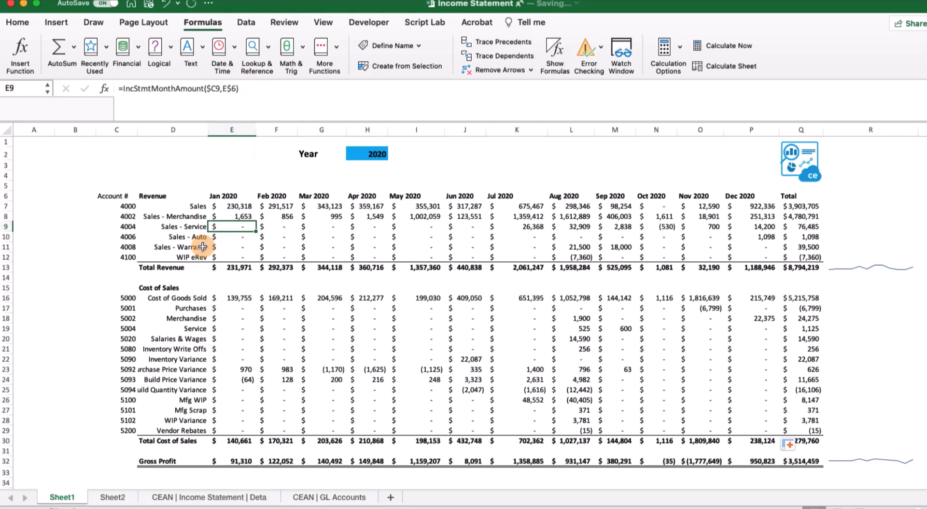
pyautogui.click(17, 22)
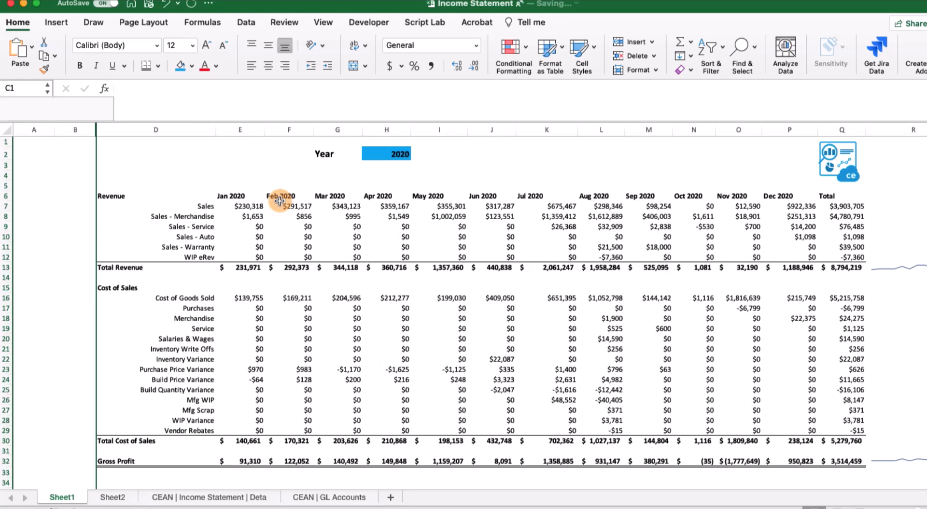
# Refresh the Sheet2 pivot table, glance at the detail data sheet, then return to Sheet1.
pyautogui.click(112, 496)
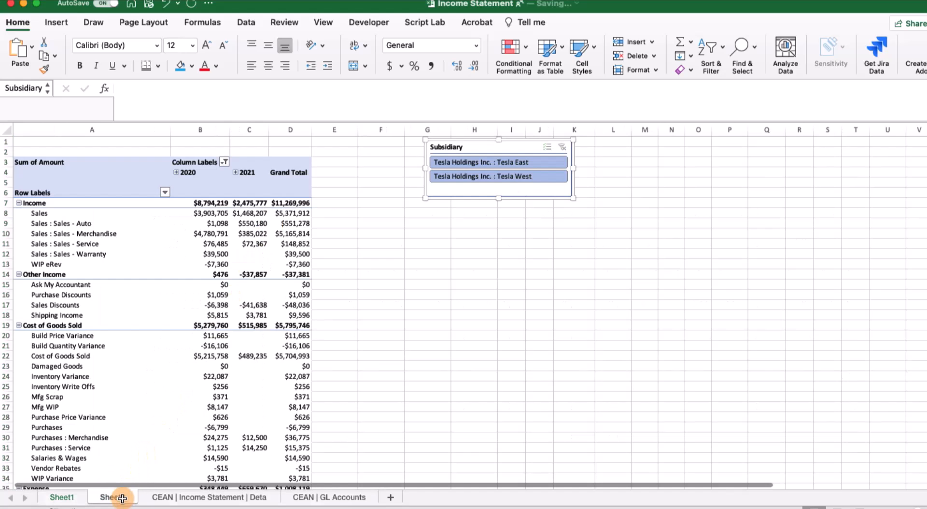
pyautogui.rightClick(208, 213)
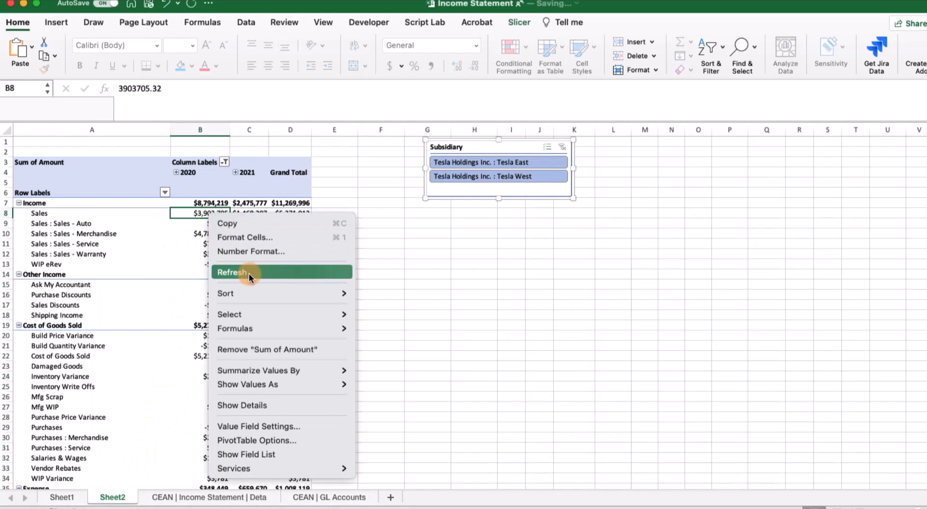
pyautogui.click(232, 271)
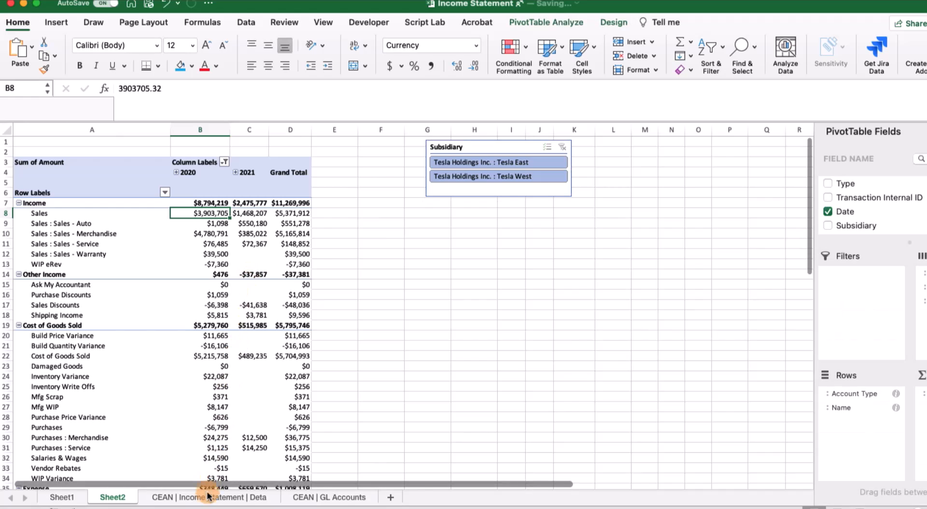
pyautogui.click(210, 497)
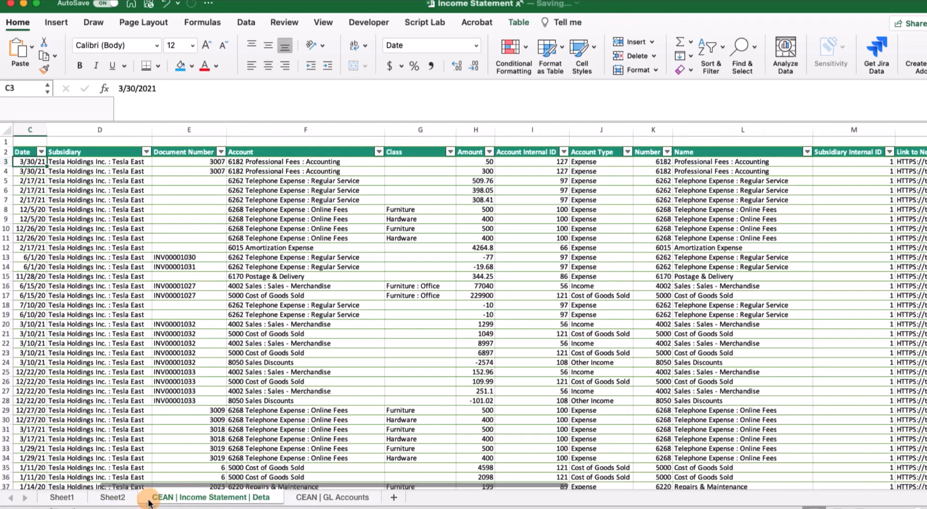
pyautogui.click(61, 497)
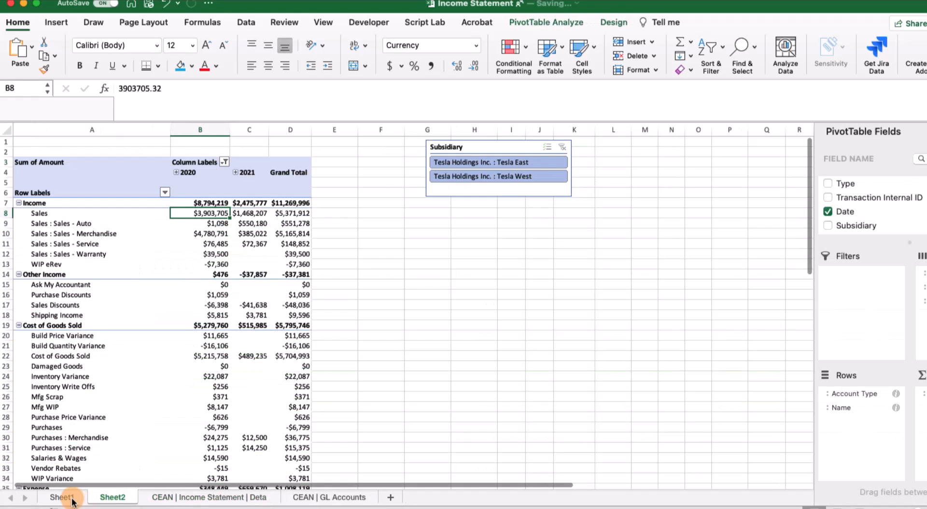
pyautogui.click(62, 496)
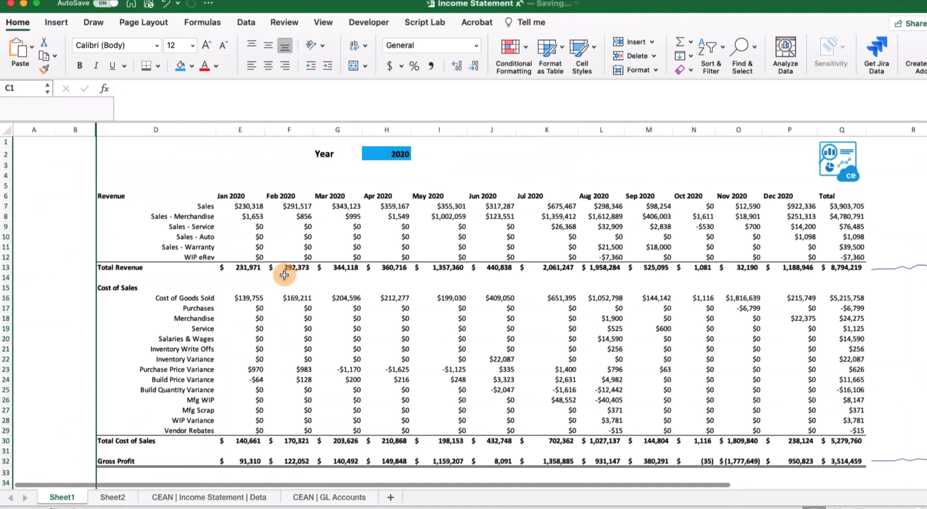